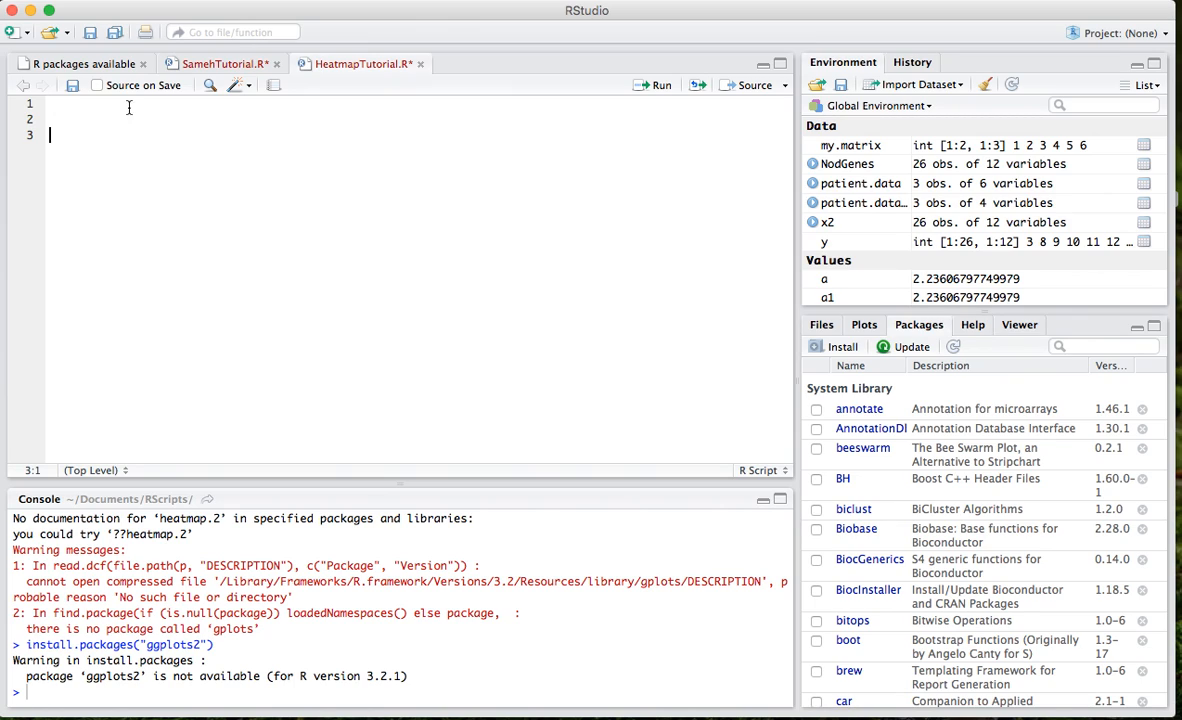
- Install the gplots package with install.packages("gplots"), declining to restart R
type("install.pa")
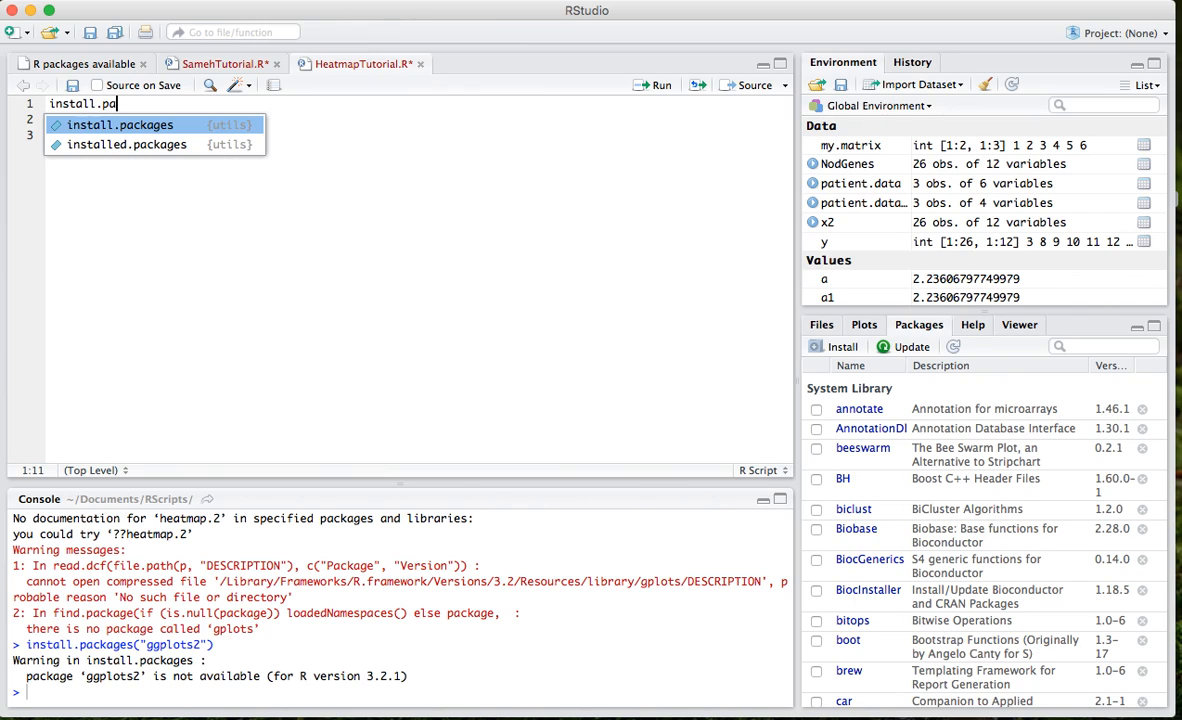
key("Tab")
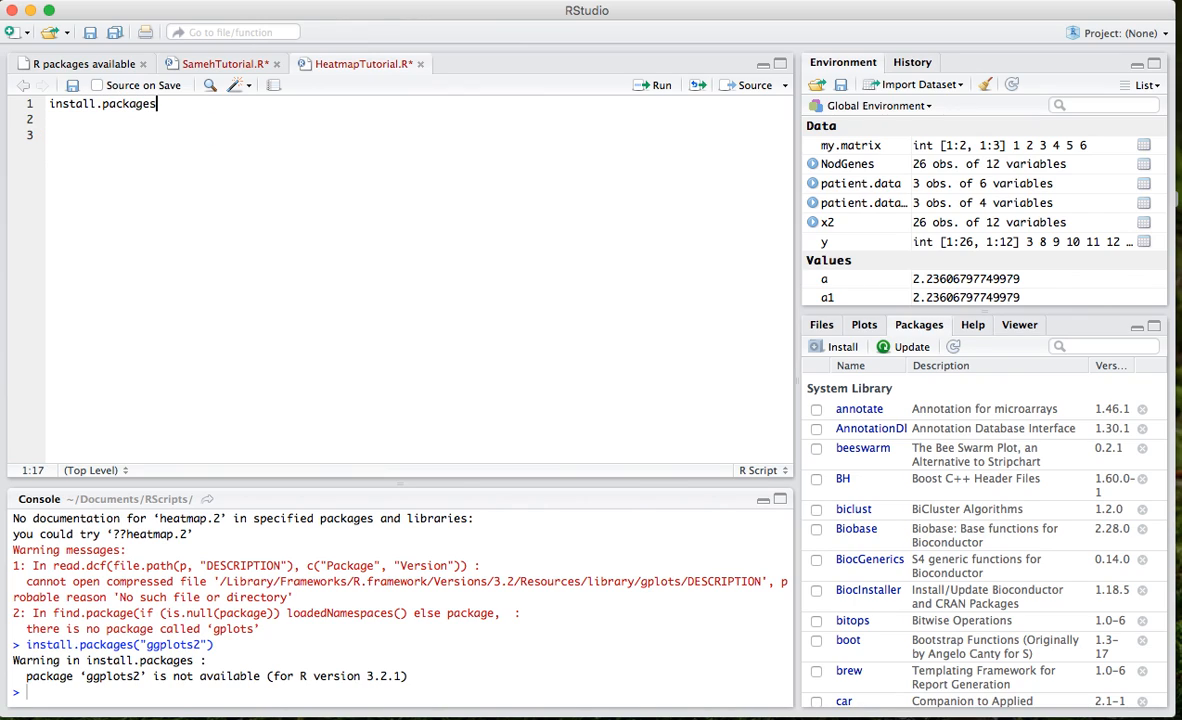
type("(\"gp\"")
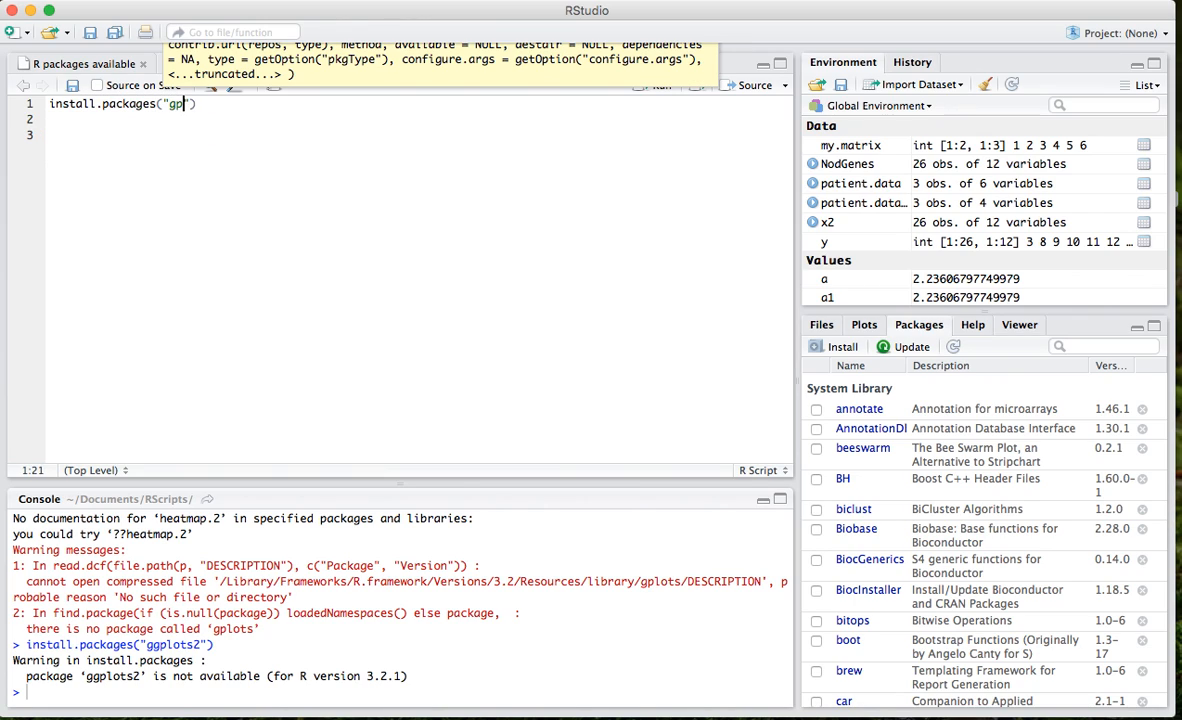
type("lots")
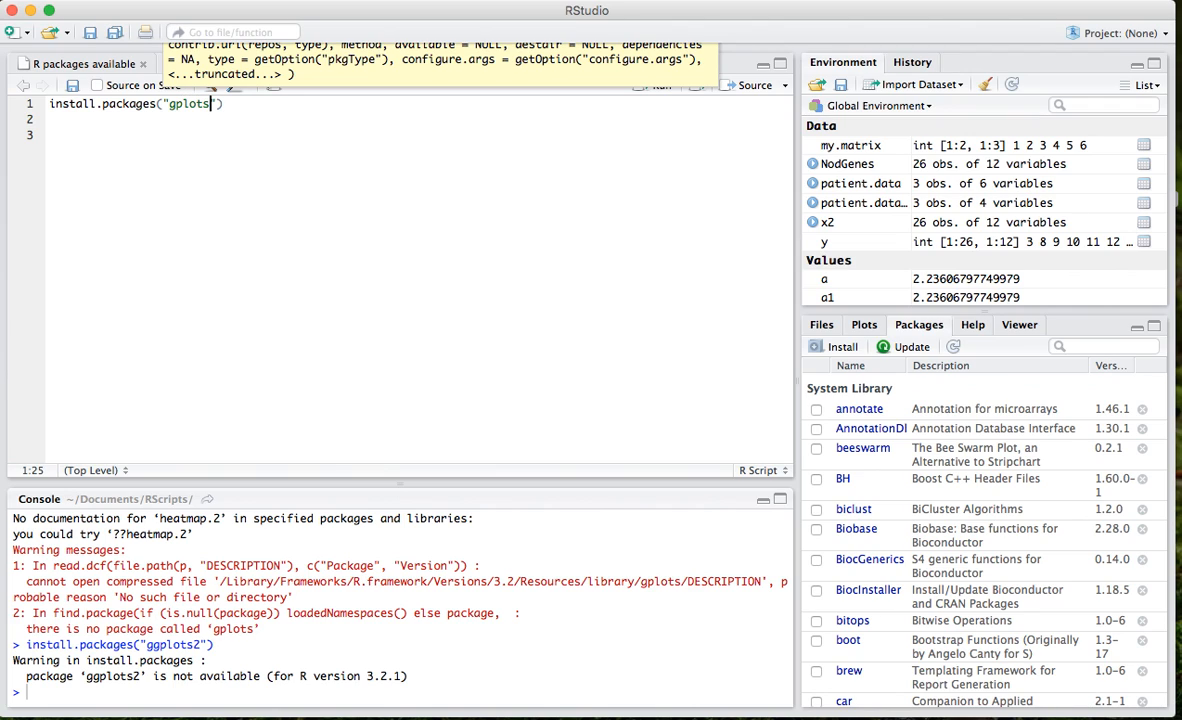
key("Return")
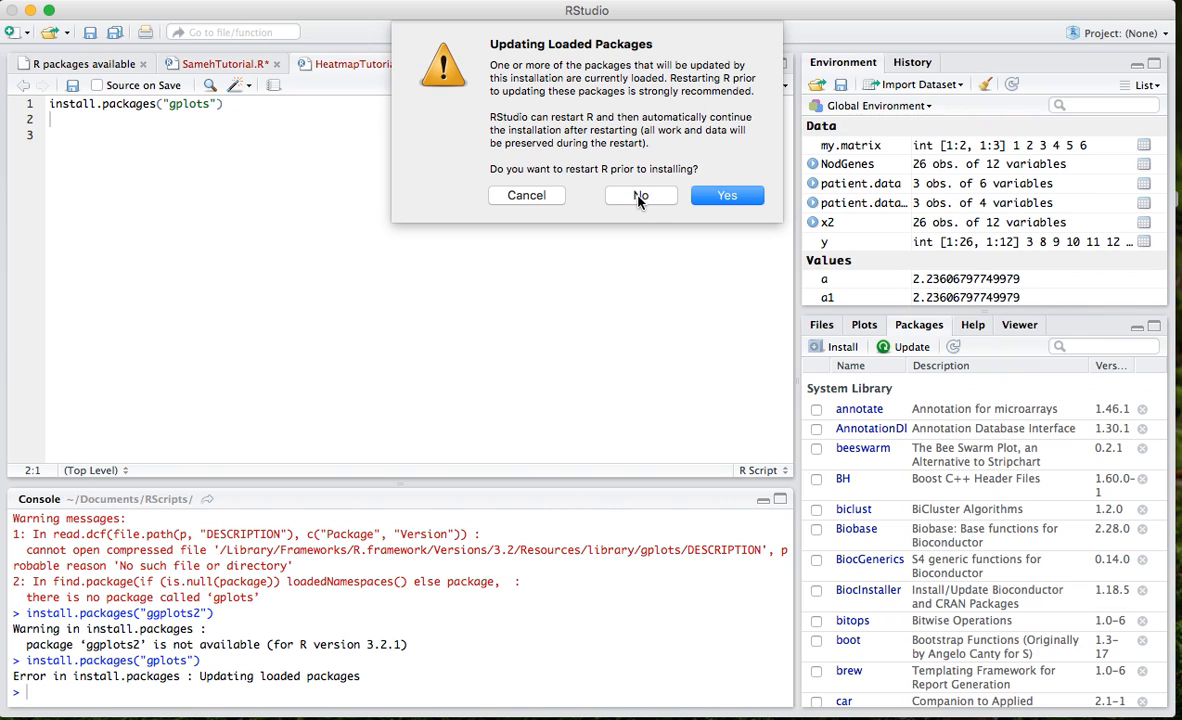
mouse_move(641, 195)
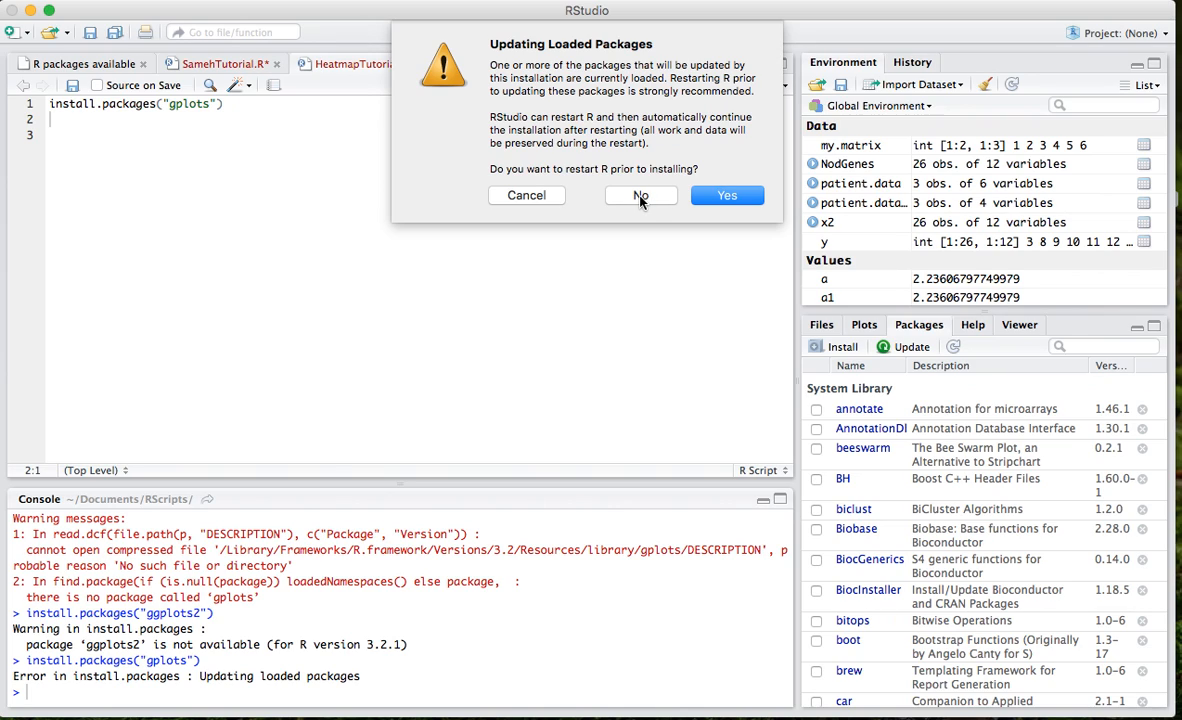
left_click(640, 195)
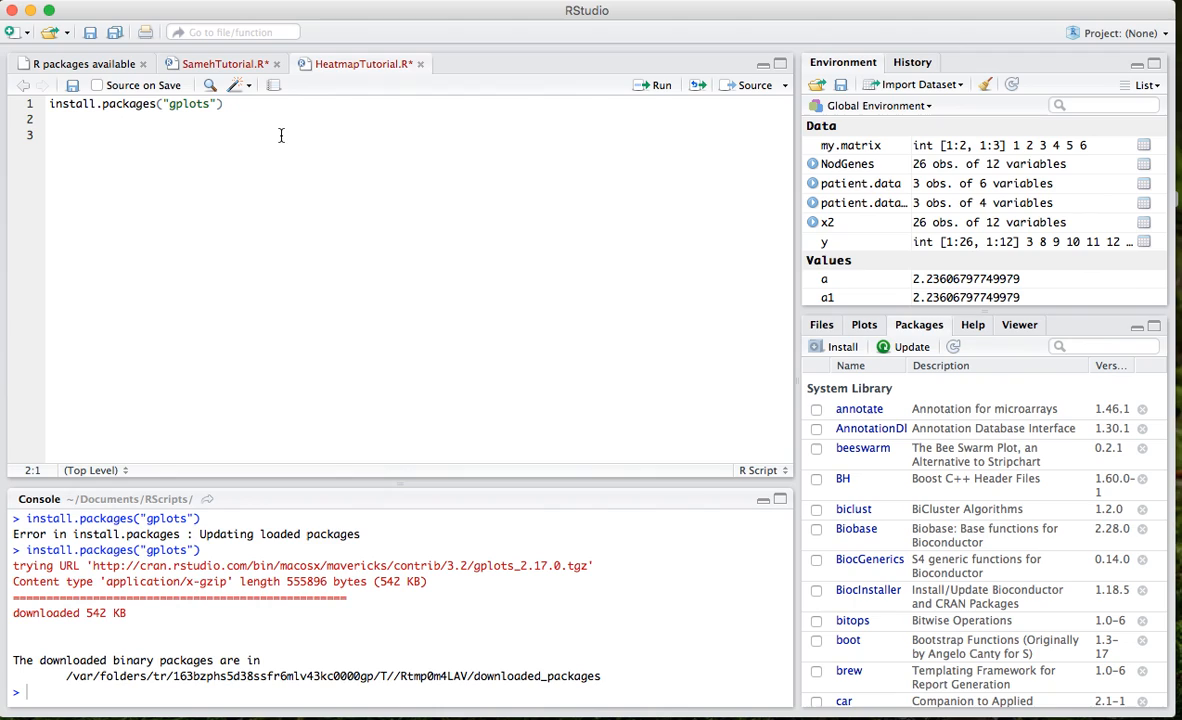
- Run installed.packages() and scroll the console output to find gplots
type("sta")
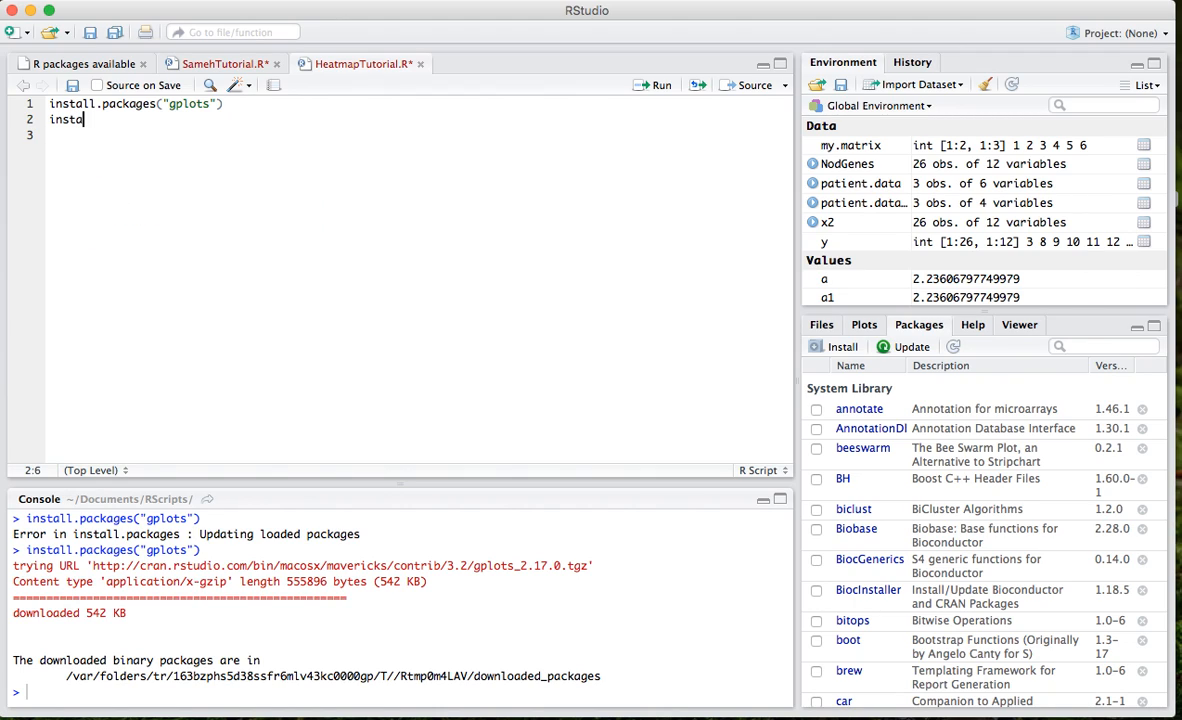
type("lled.packages(")
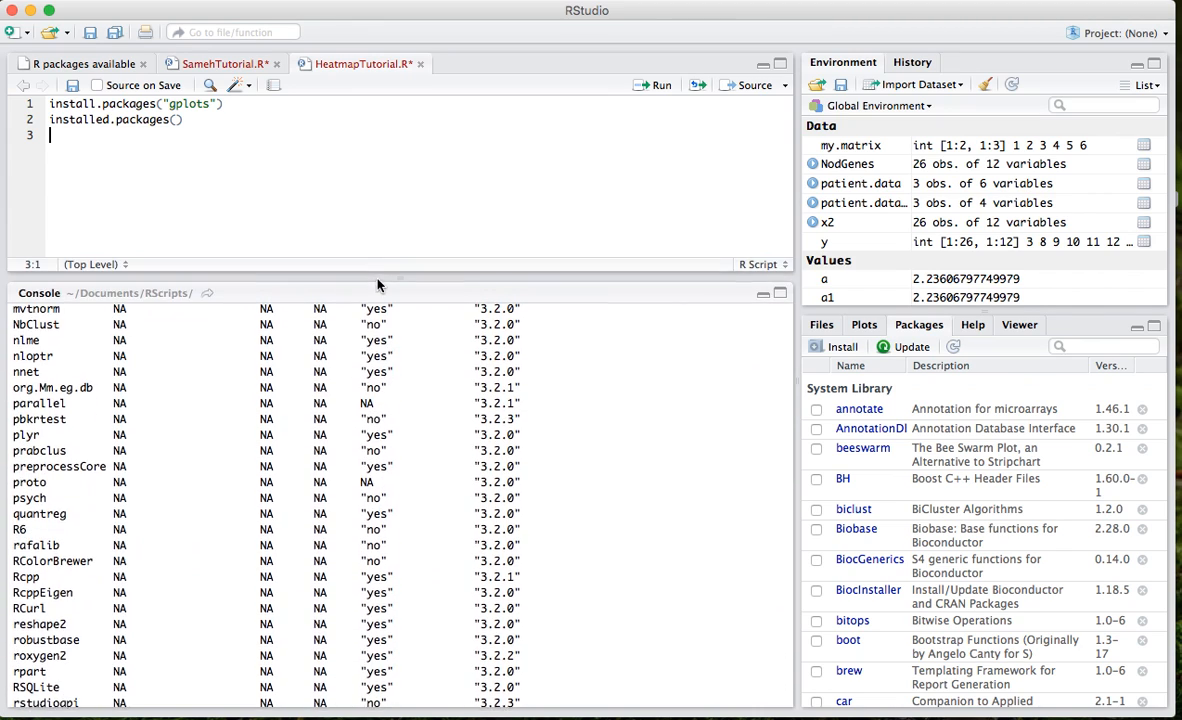
scroll("down", 3)
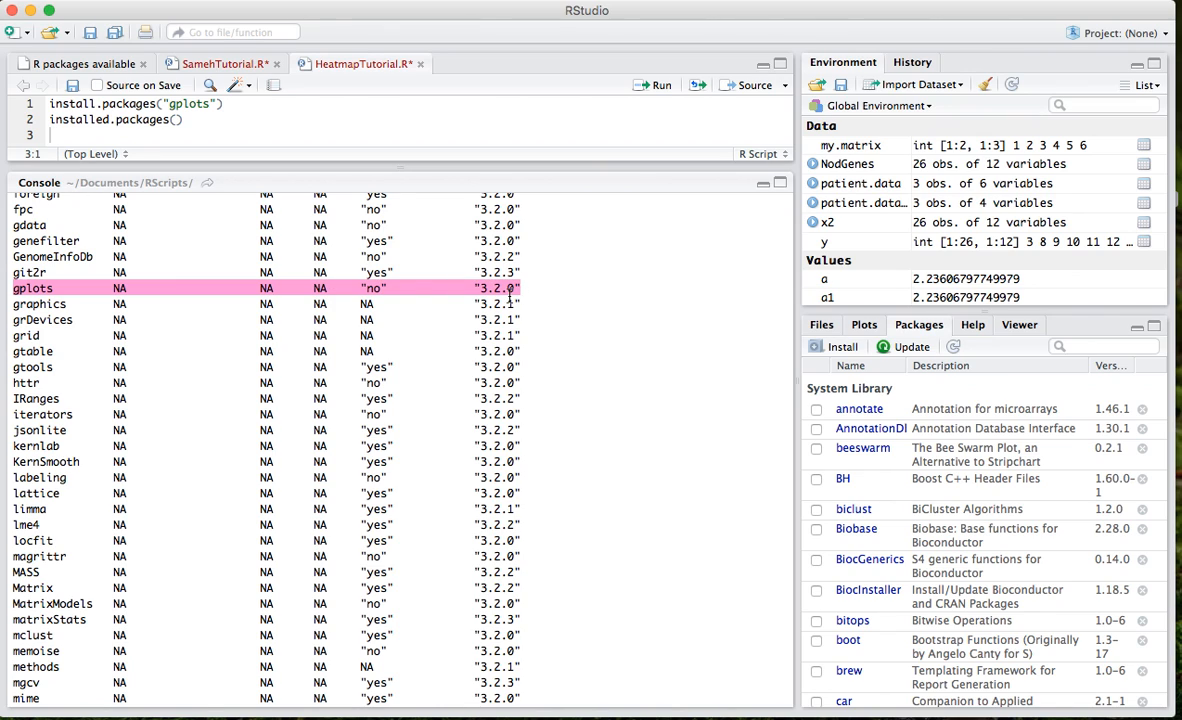
mouse_move(456, 274)
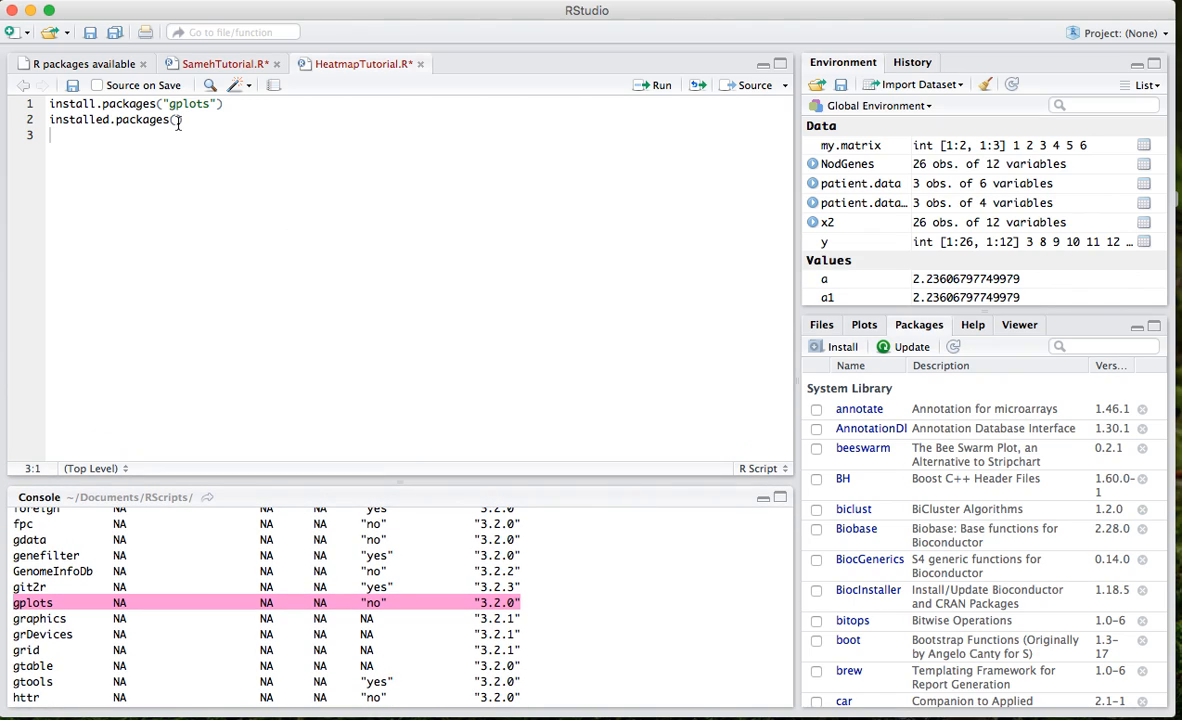
left_click(177, 120)
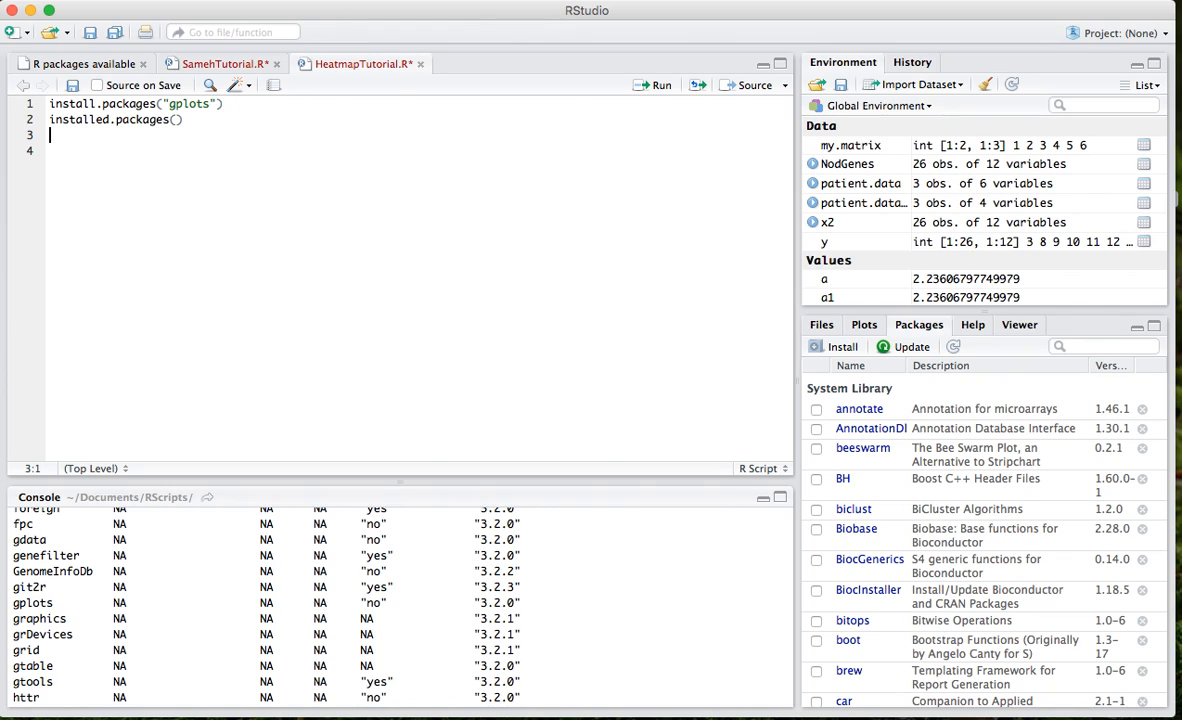
- Add library(gplots) with a '# perform each time you start up RStudio' comment, then getwd()
type("1")
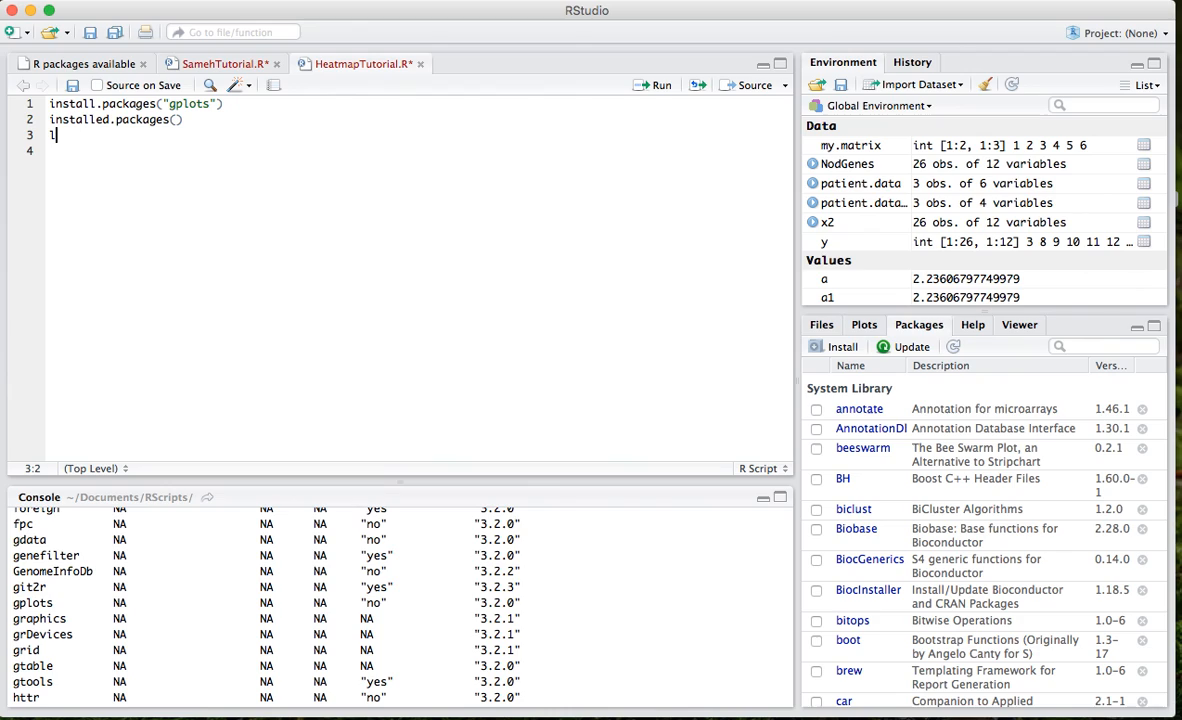
type("libr")
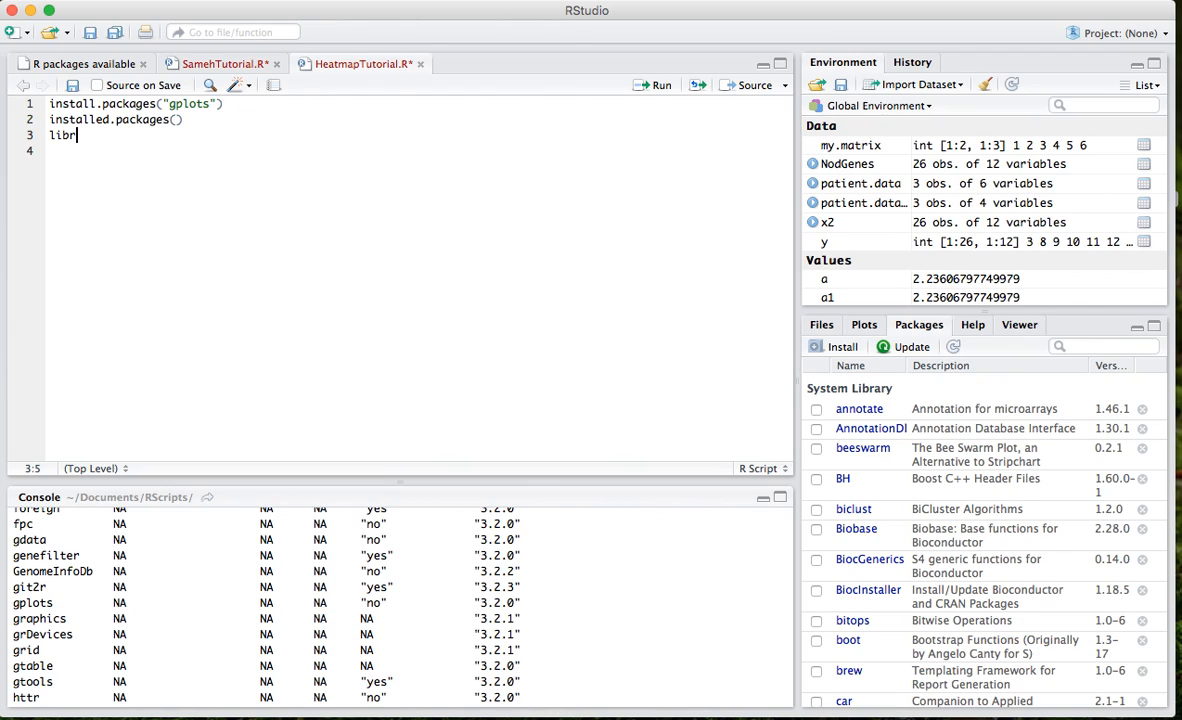
type("ary()")
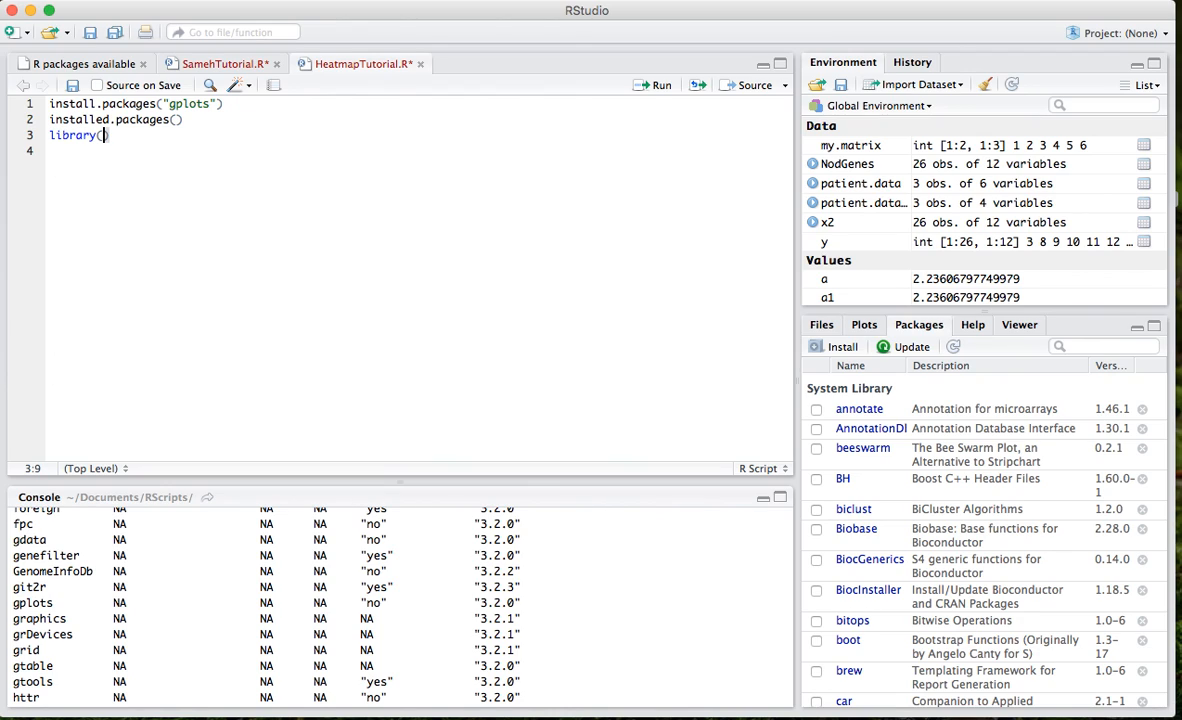
type("gplots")
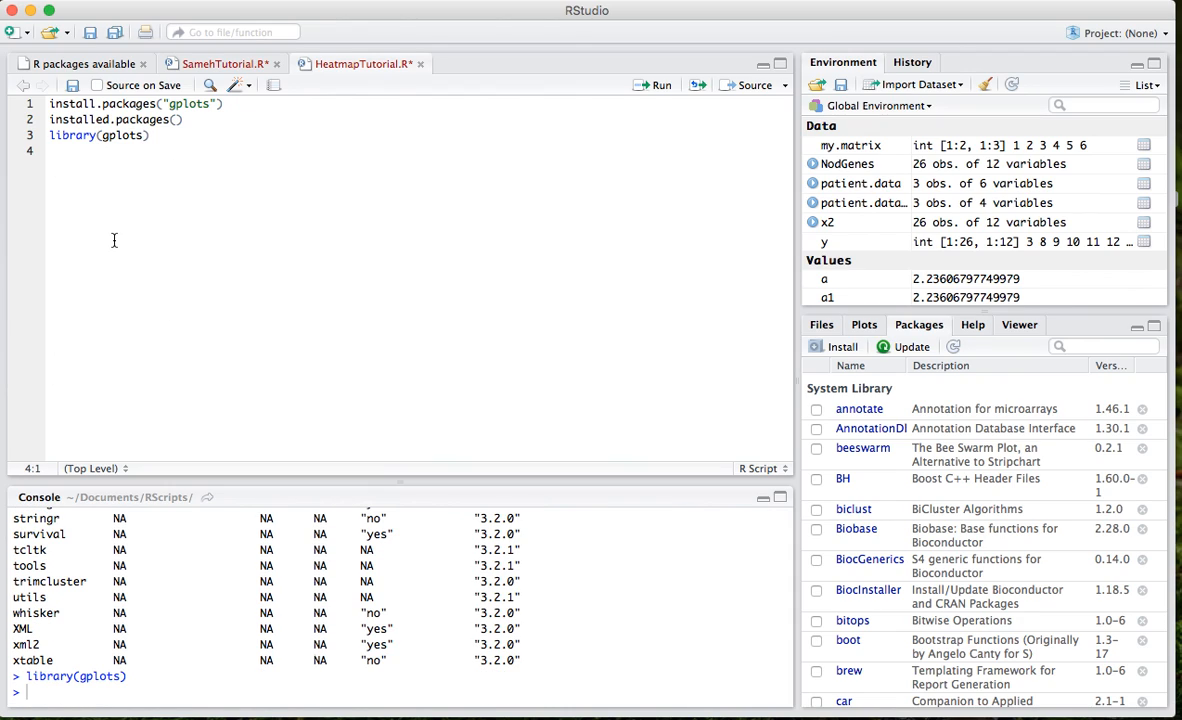
mouse_move(139, 233)
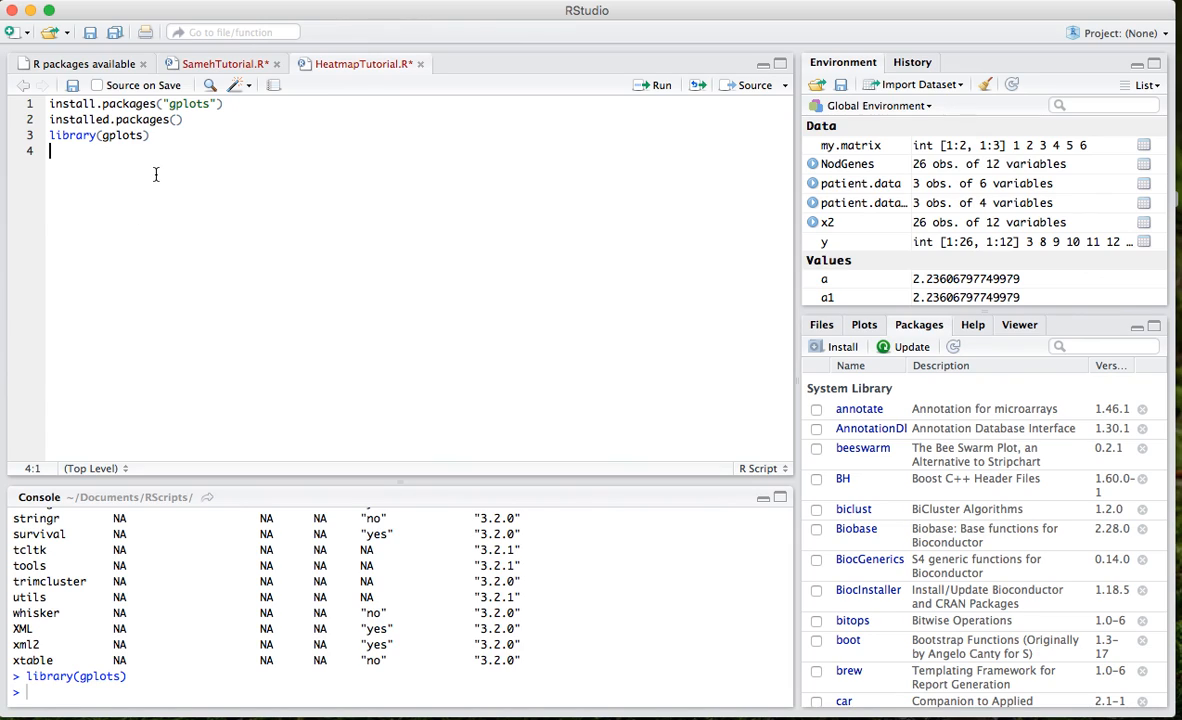
type("#")
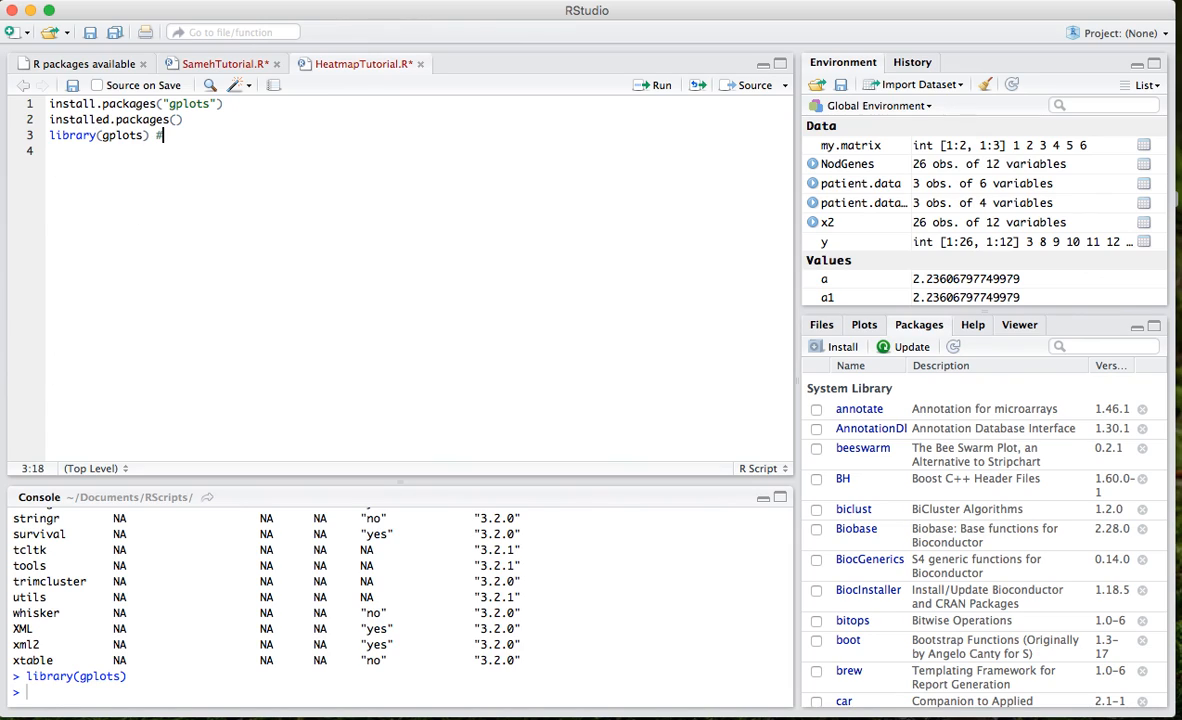
type("perform each time you start up RStud")
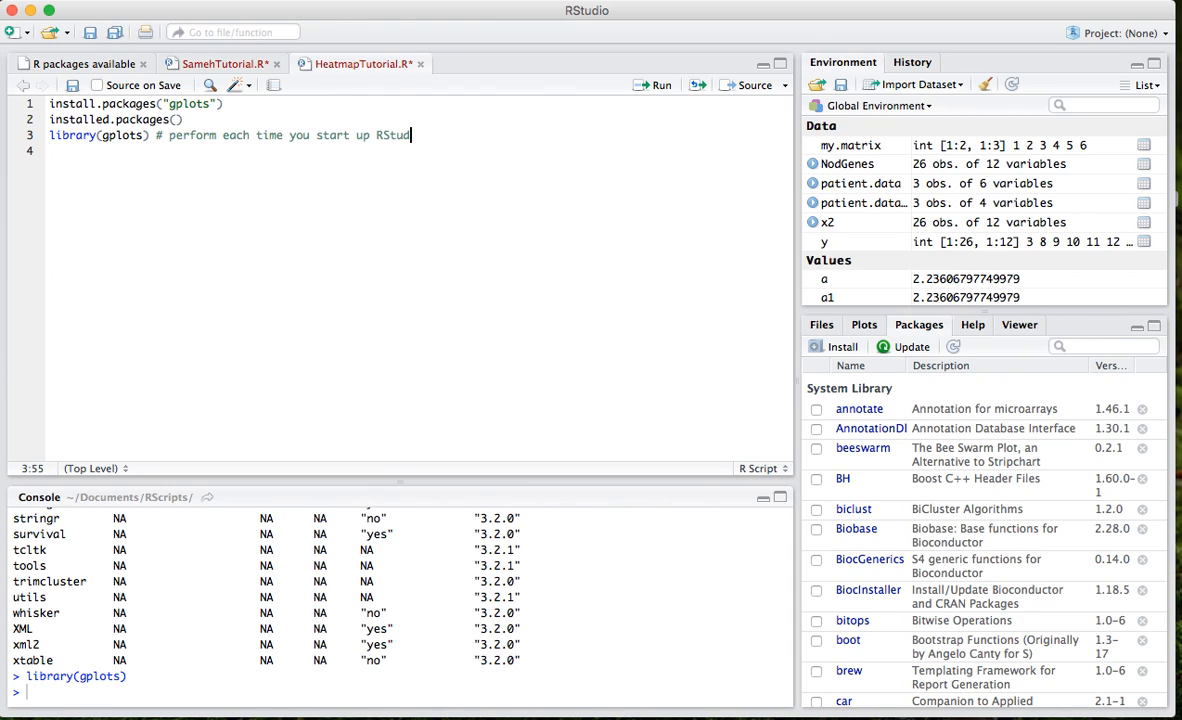
key("enter")
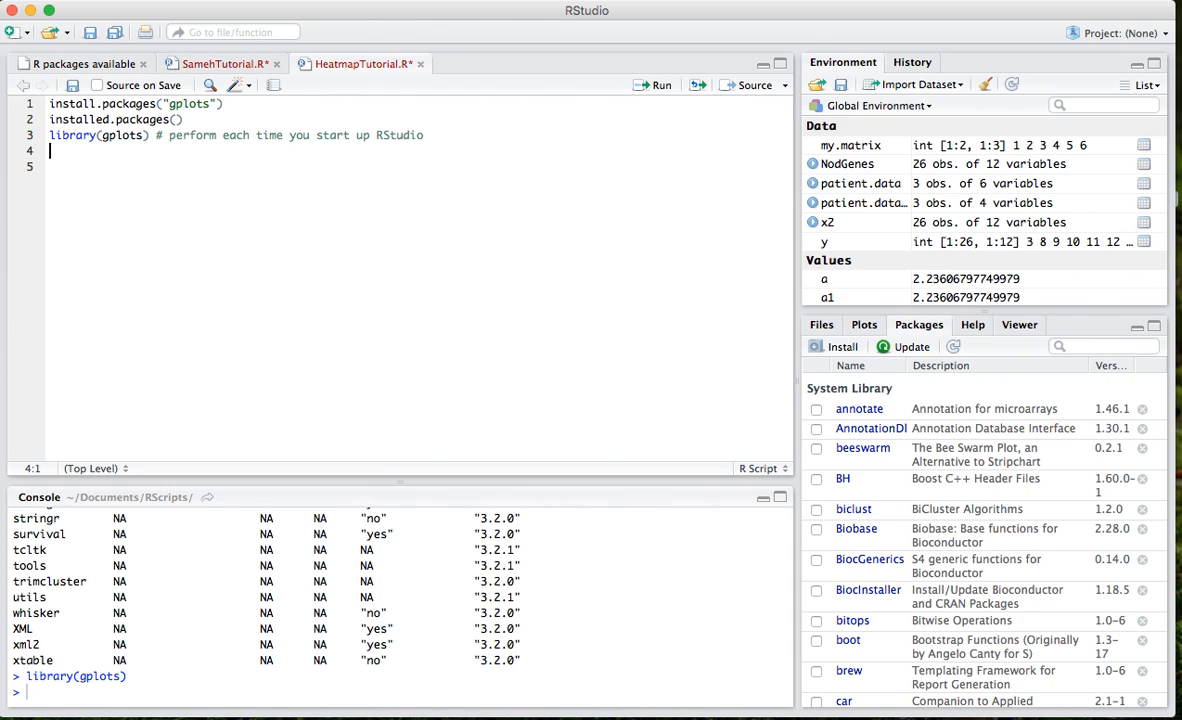
type("g")
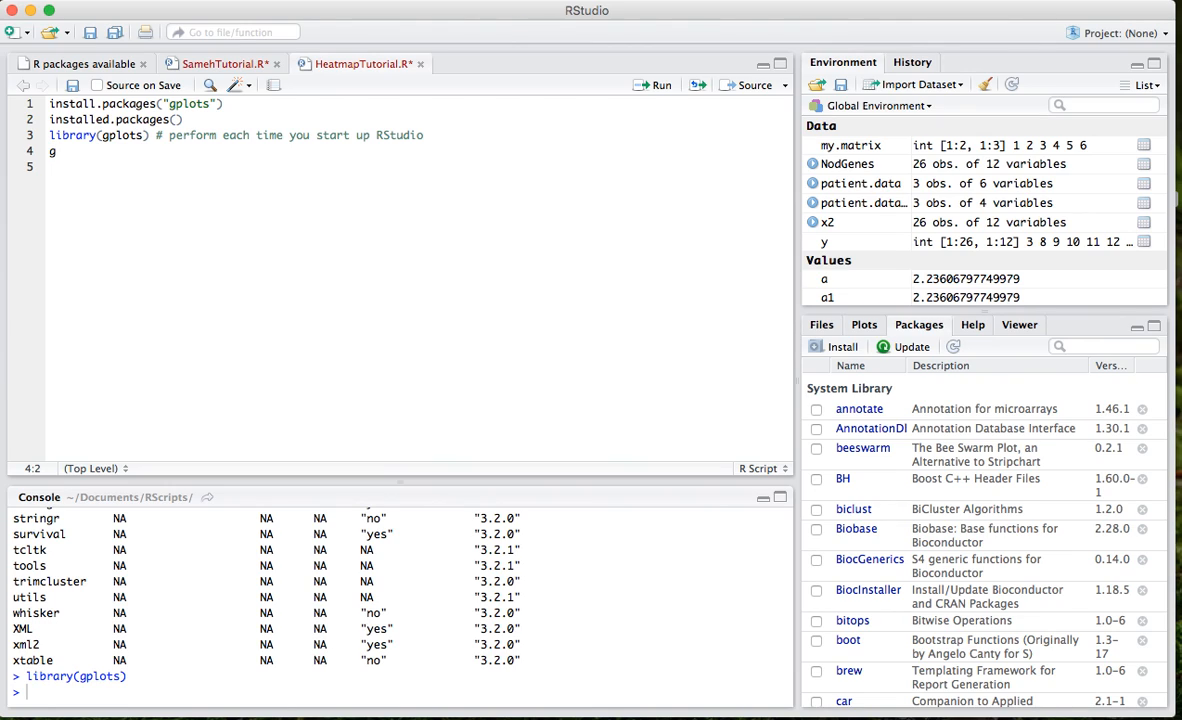
type("etwd(")
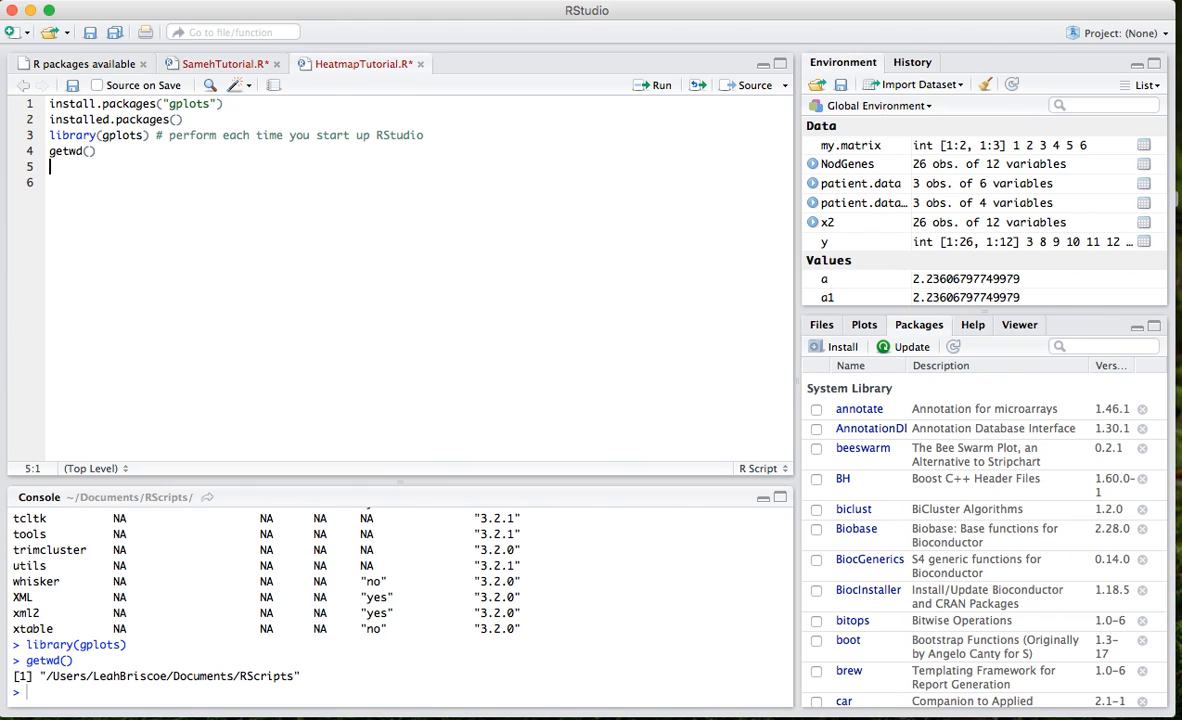
- Write and run x <- read.csv("NodGenes.csv", check=FALSE) after getwd()
left_click(912, 84)
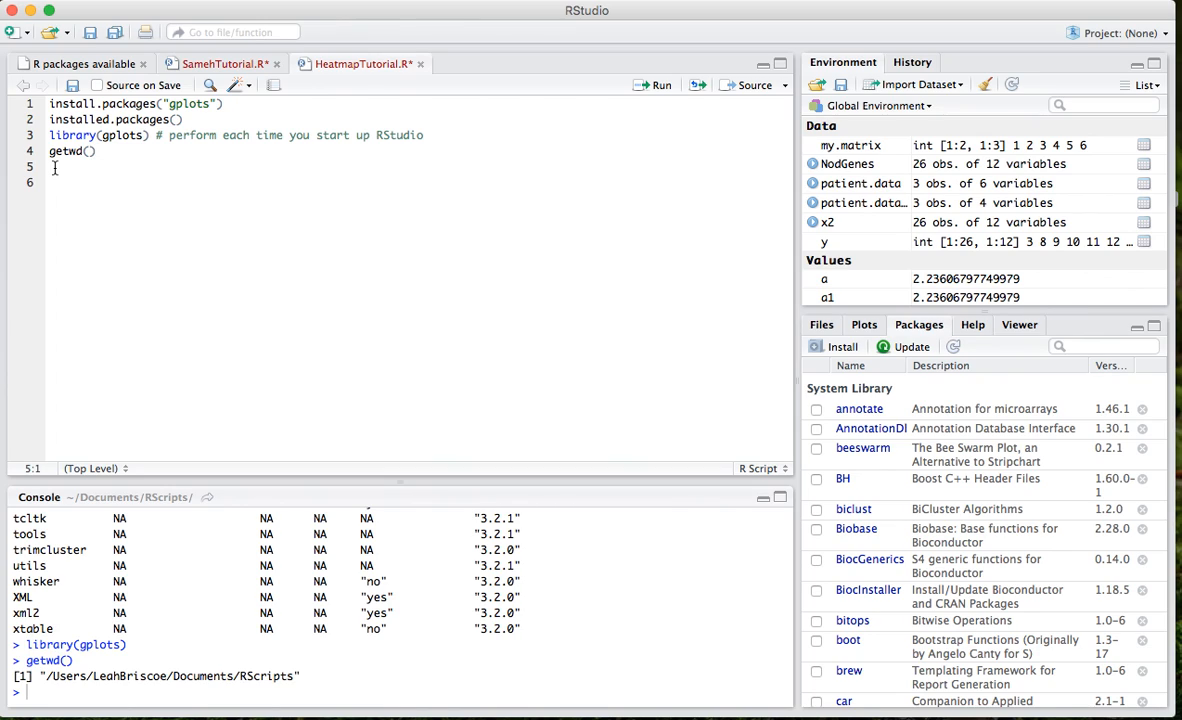
type("ma")
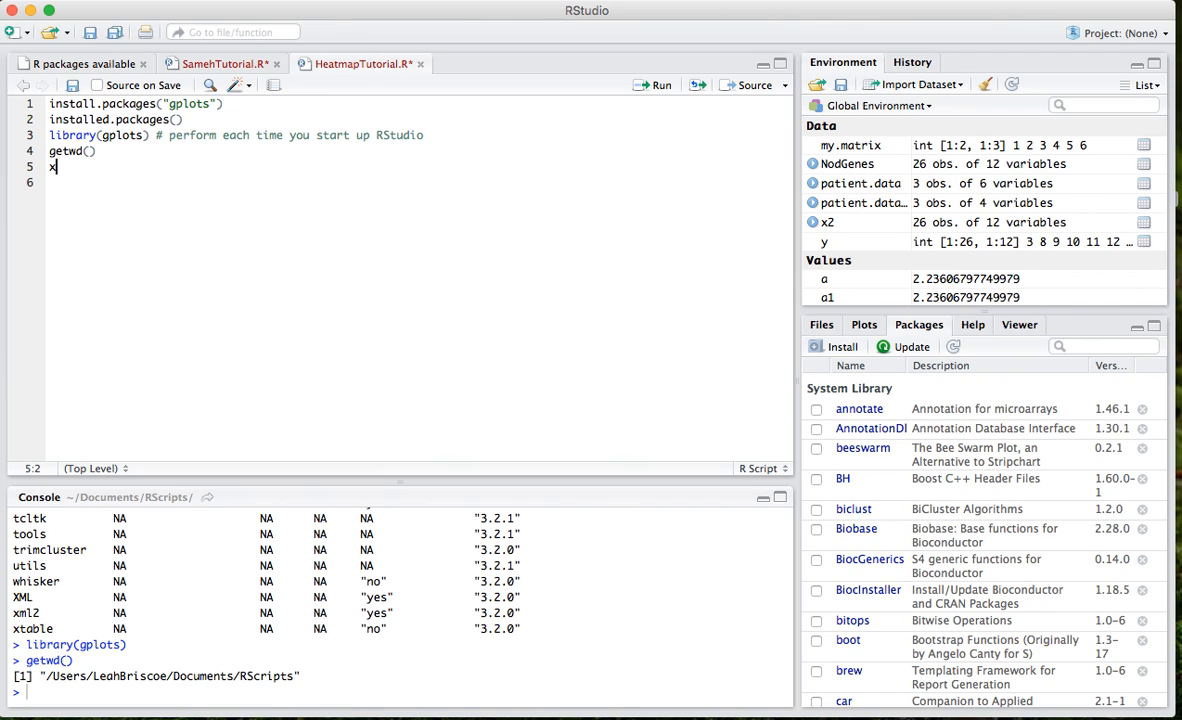
type("<- re")
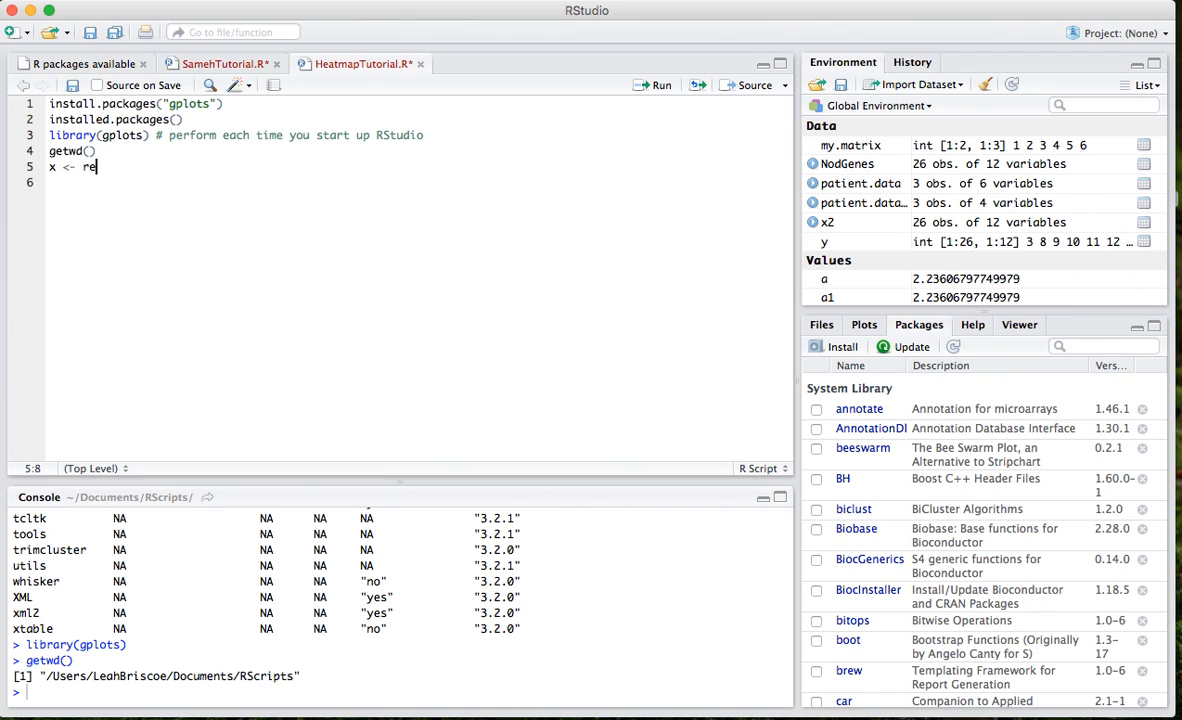
type("ad.csv(\"N")
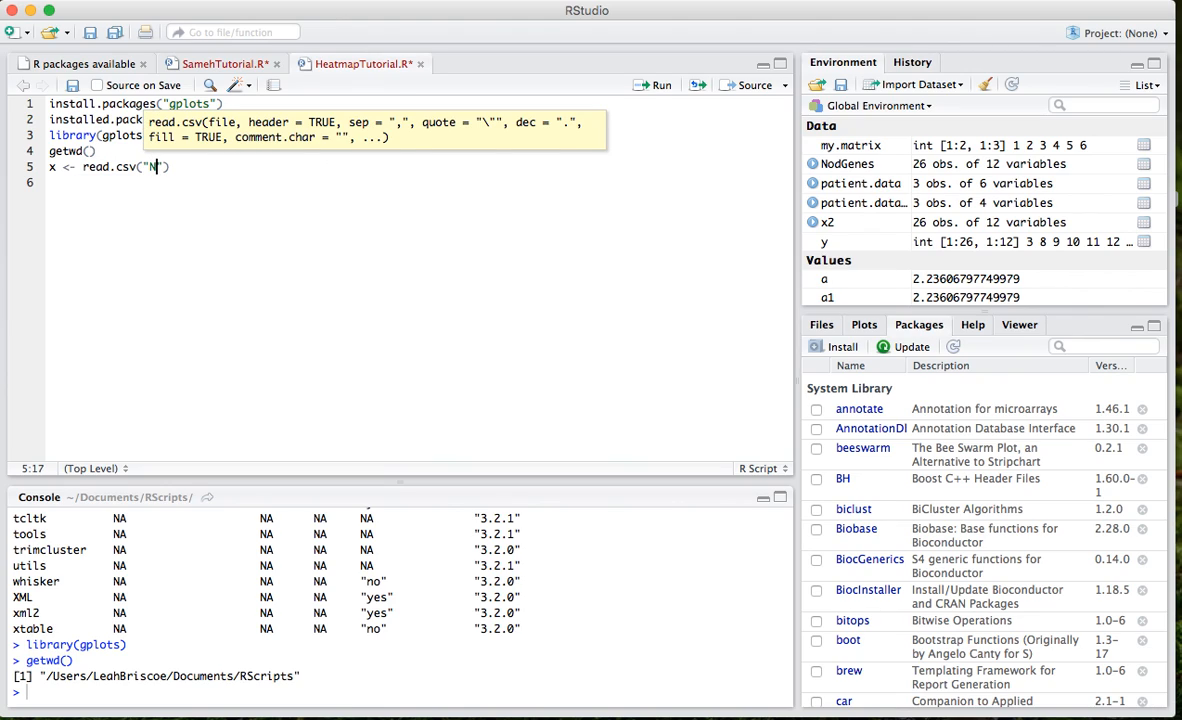
type("odGenes.csv")
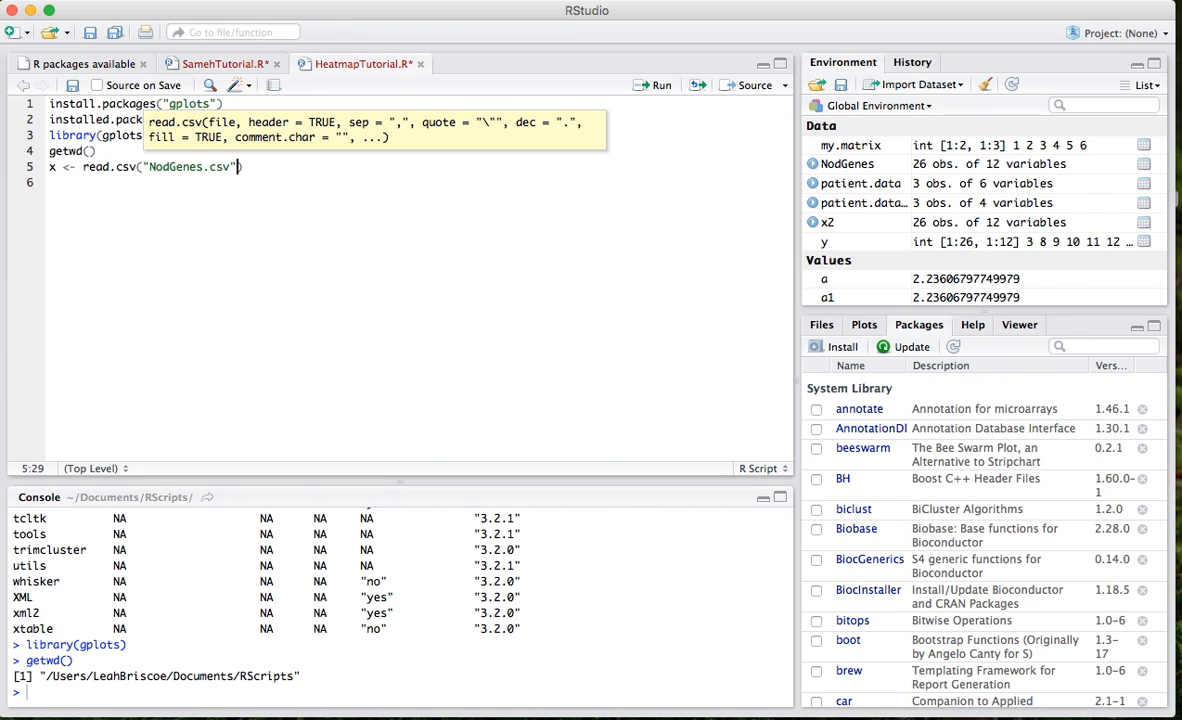
type(", check.names")
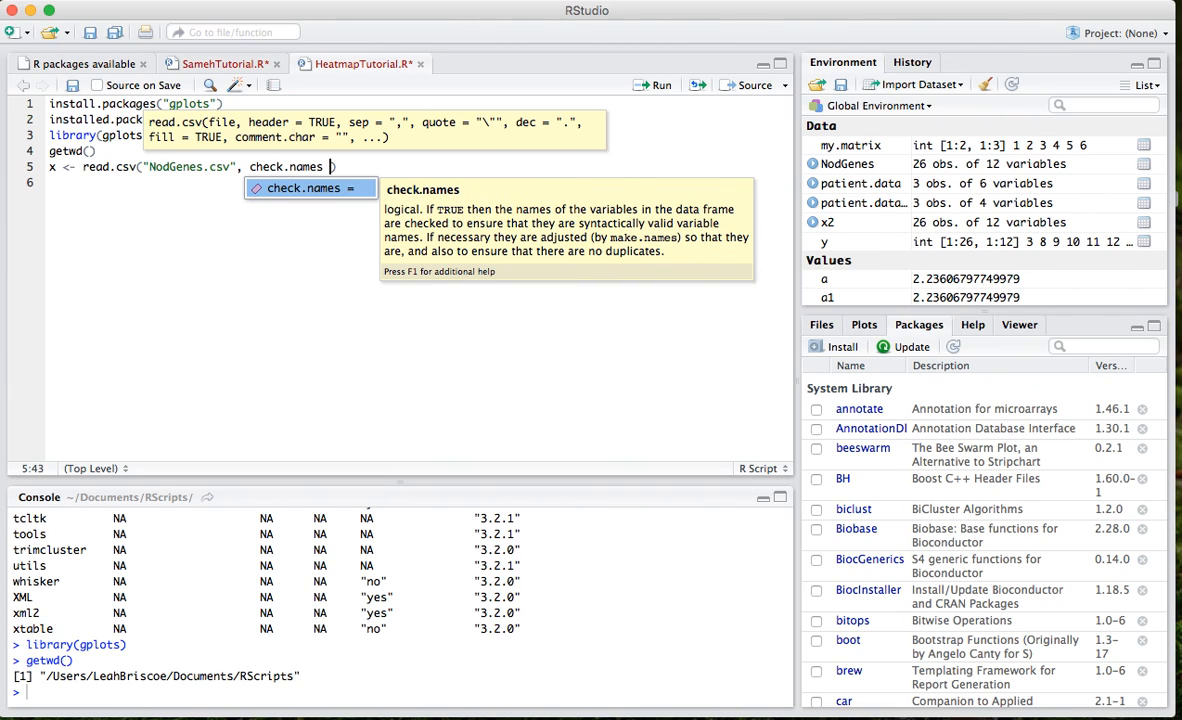
type("FALS")
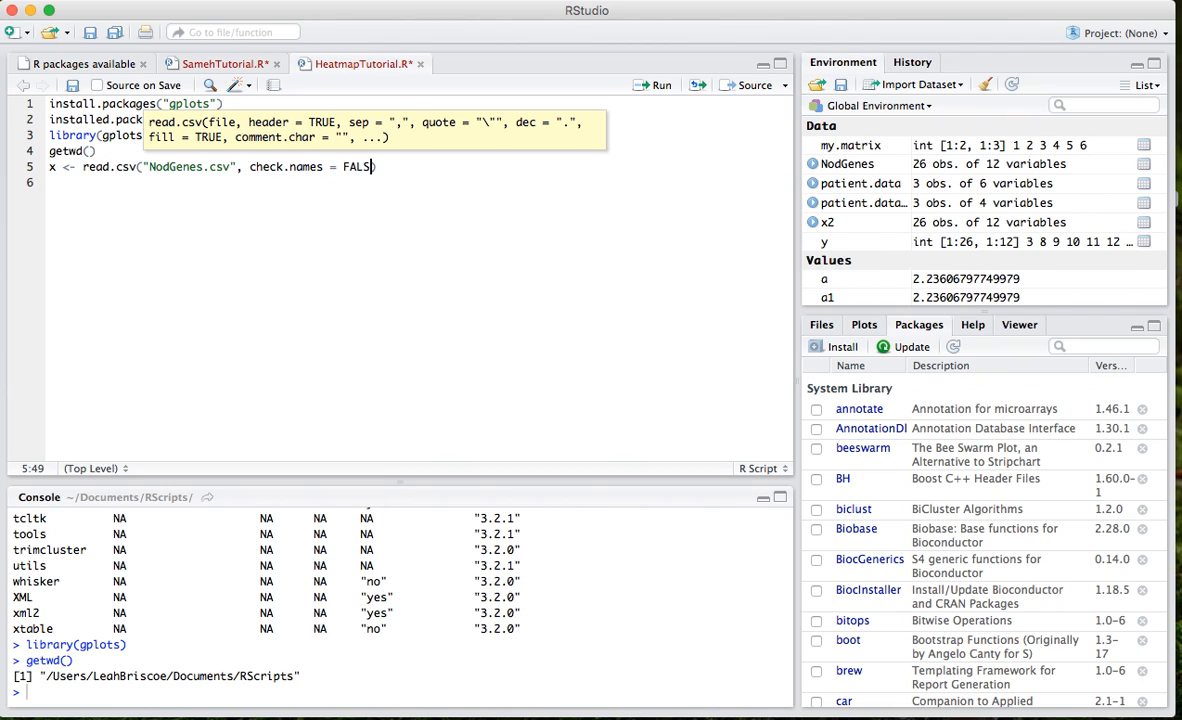
type("E")
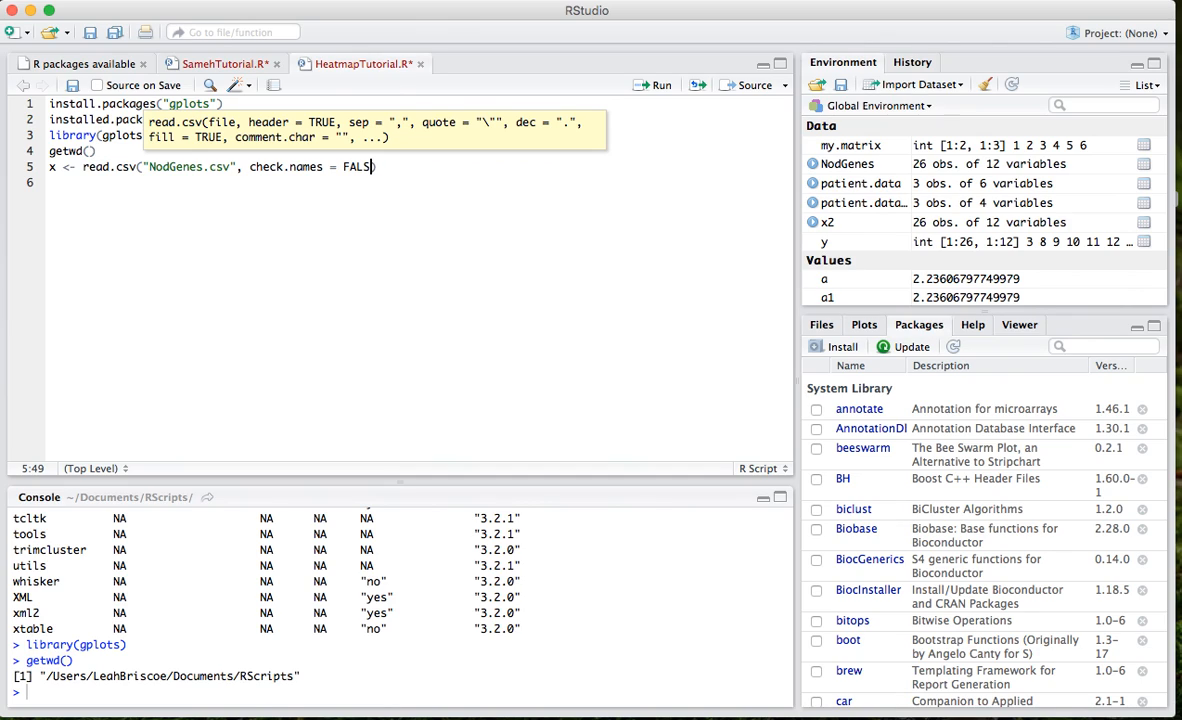
key("BackSpace")
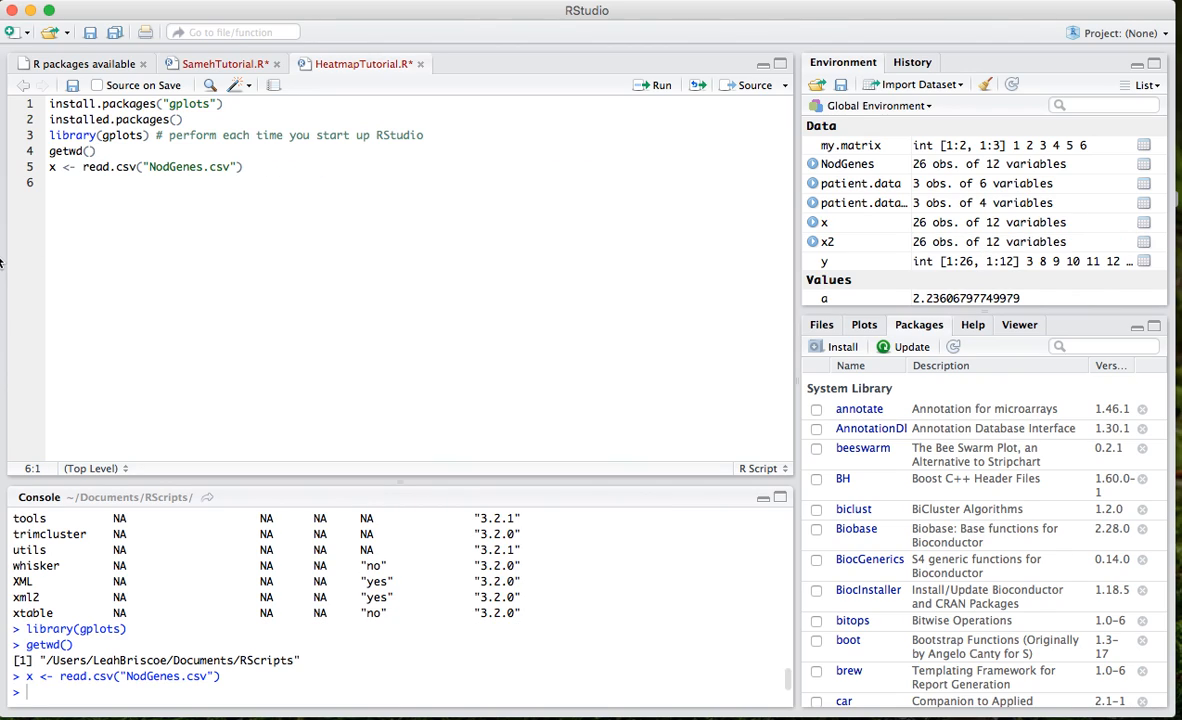
- Add an x print line and set check.names=FALSE in the read.csv call
type("x")
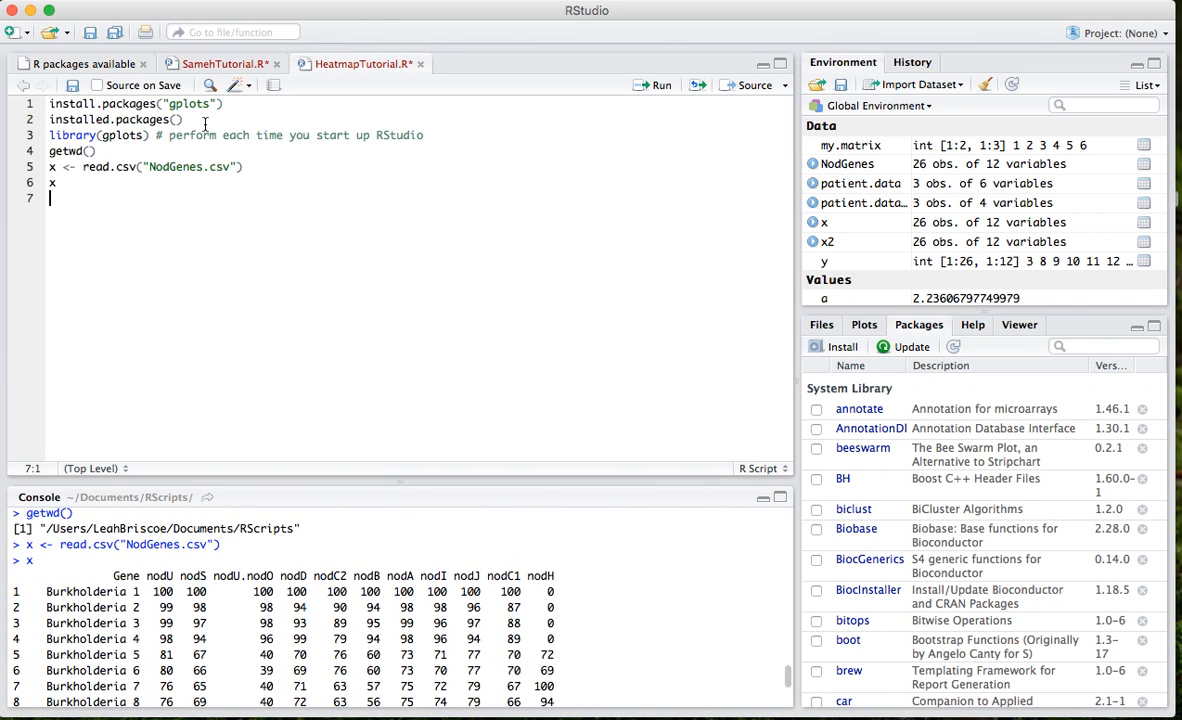
left_click(238, 166)
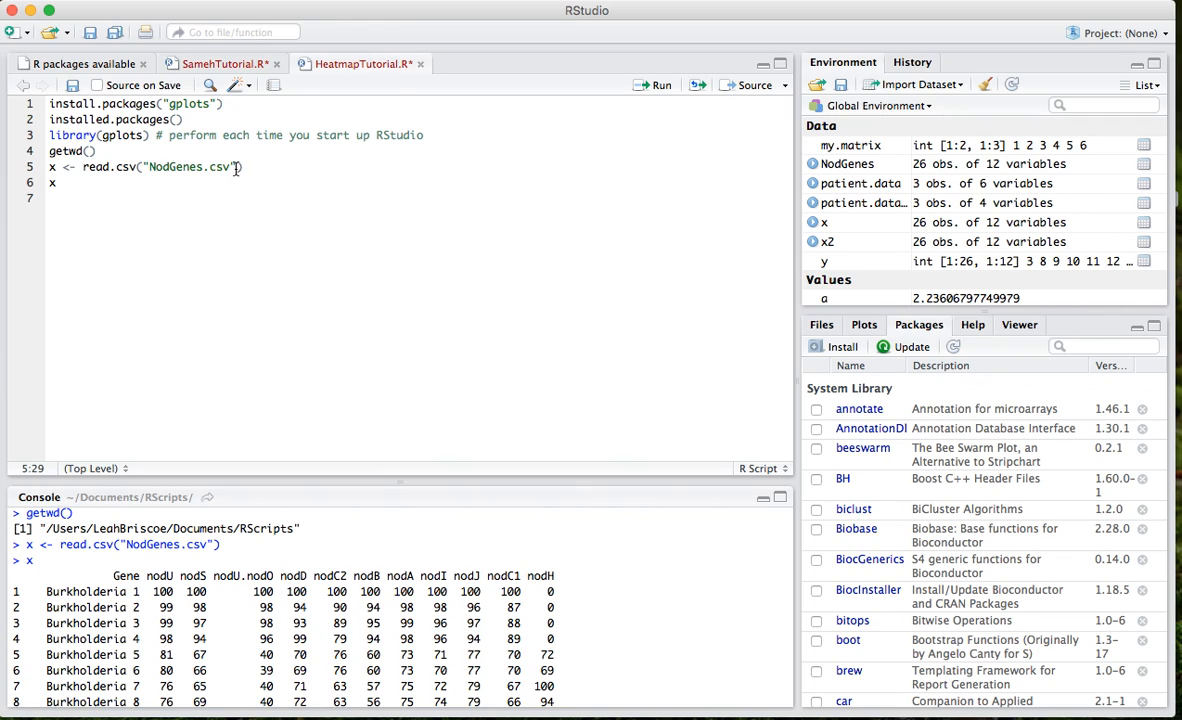
type(", check.names")
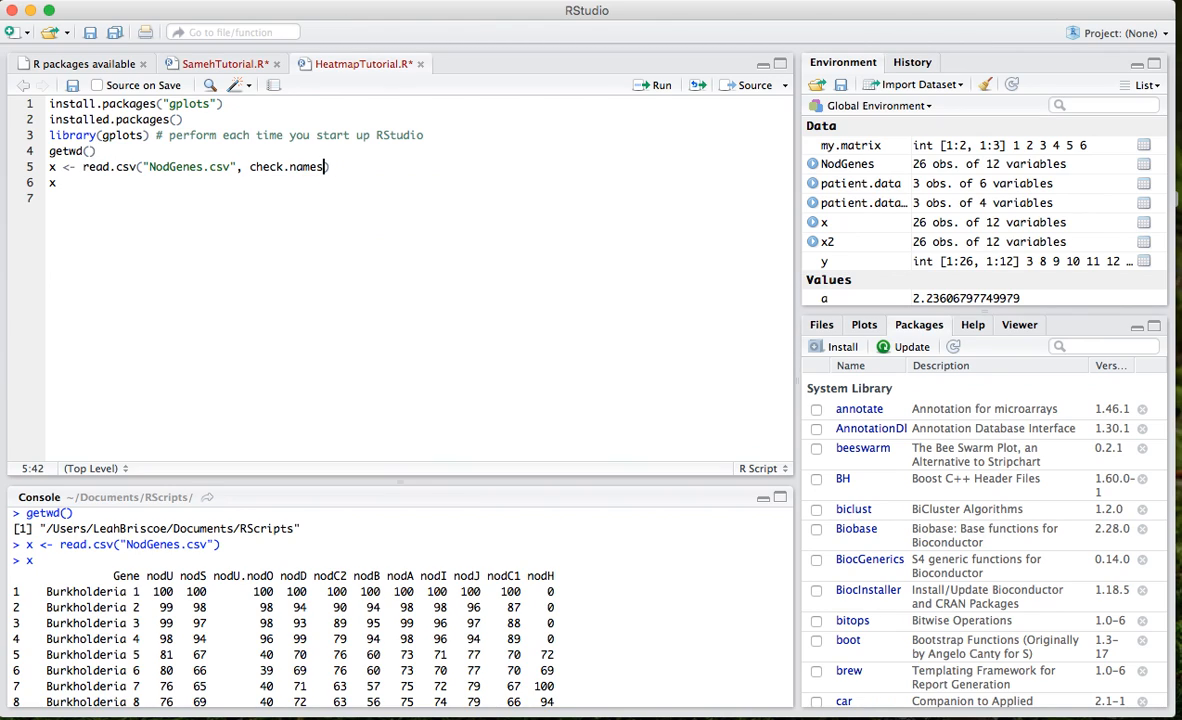
type("=FALSE")
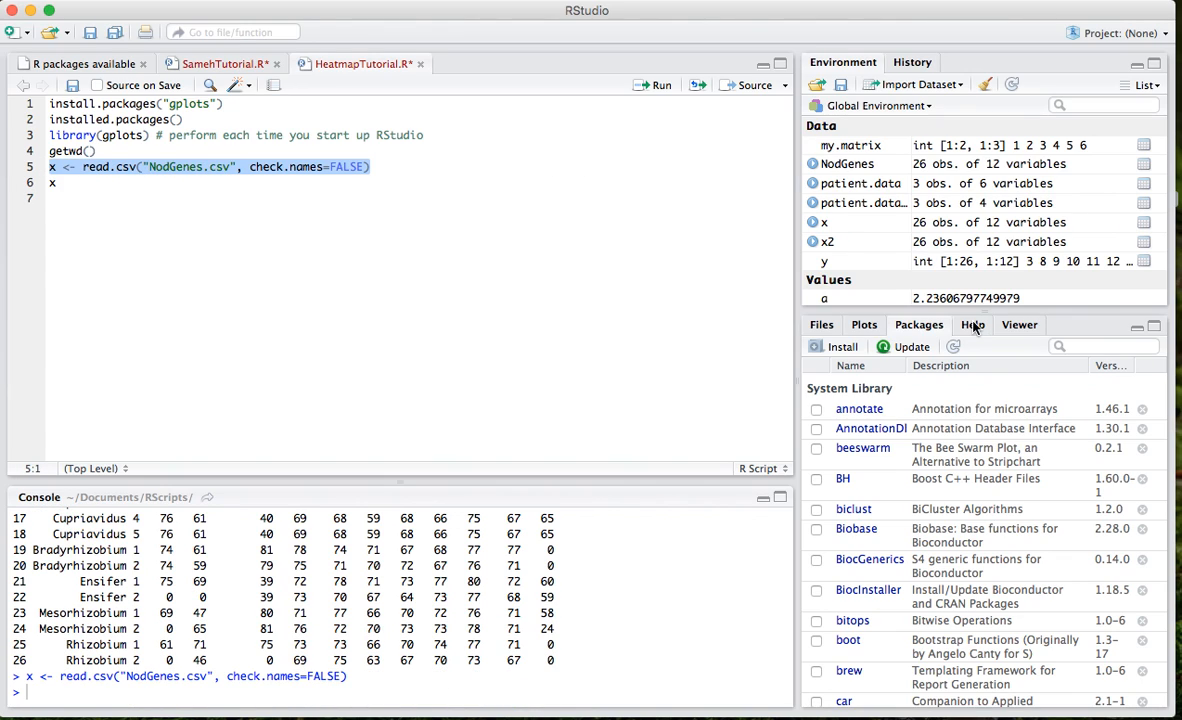
left_click(914, 84)
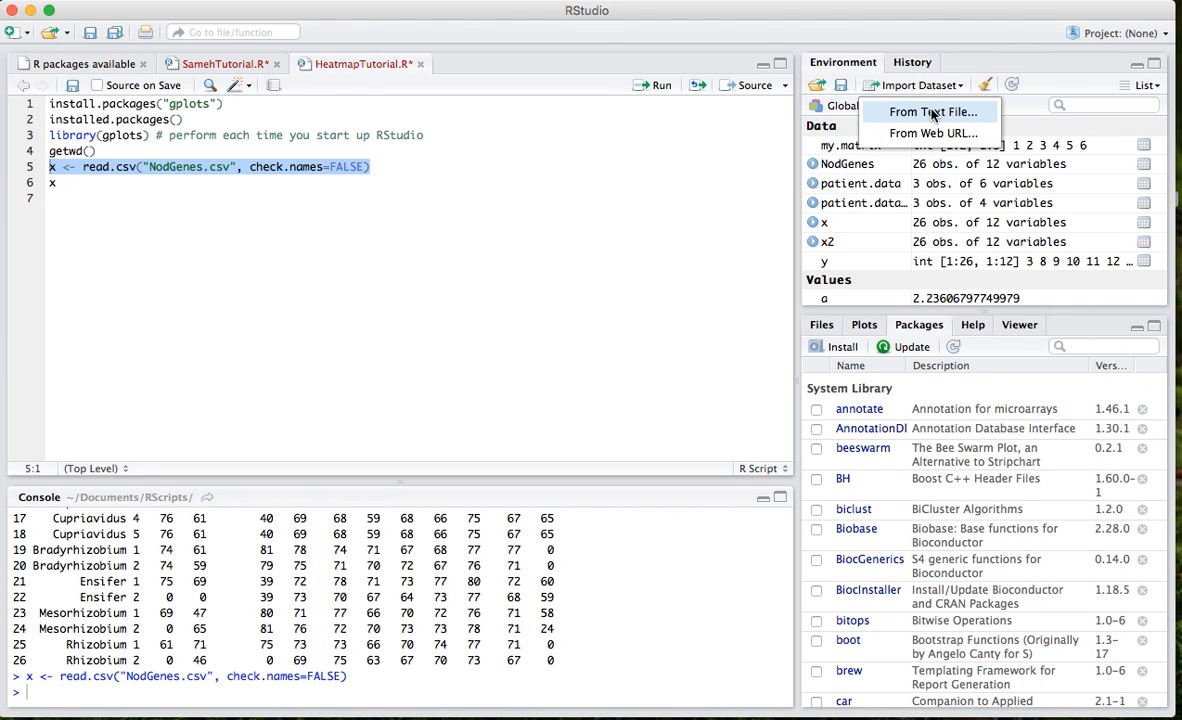
left_click(931, 111)
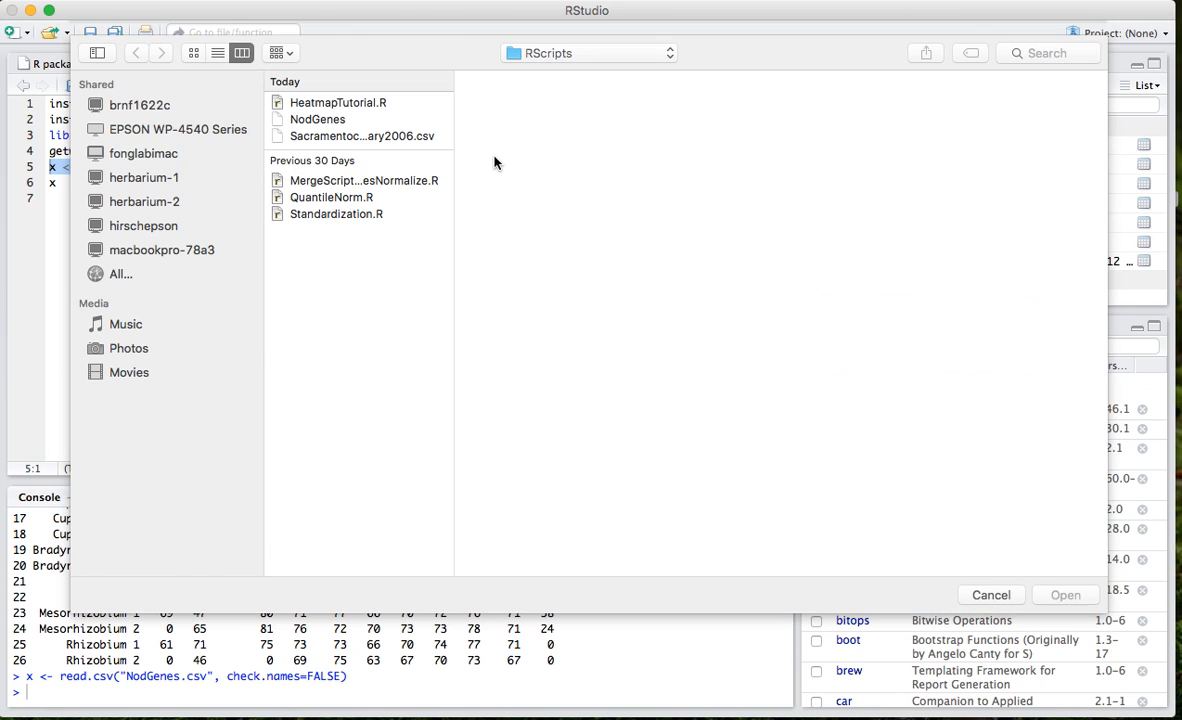
left_click(318, 119)
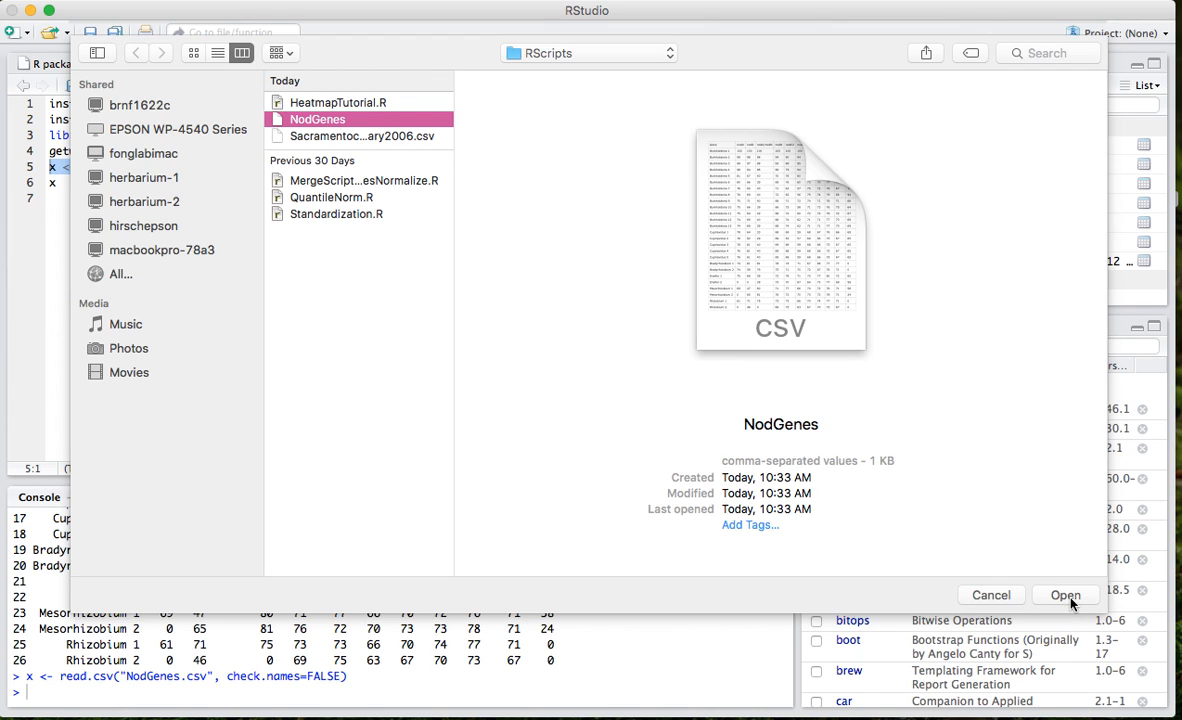
left_click(1065, 594)
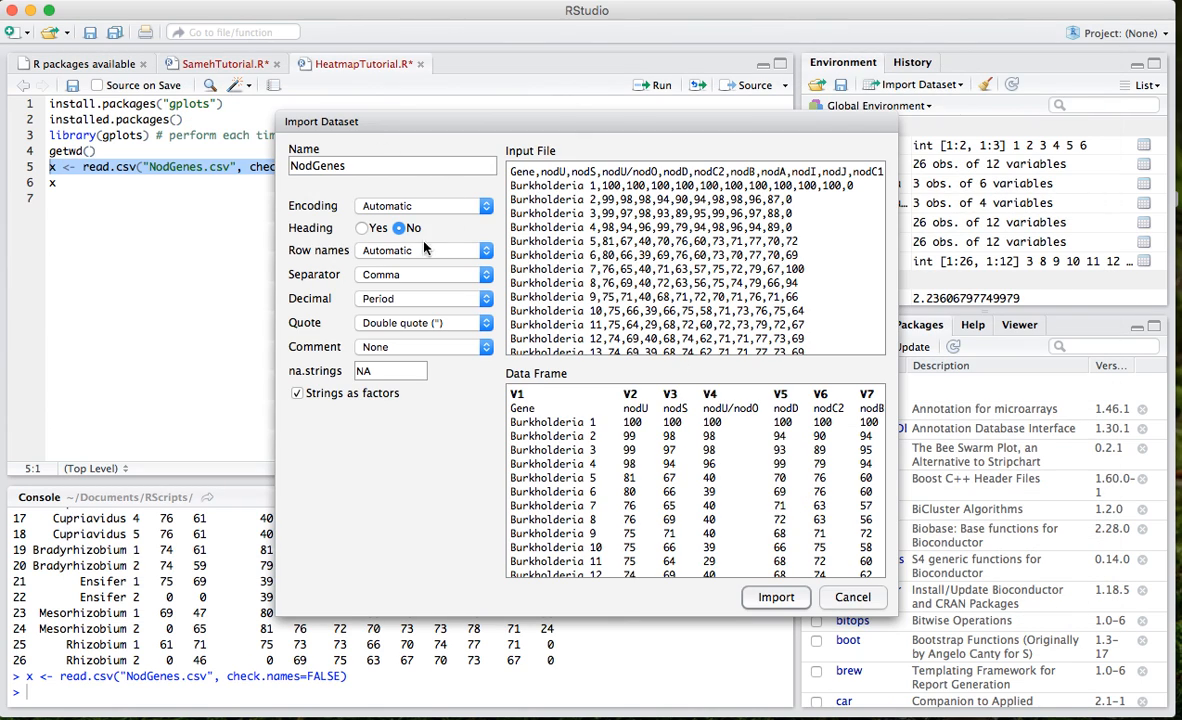
left_click(362, 227)
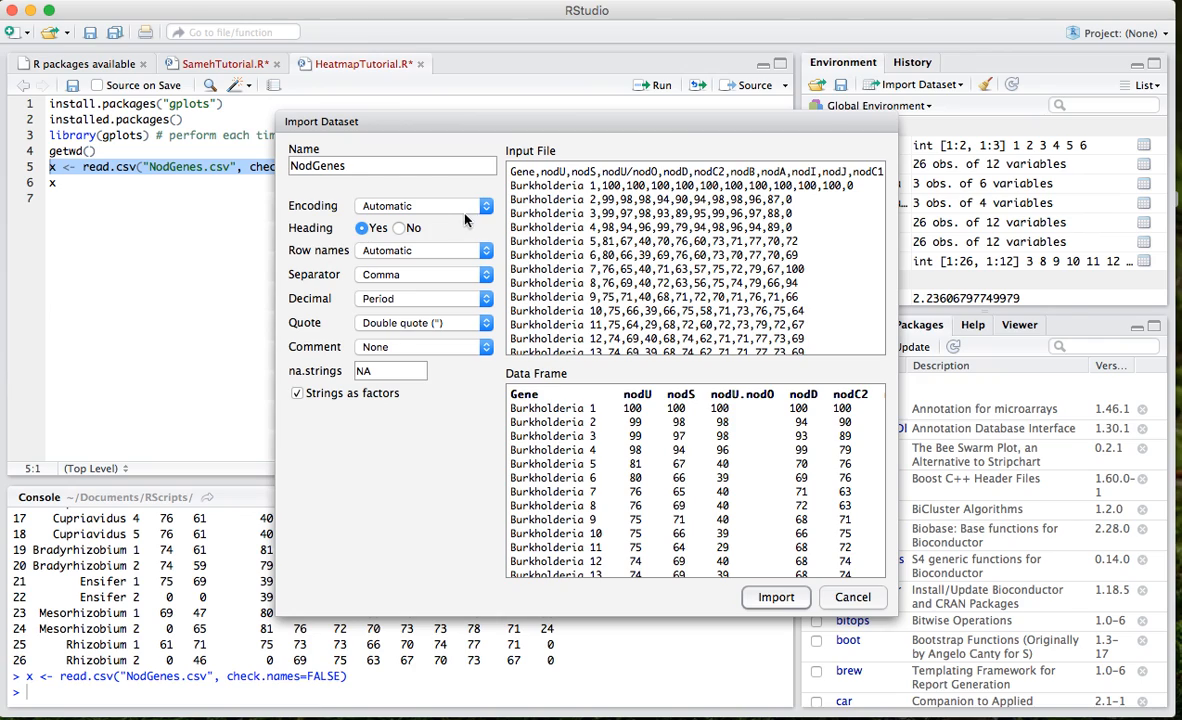
left_click(424, 250)
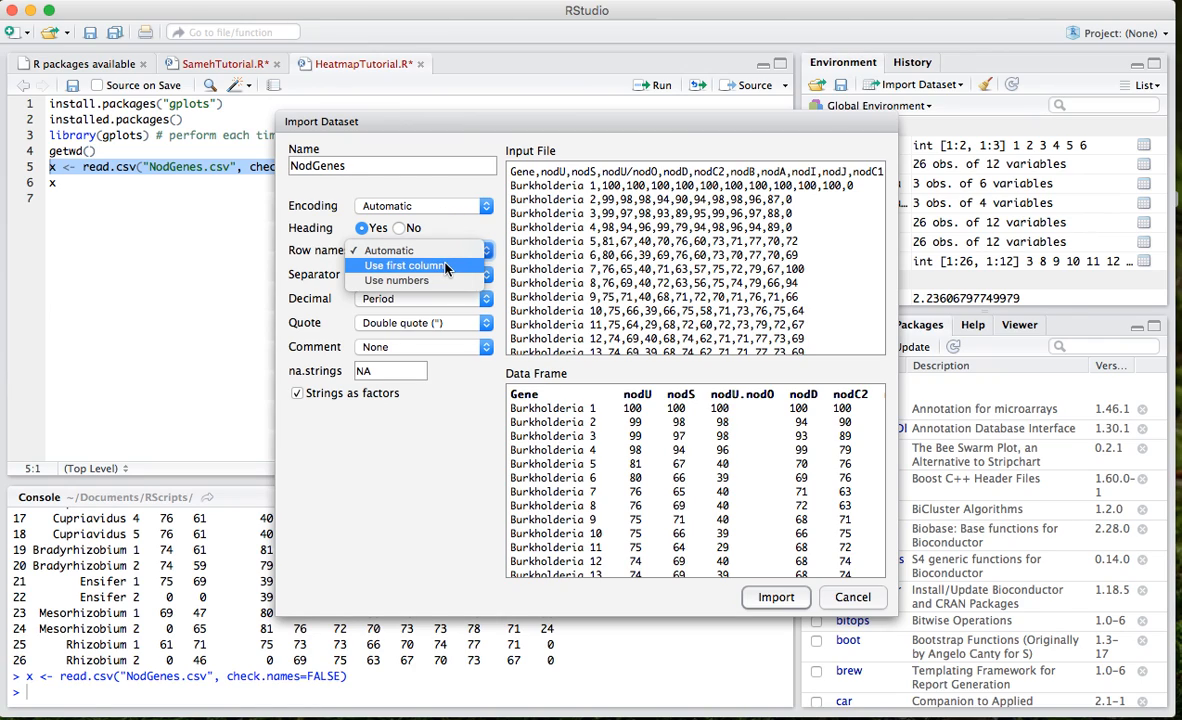
left_click(404, 265)
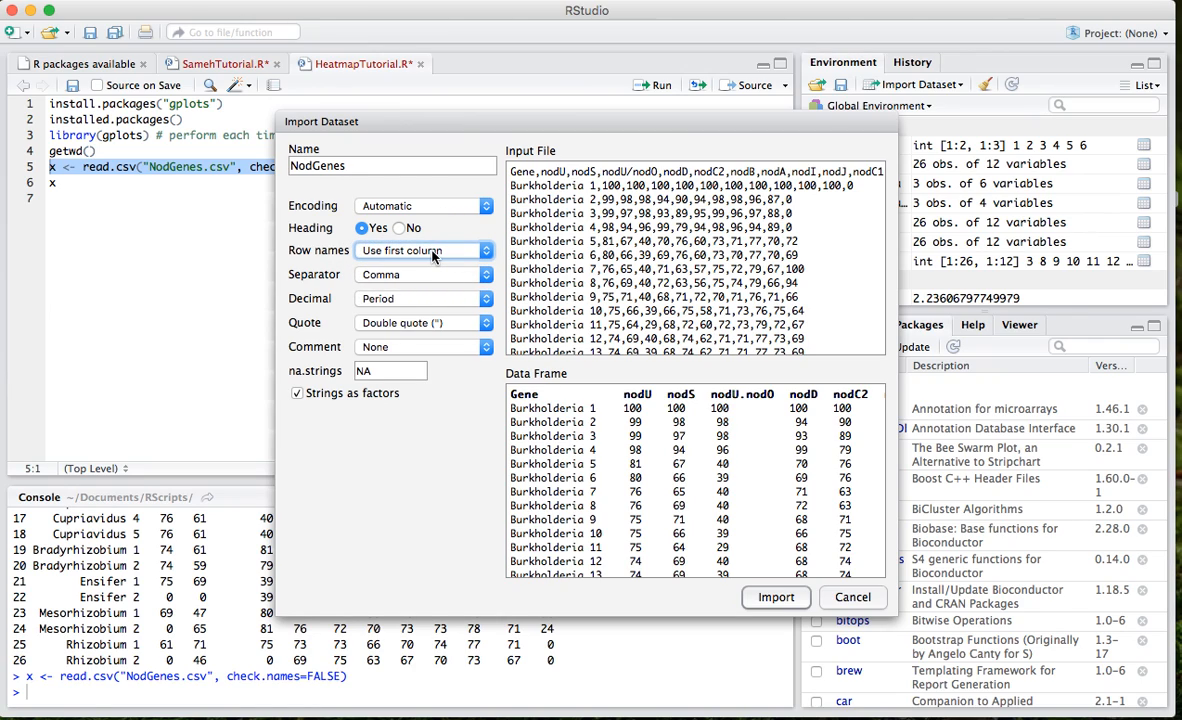
left_click(423, 250)
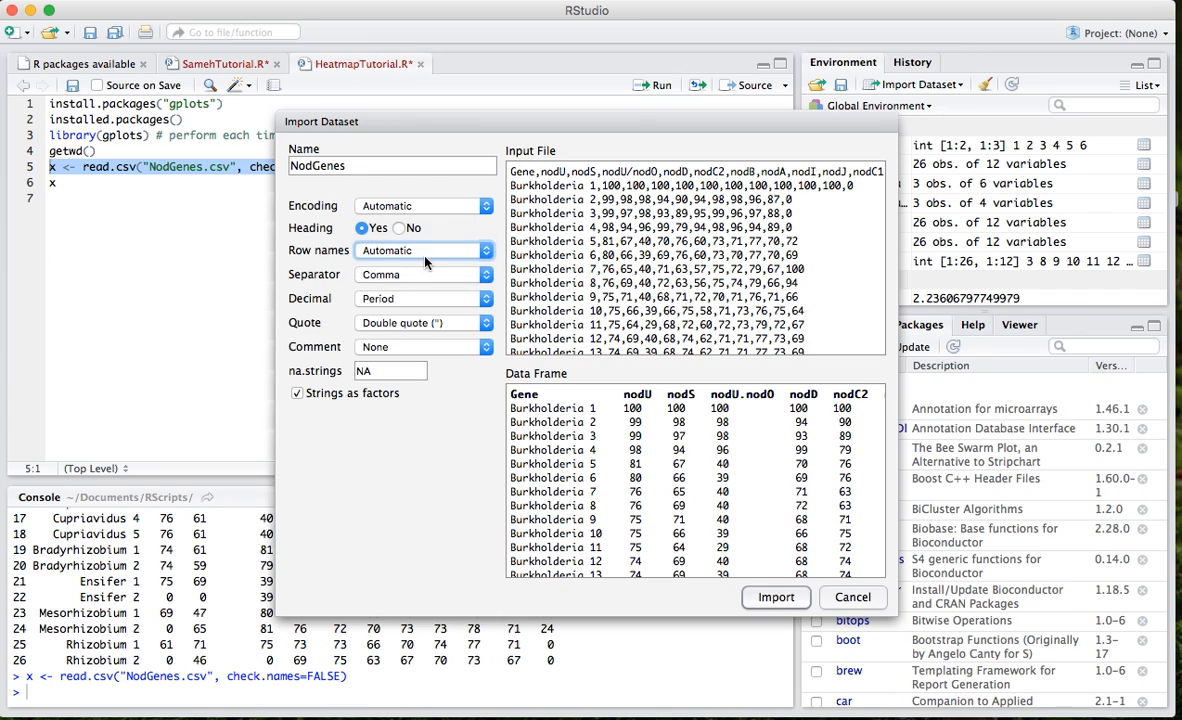
left_click(424, 250)
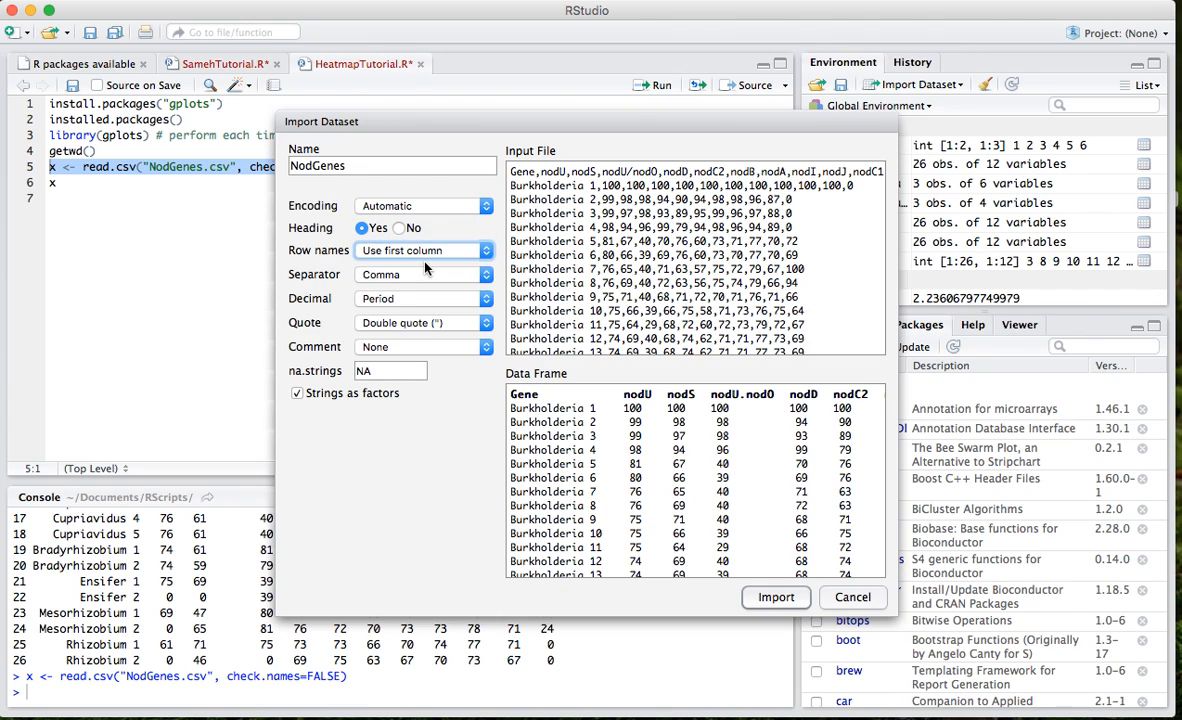
mouse_move(428, 253)
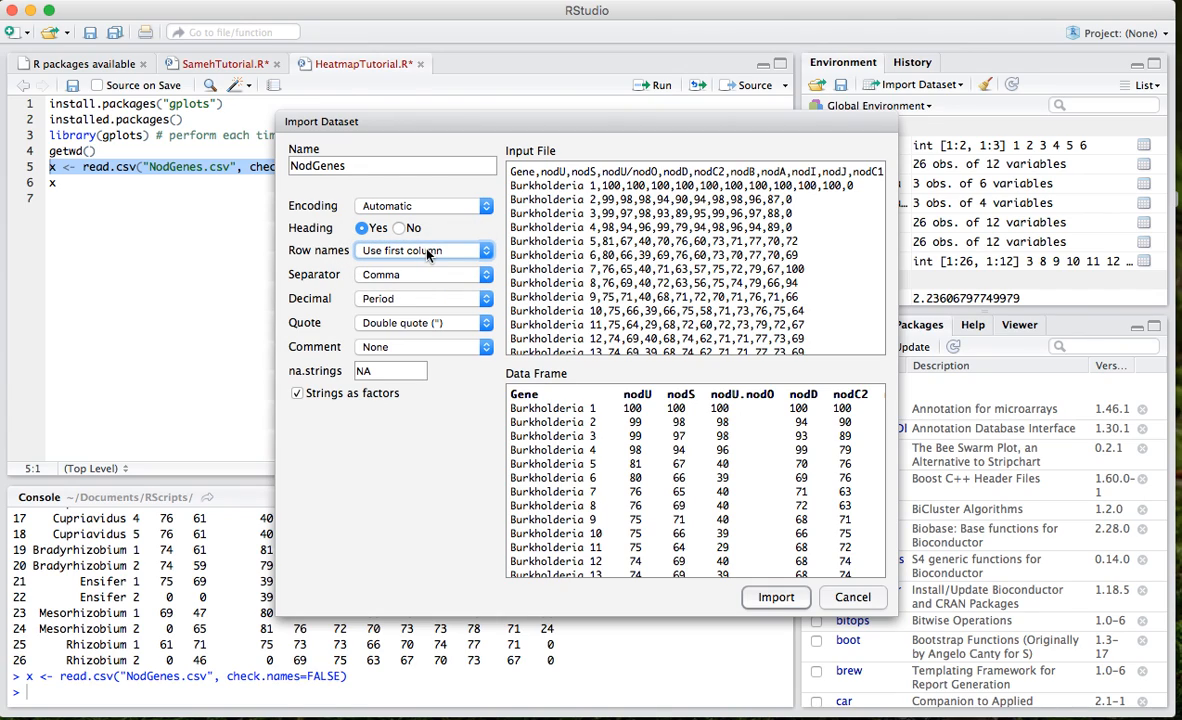
left_click(424, 250)
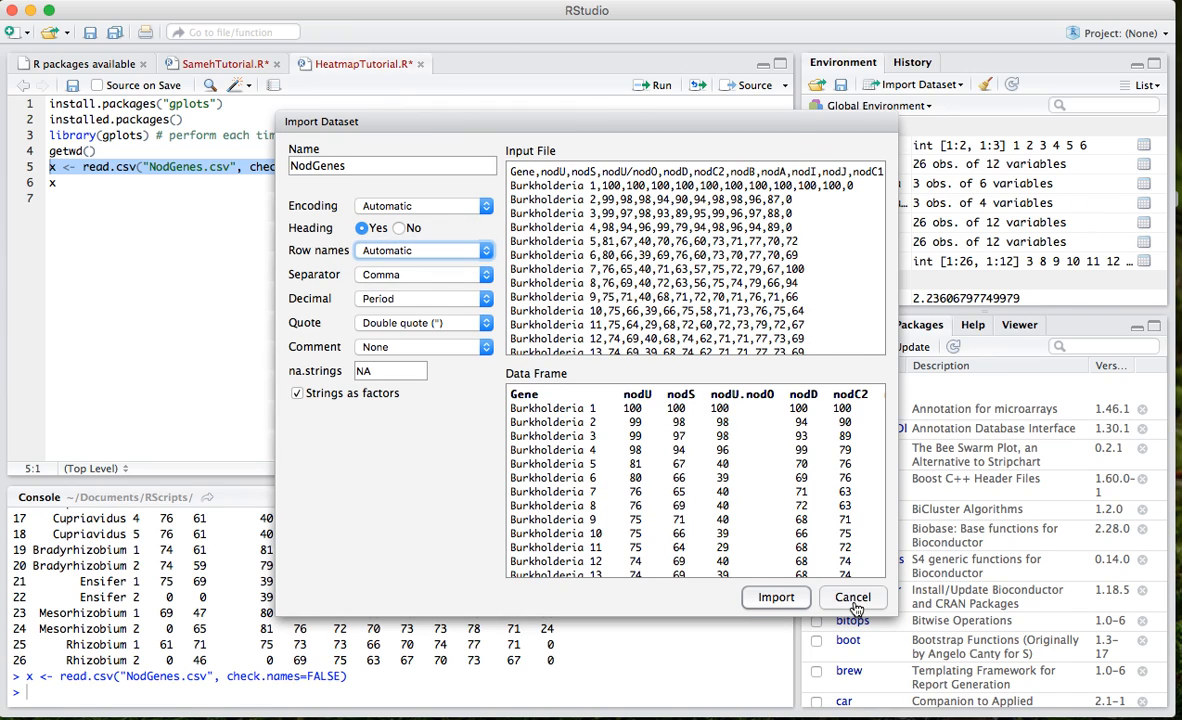
left_click(852, 597)
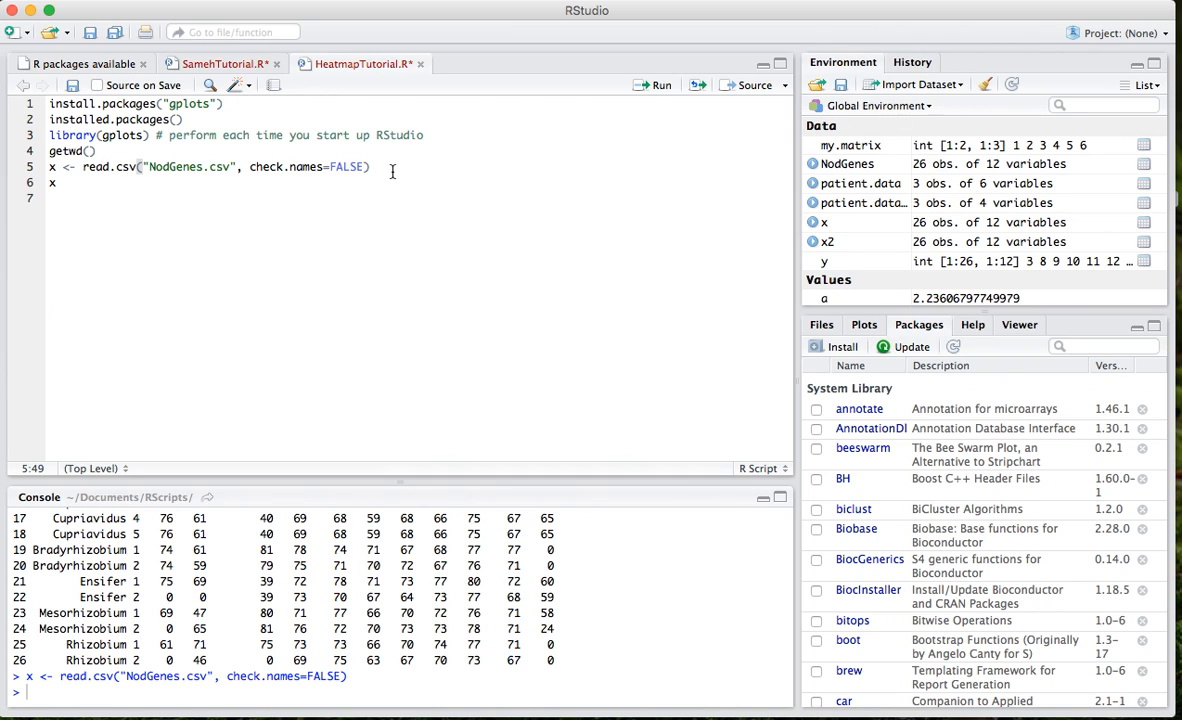
key("Return")
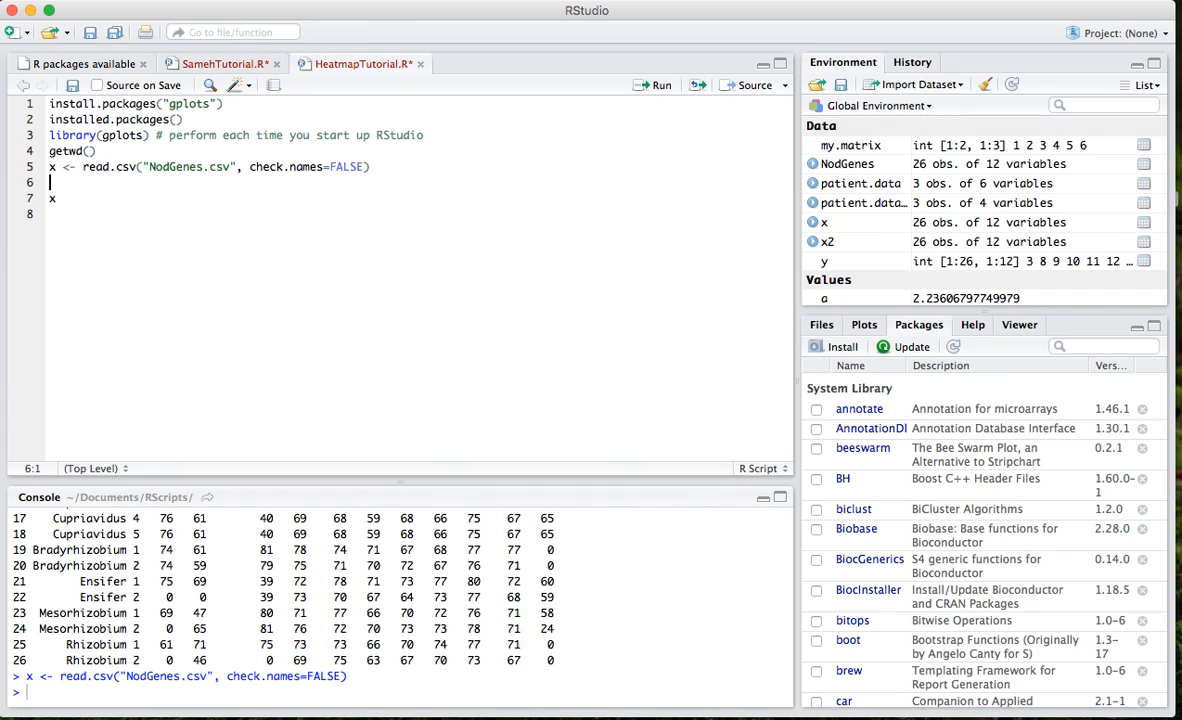
type("y")
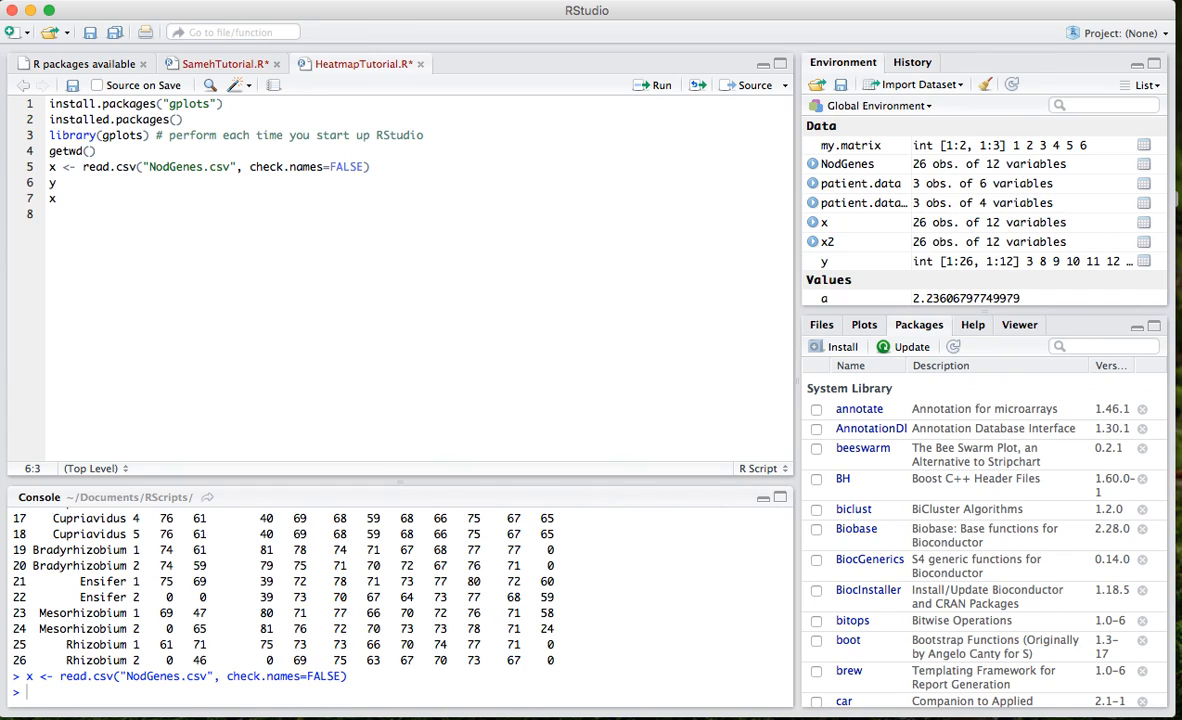
type("<-")
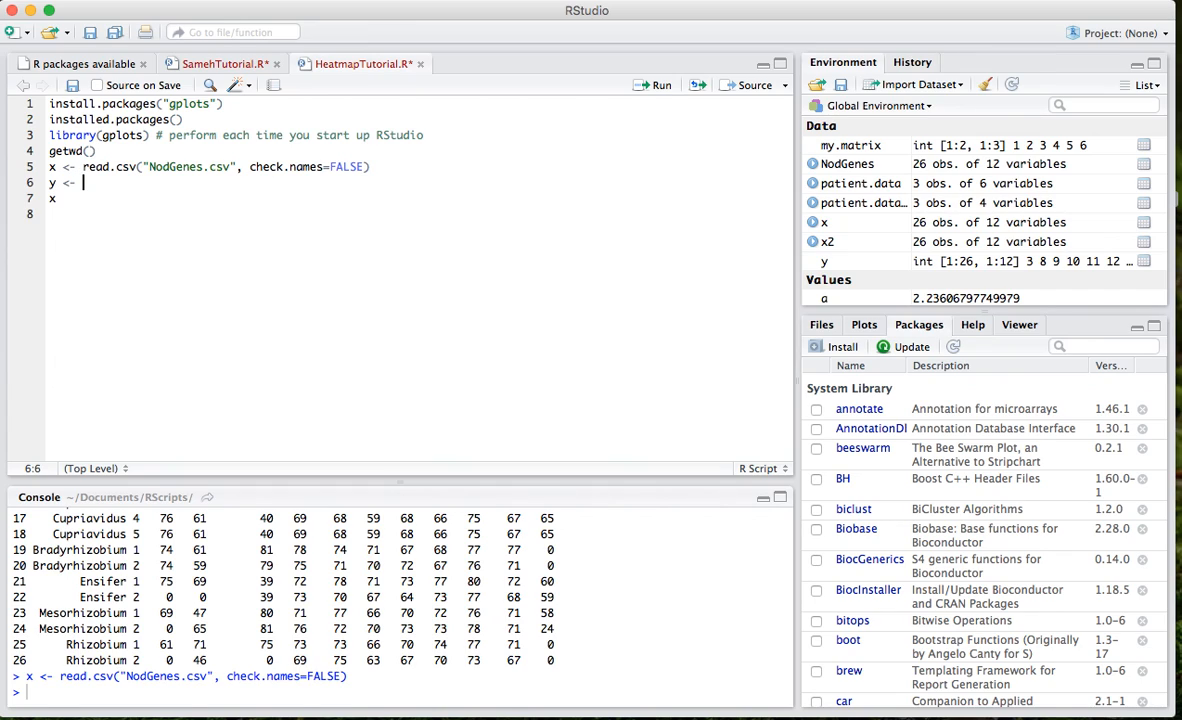
type("data.matrix(x")
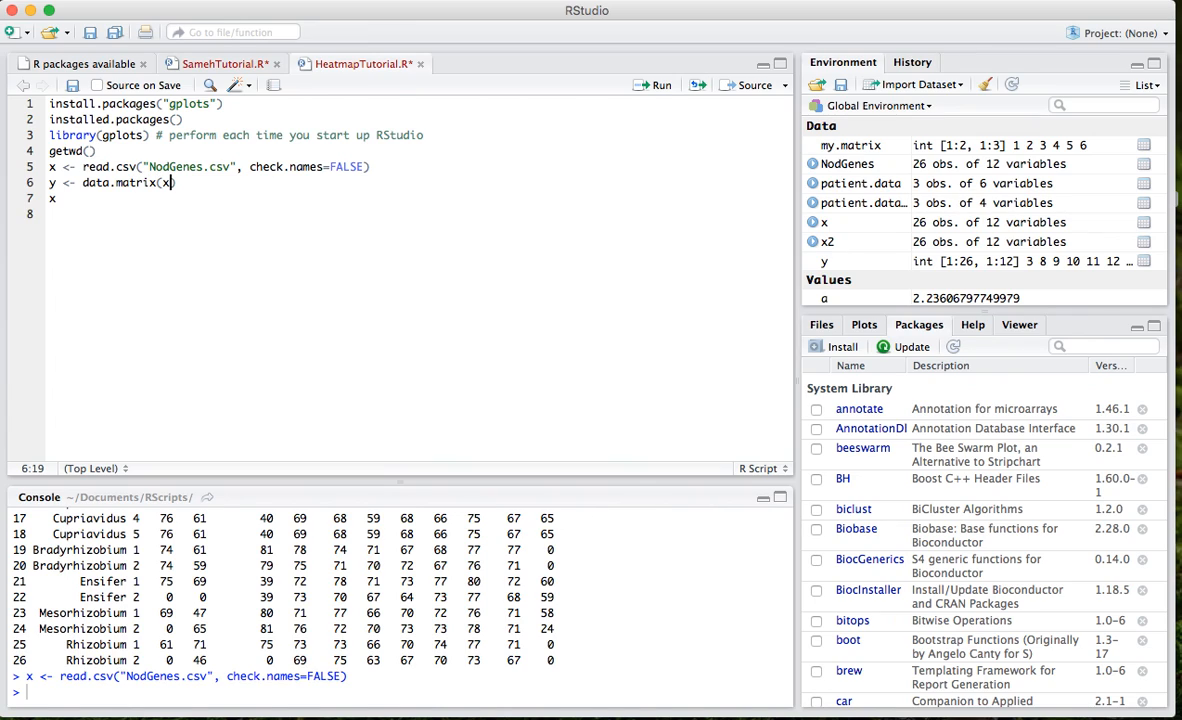
mouse_move(204, 206)
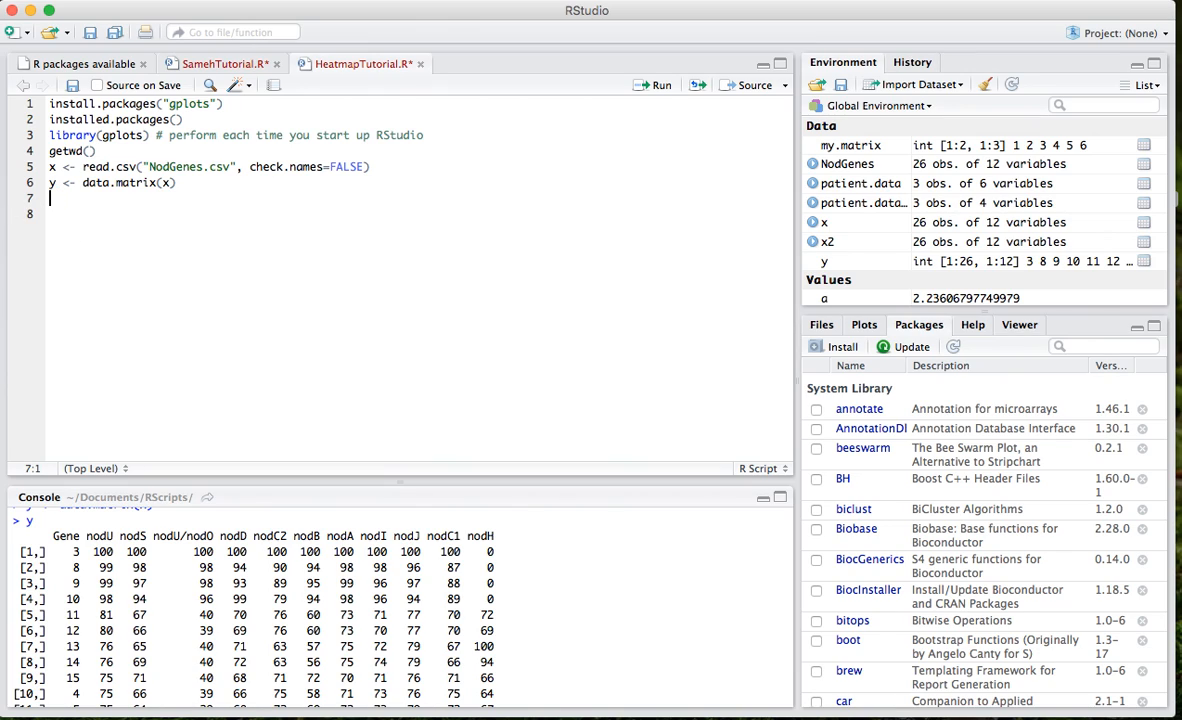
type("he")
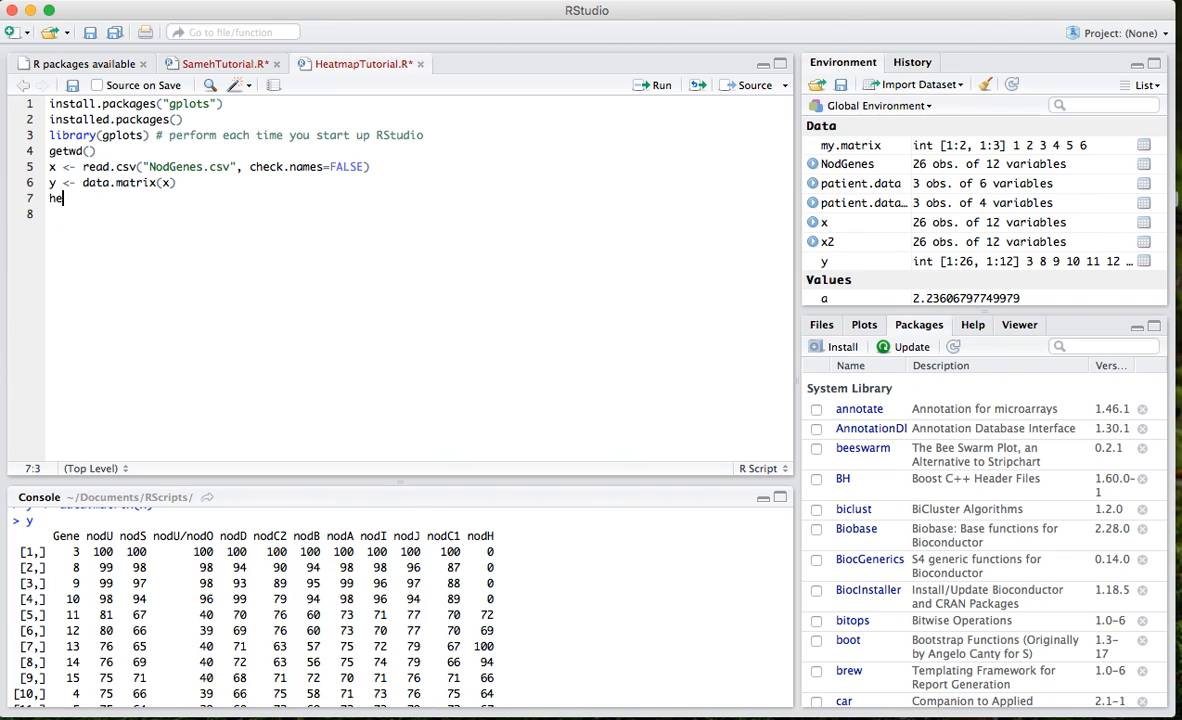
type("atmap")
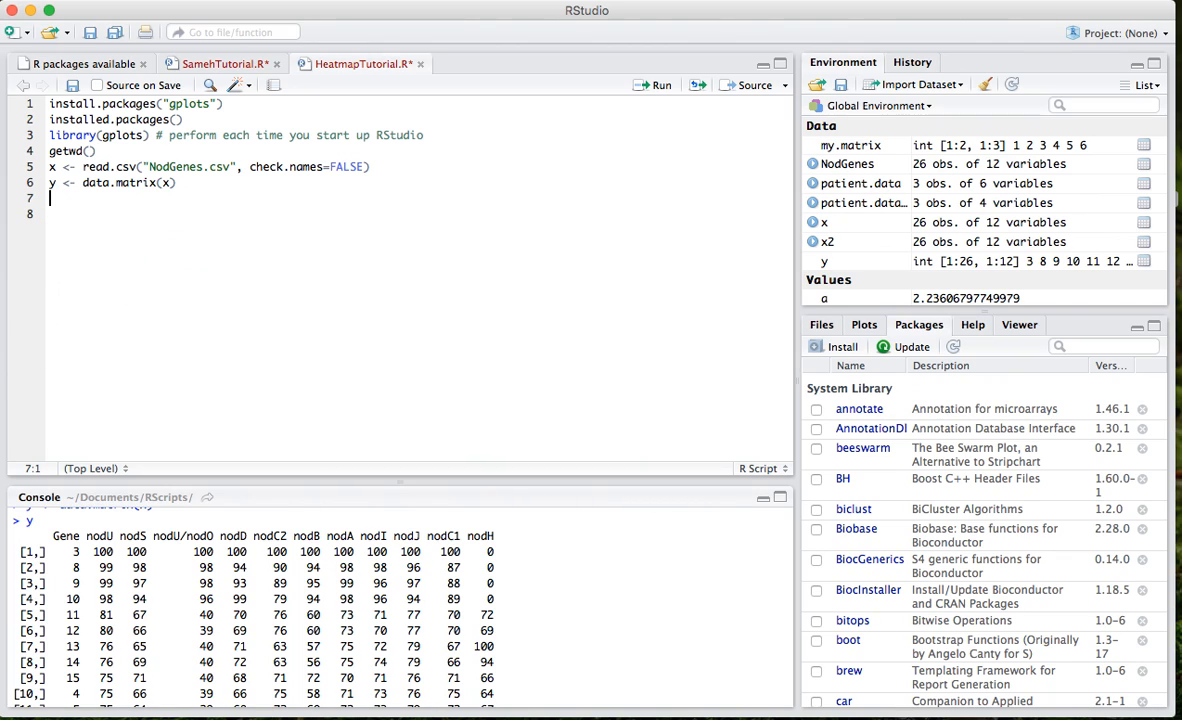
- Run ?heatmap.2 and scroll through the Enhanced Heat Map usage section
type("?h")
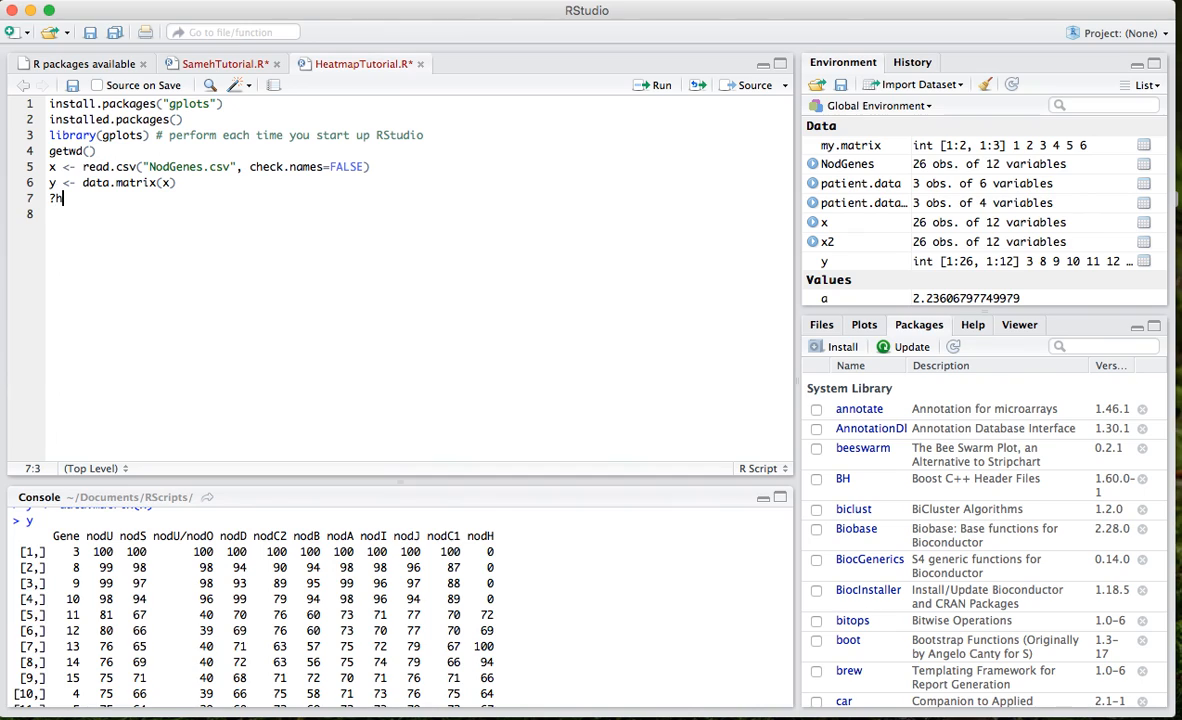
type("eatmap.2")
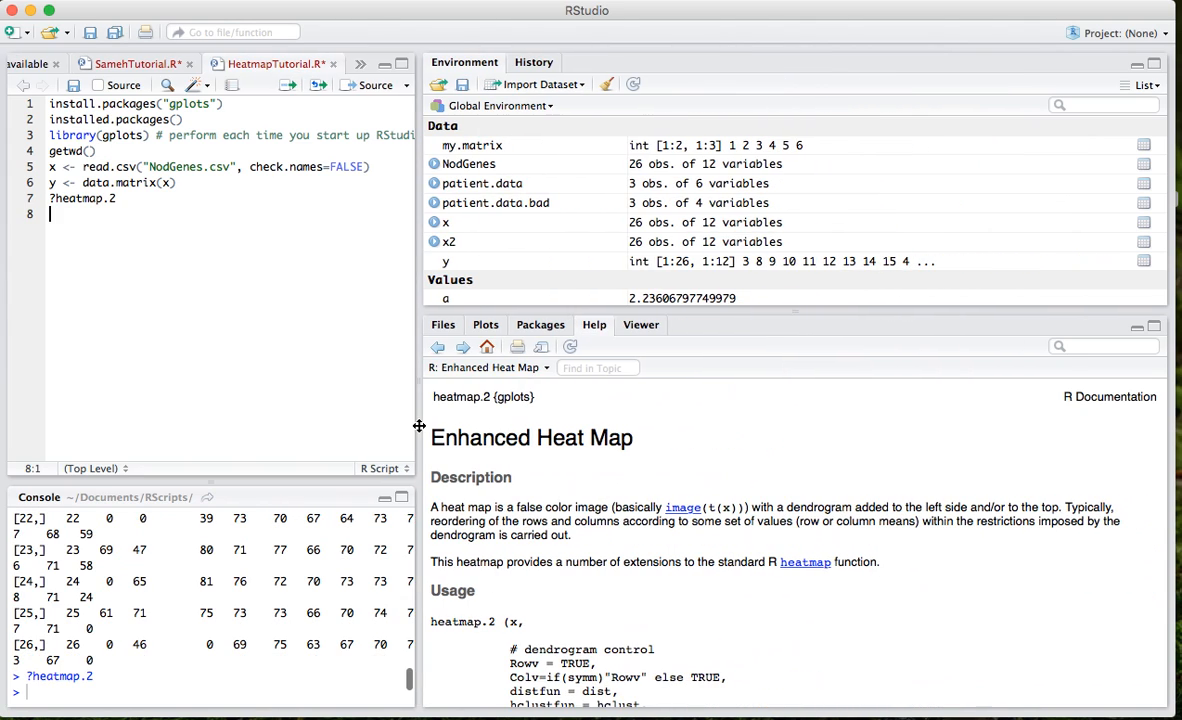
scroll("down", 3)
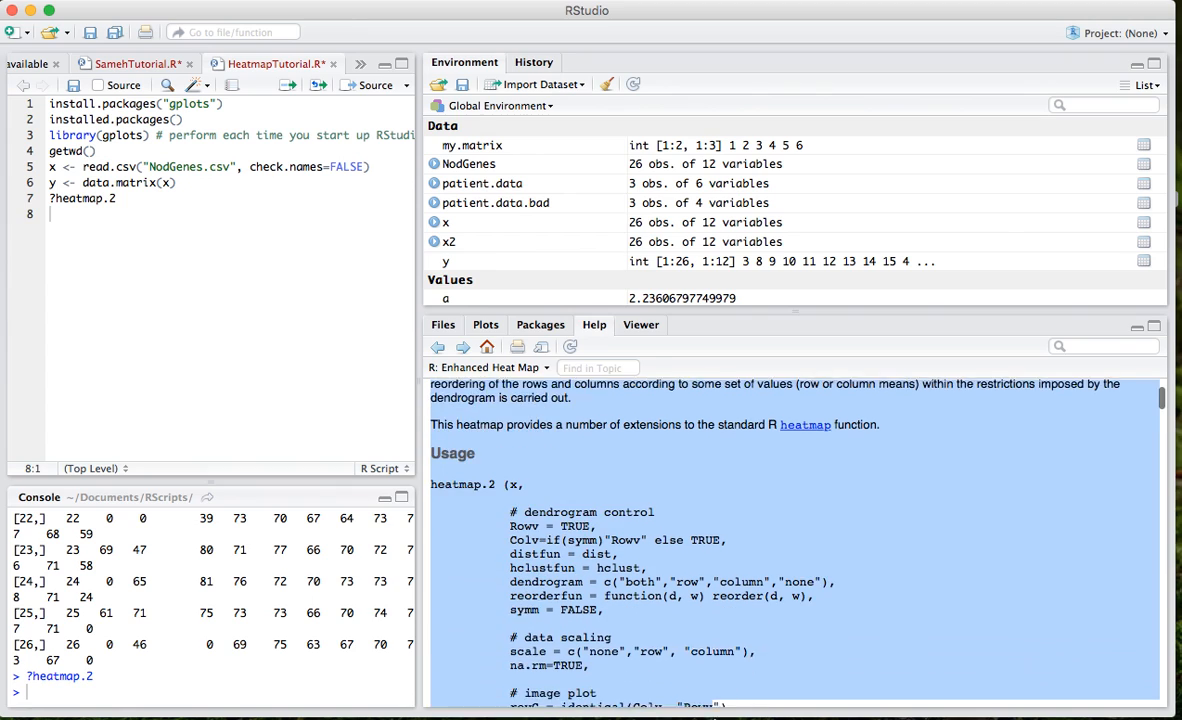
scroll("down", 3)
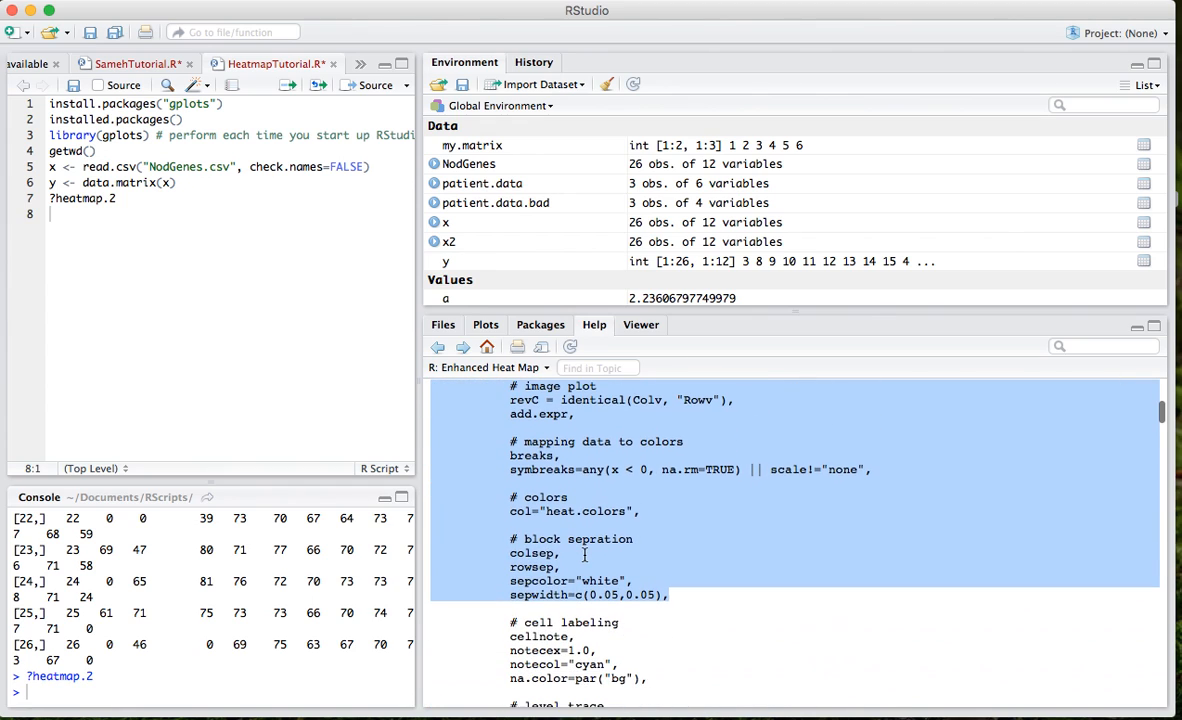
scroll("down", 3)
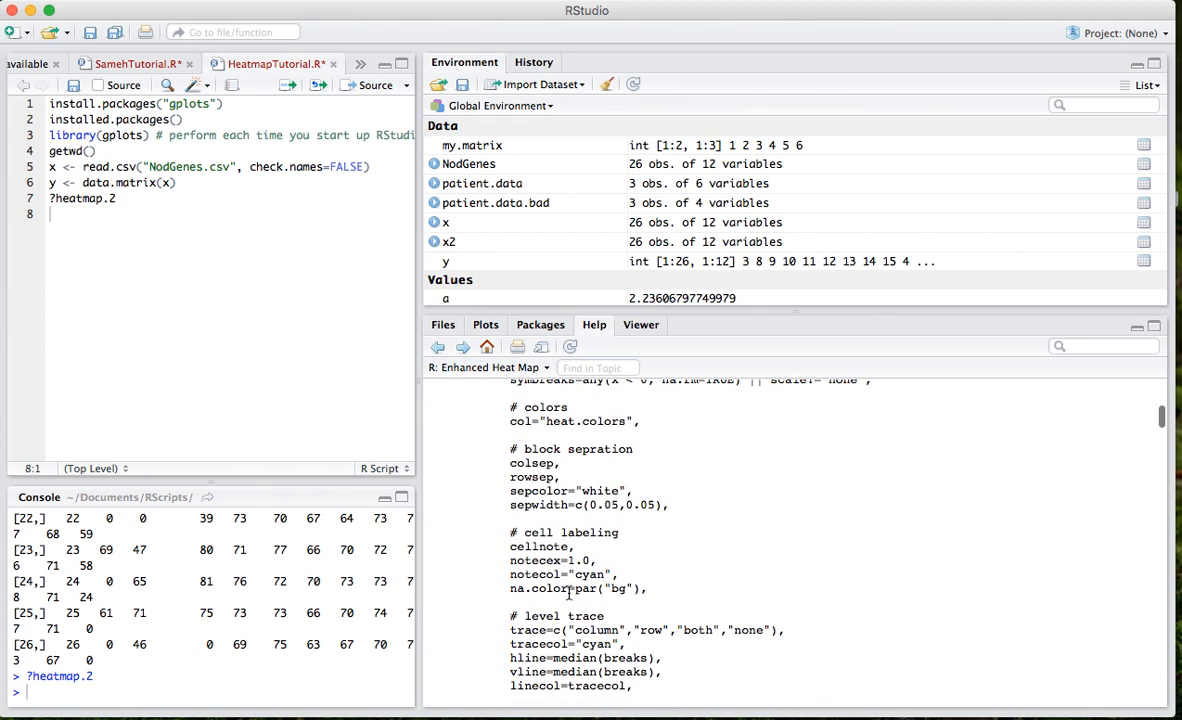
scroll("down", 3)
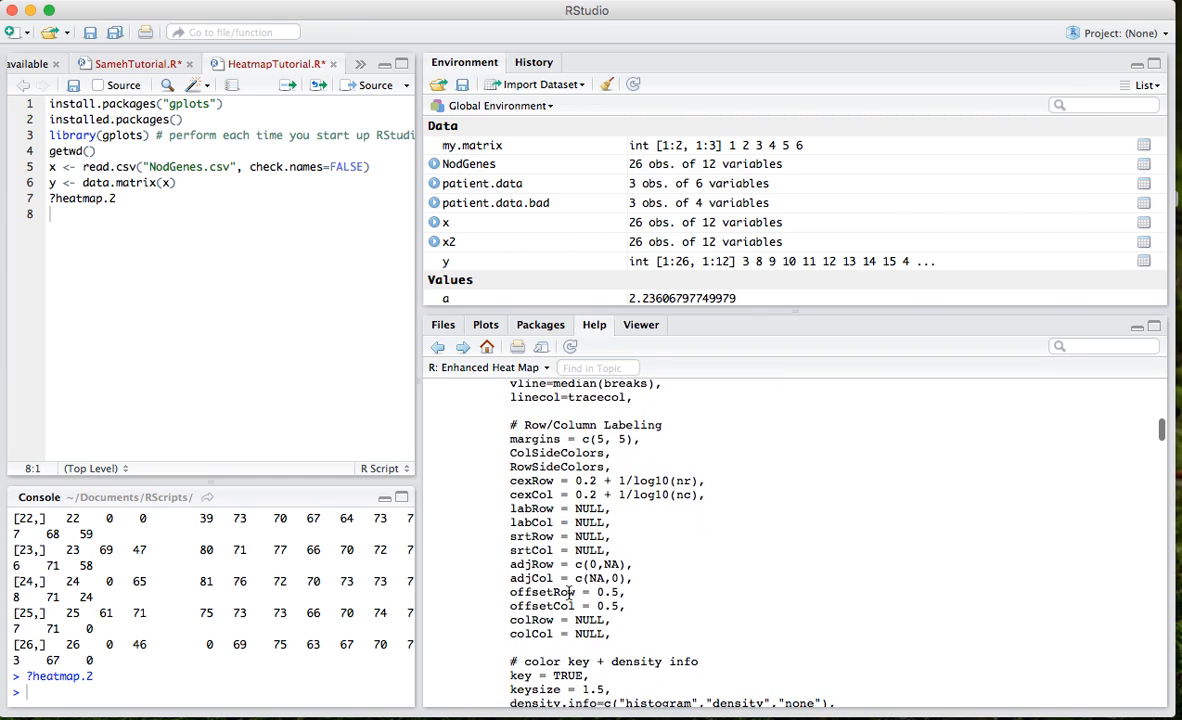
scroll("down", 3)
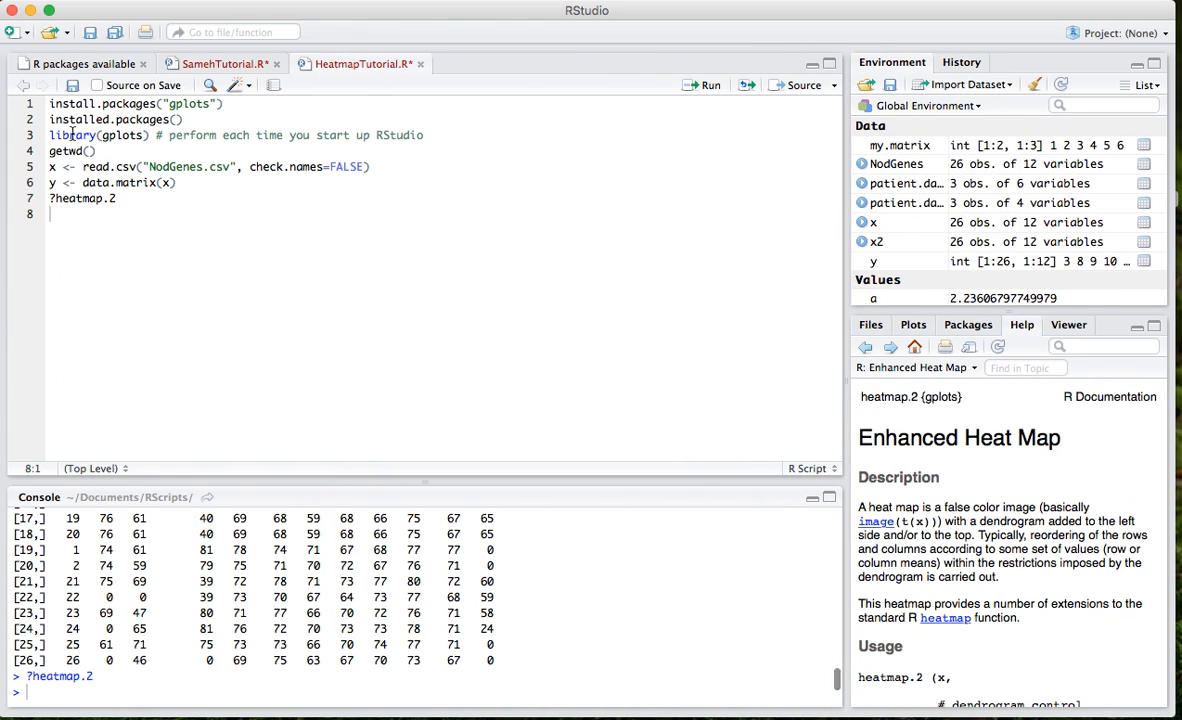
- Type heatmap.2(y, main = "Sample", trace = "none", margins = c(10,12)) on line 8
type("heam")
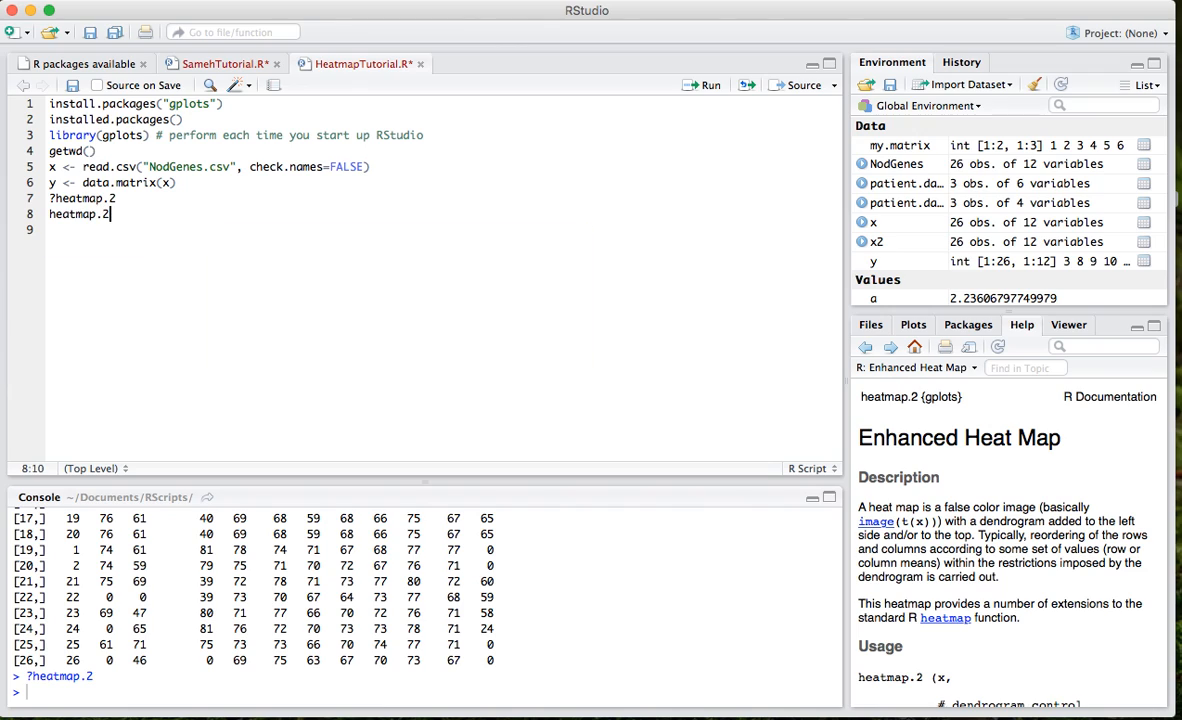
type("(")
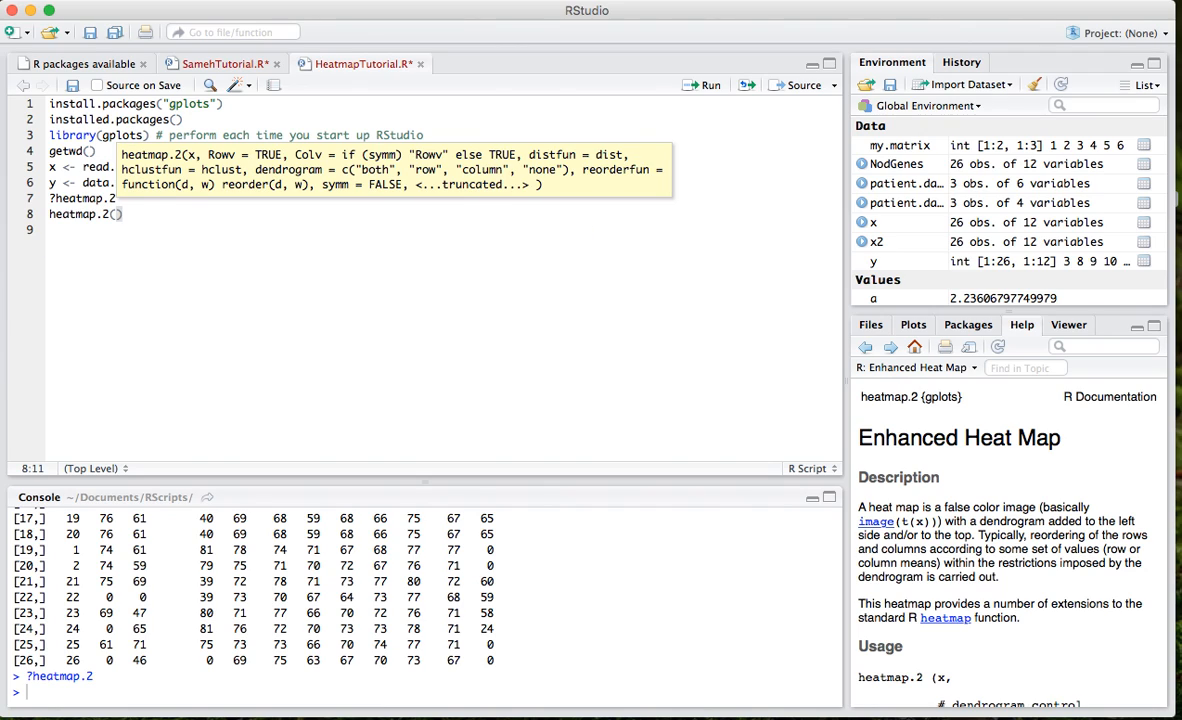
type("y, main =")
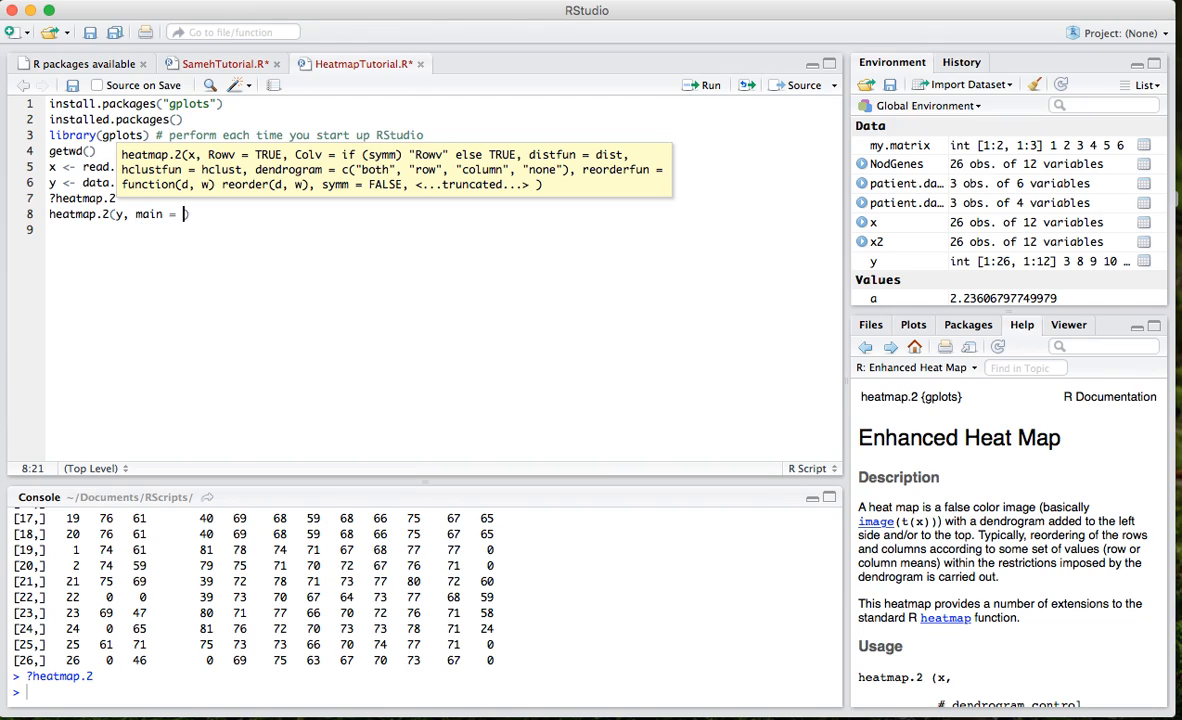
type("Title")
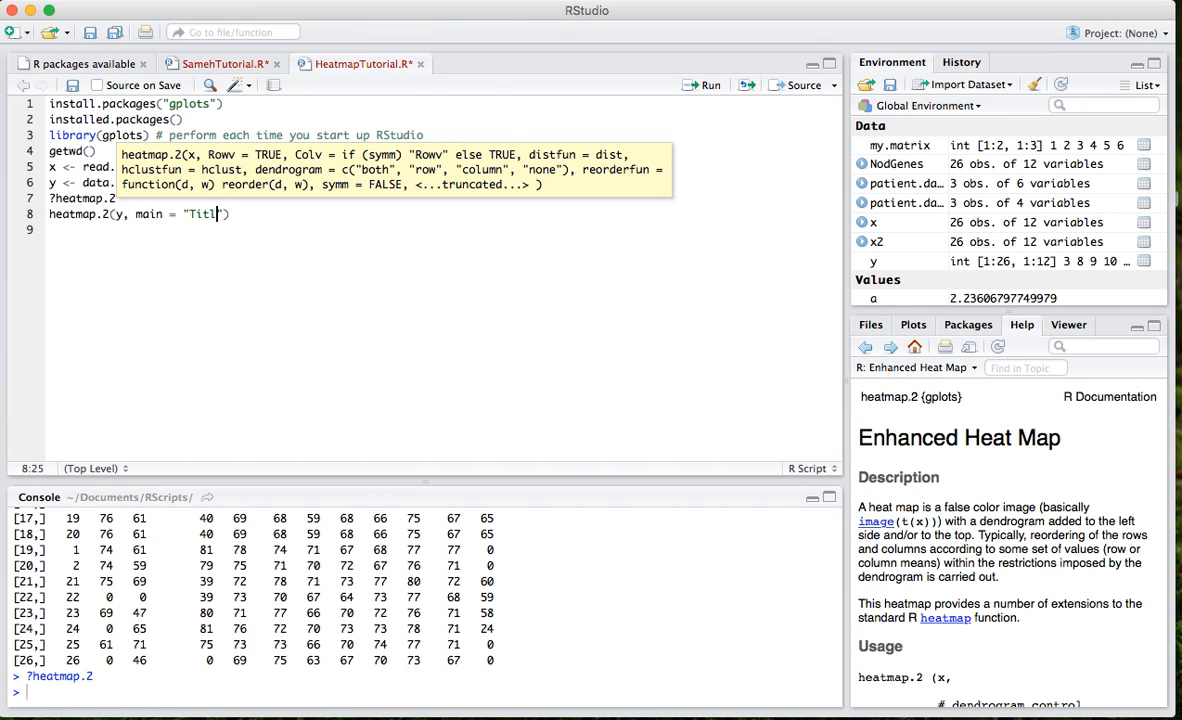
type("Sa")
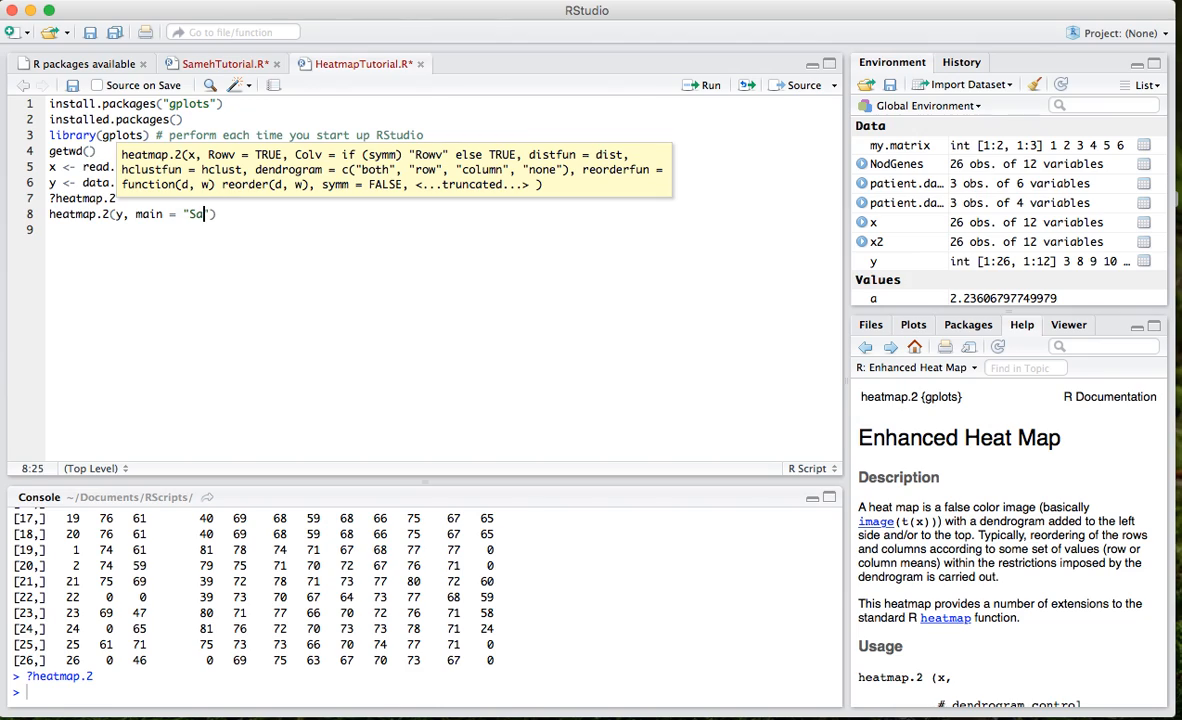
type("mple\",")
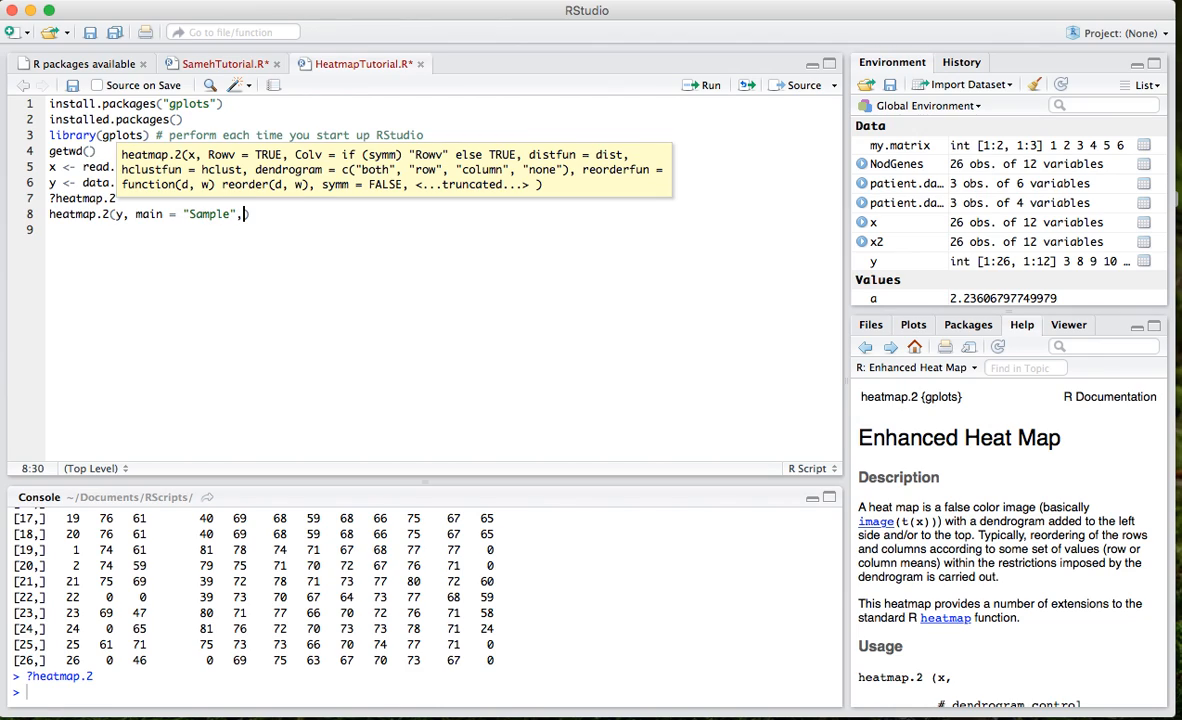
type("trace= \"none\",")
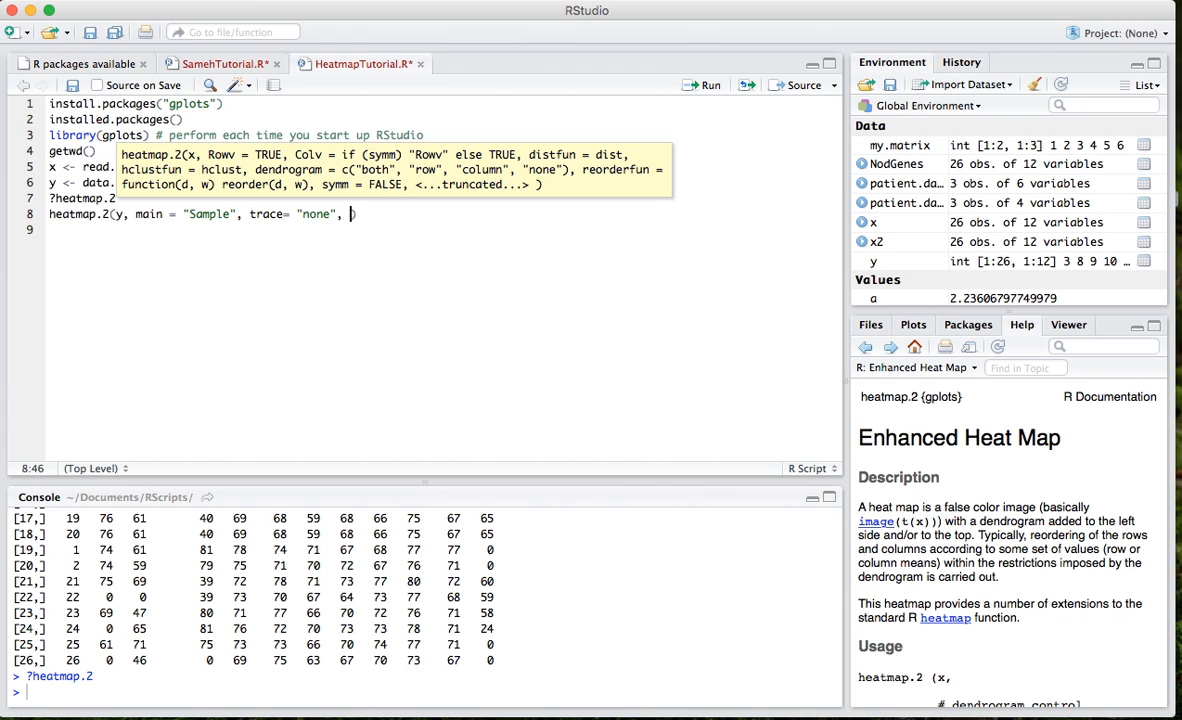
type("margins ()")
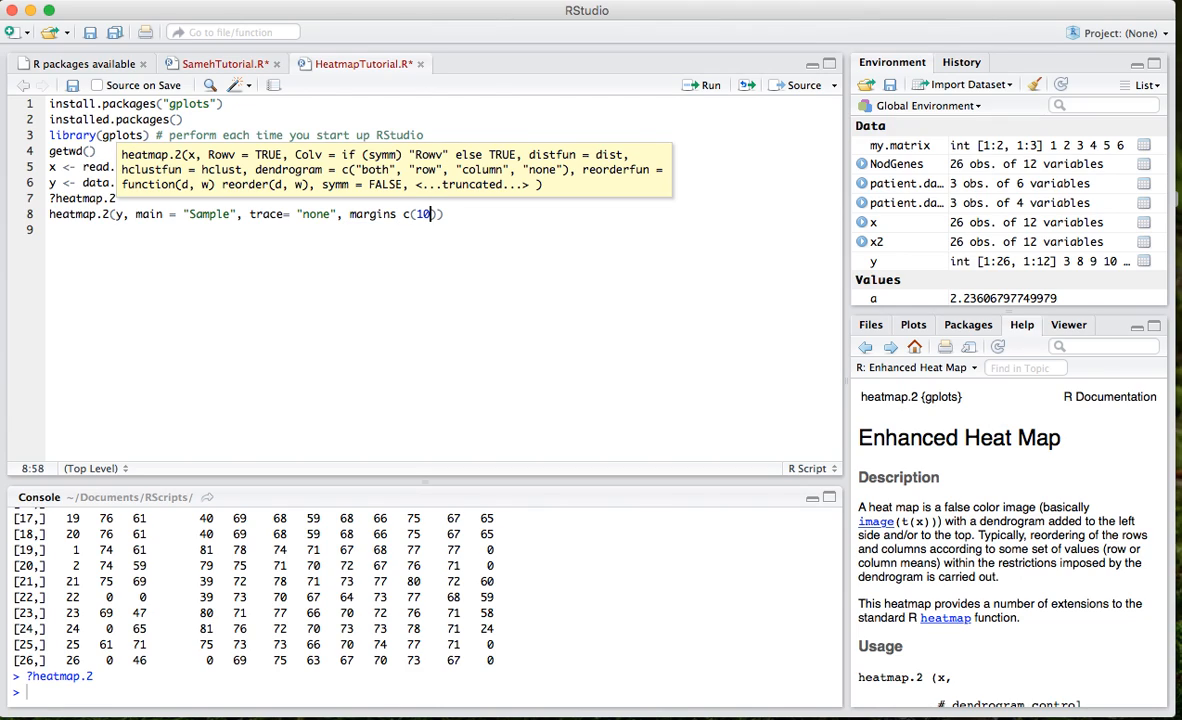
type(",12")
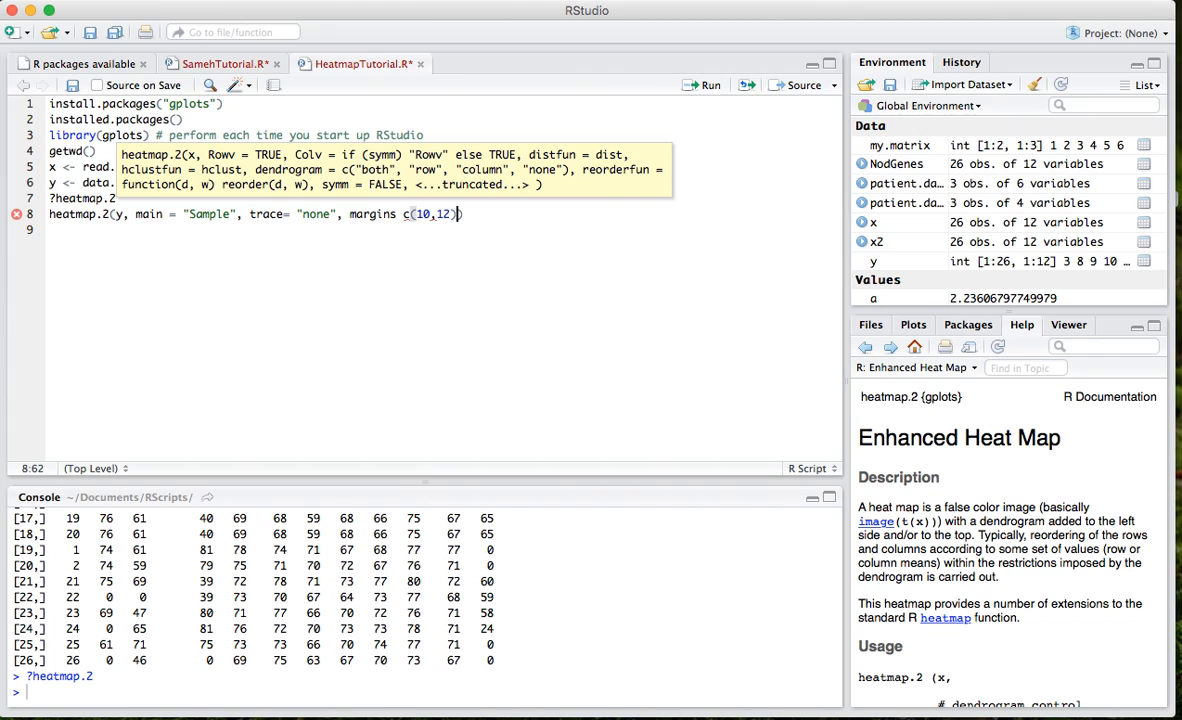
mouse_move(270, 192)
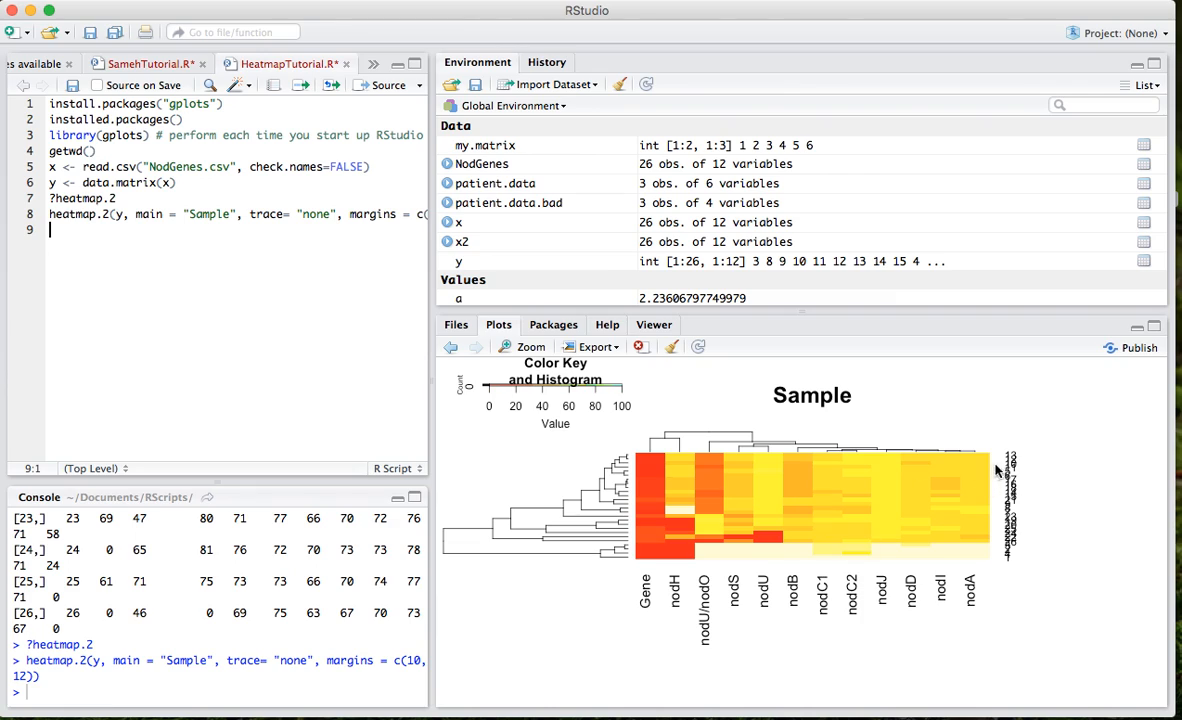
mouse_move(1037, 488)
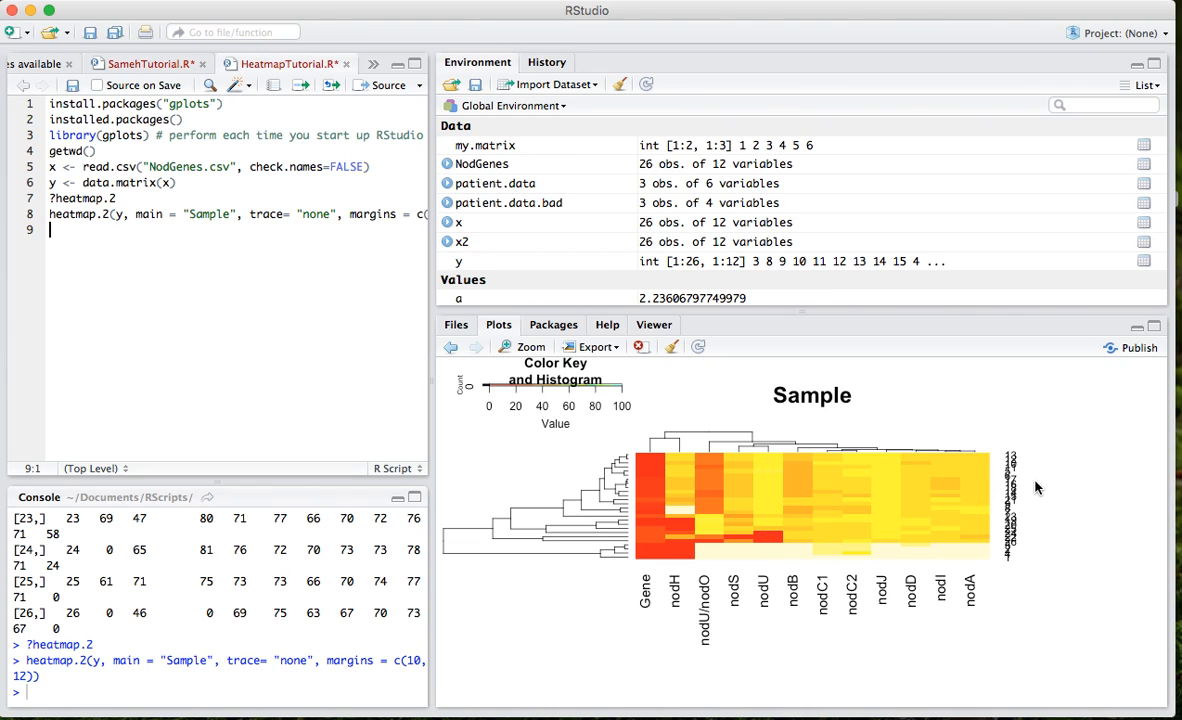
mouse_move(937, 470)
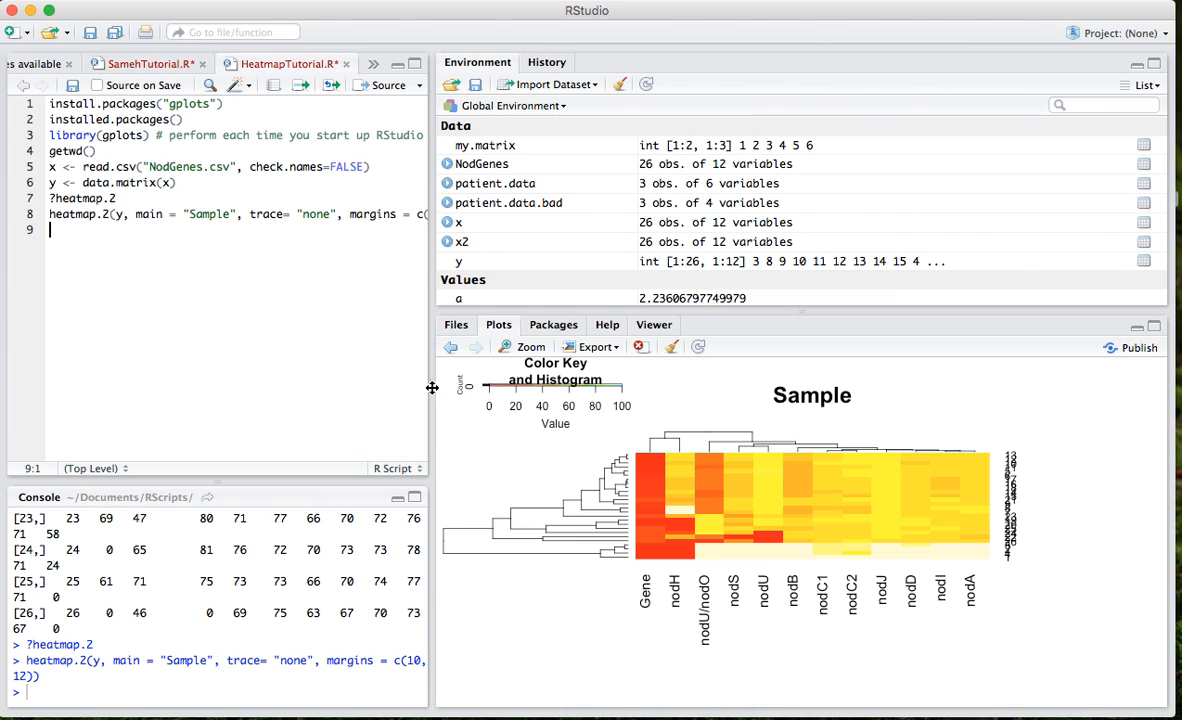
mouse_move(991, 444)
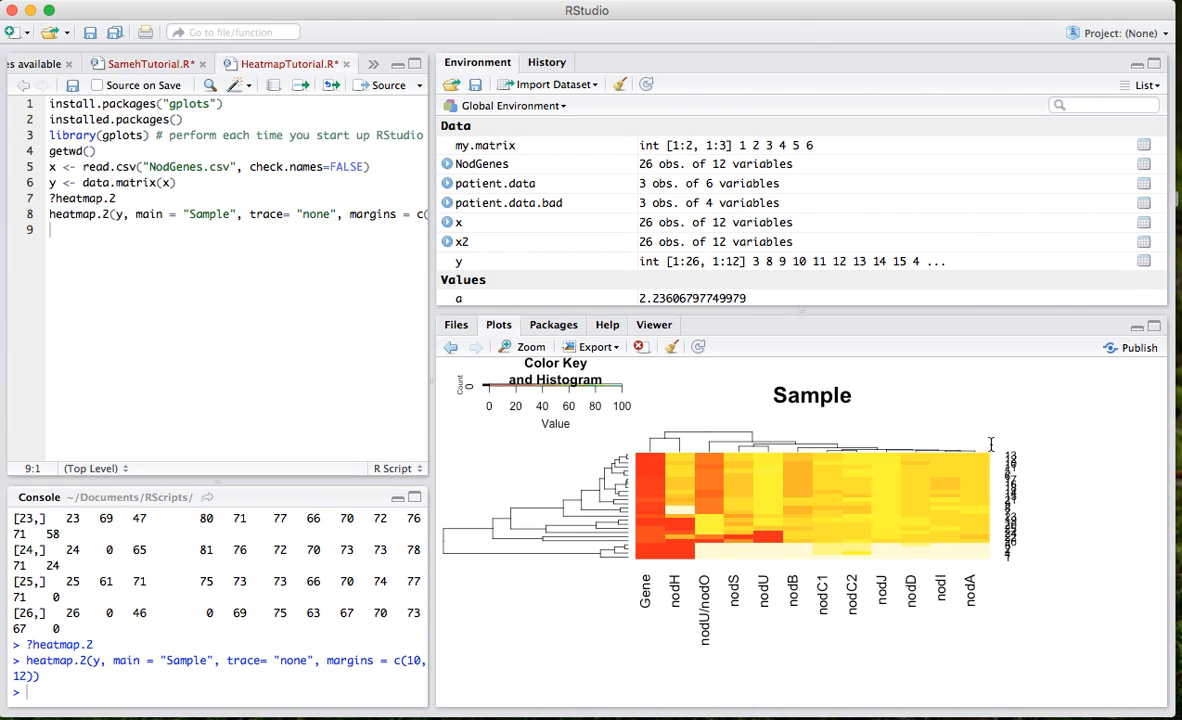
mouse_move(431, 377)
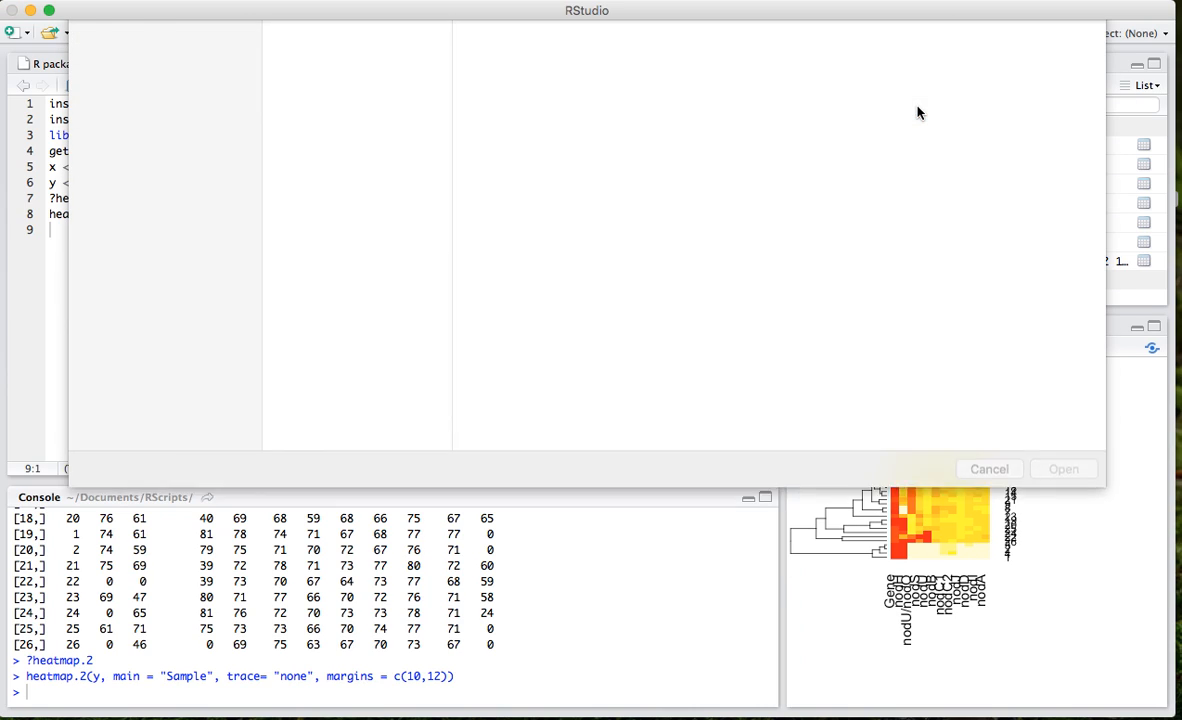
- Import NodGenes.csv using the first column as row names, then return to the script
left_click(318, 119)
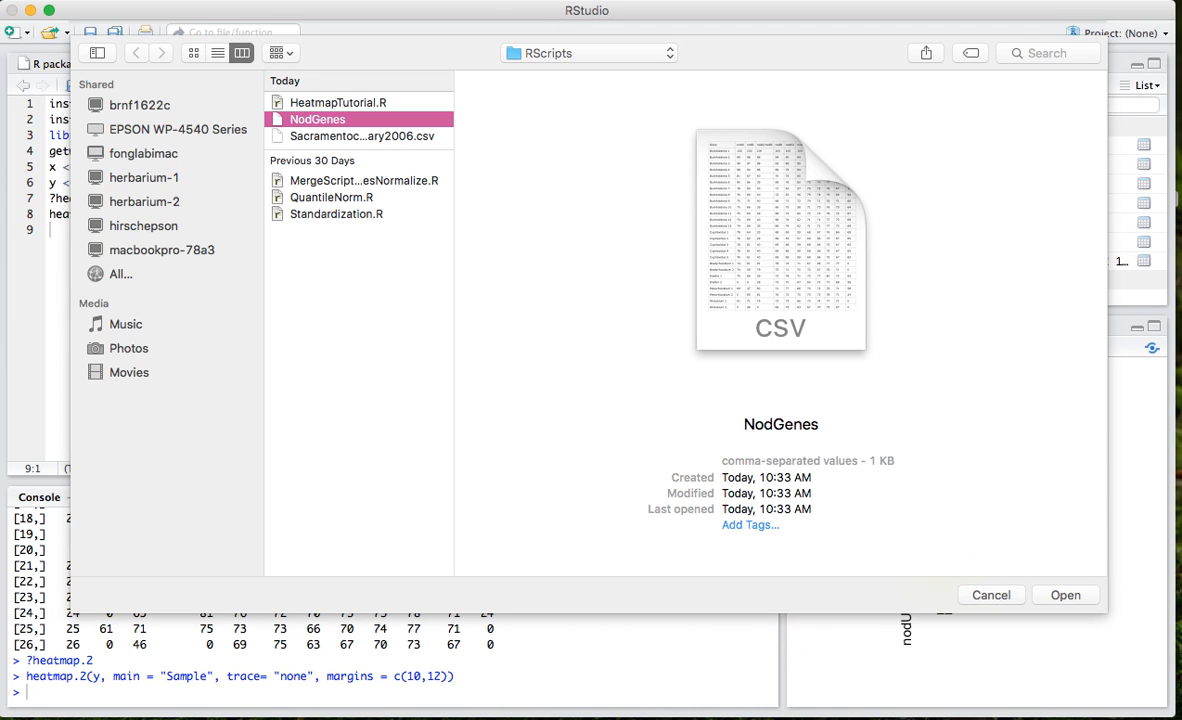
left_click(1064, 595)
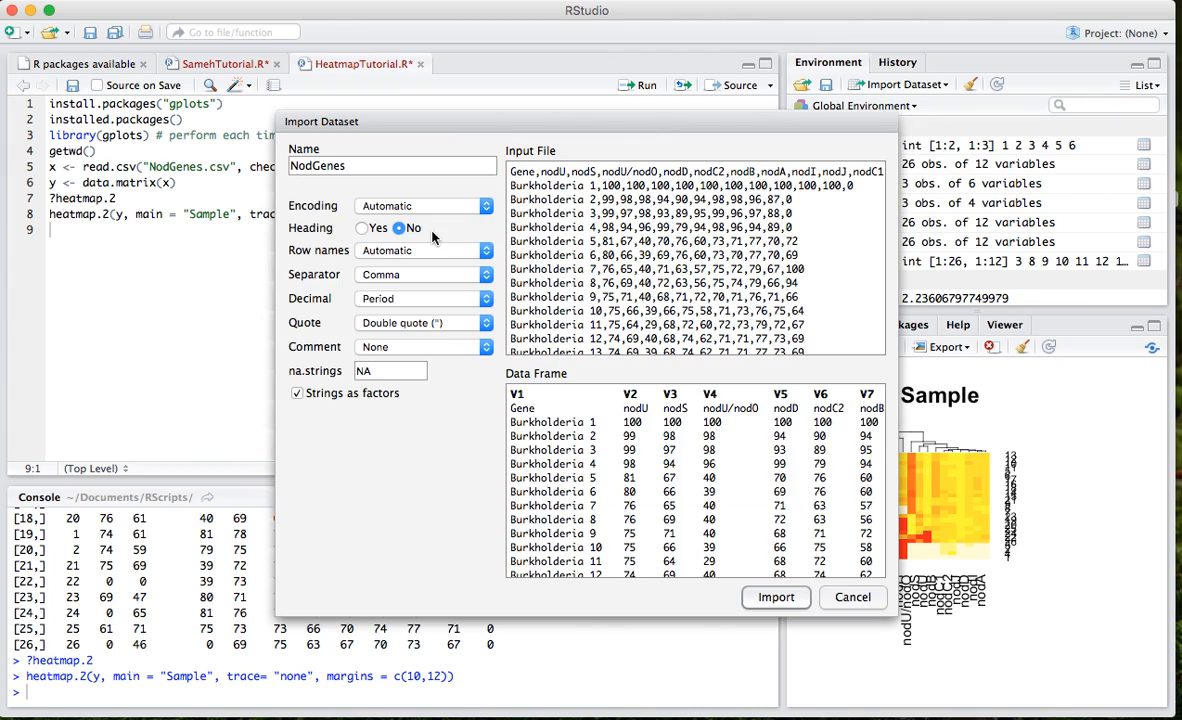
left_click(424, 250)
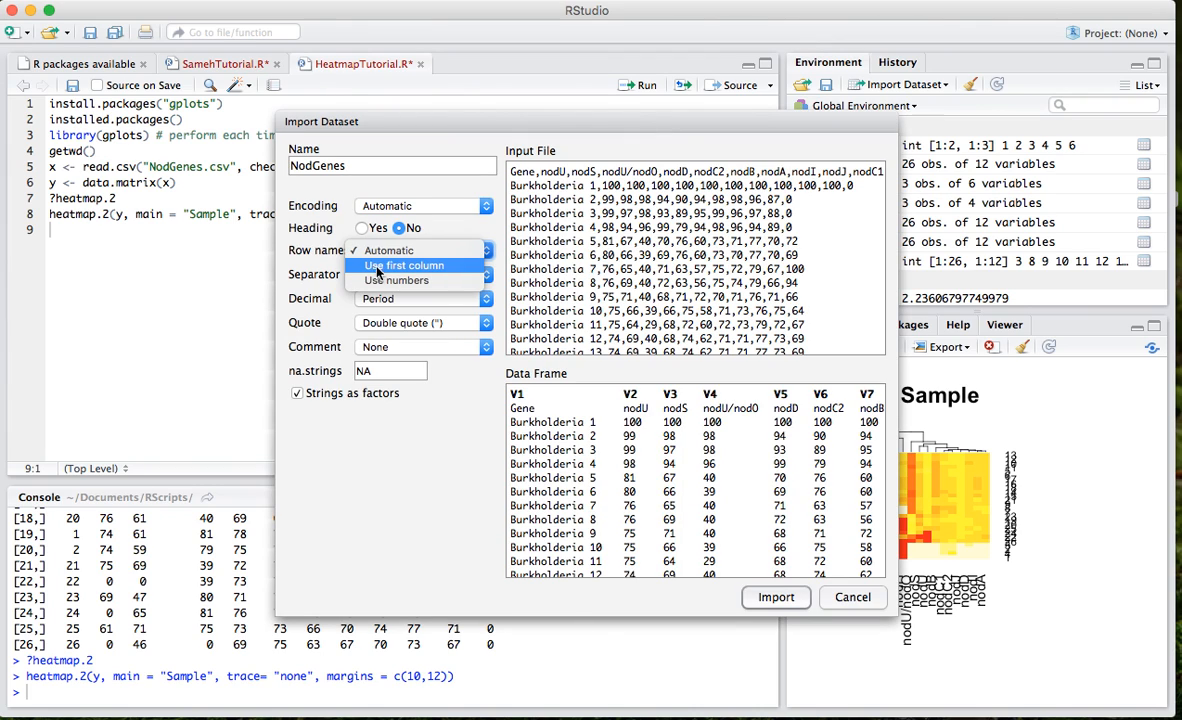
left_click(404, 265)
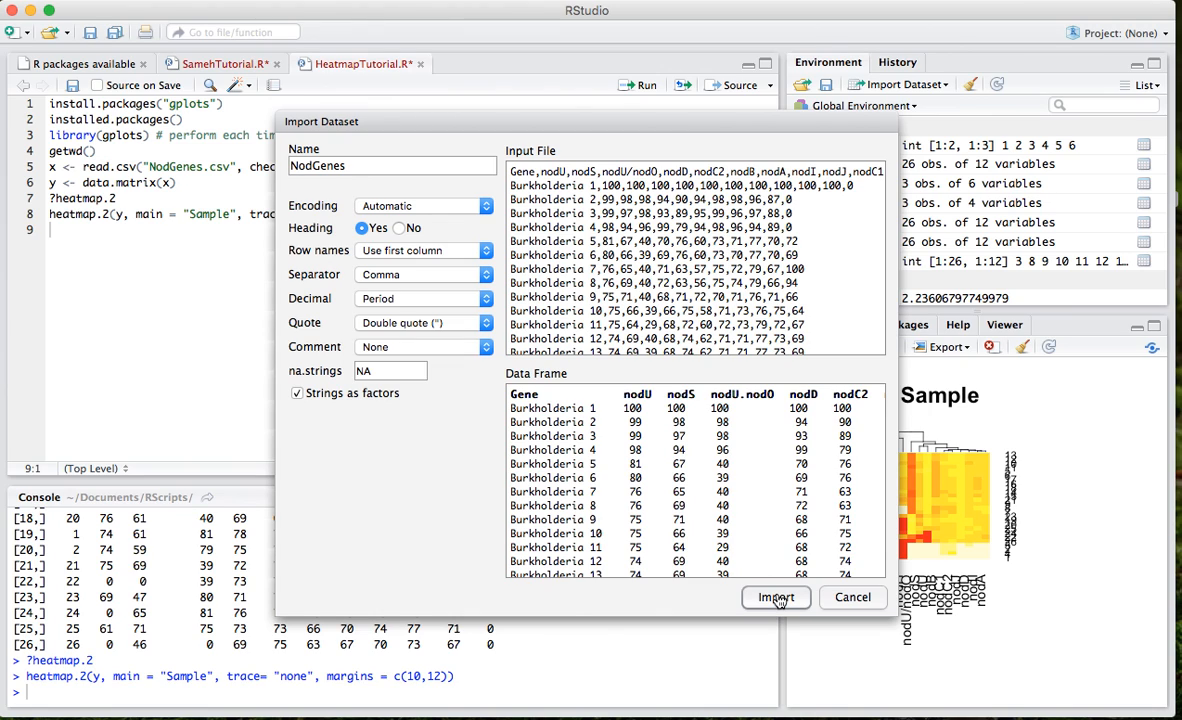
left_click(776, 597)
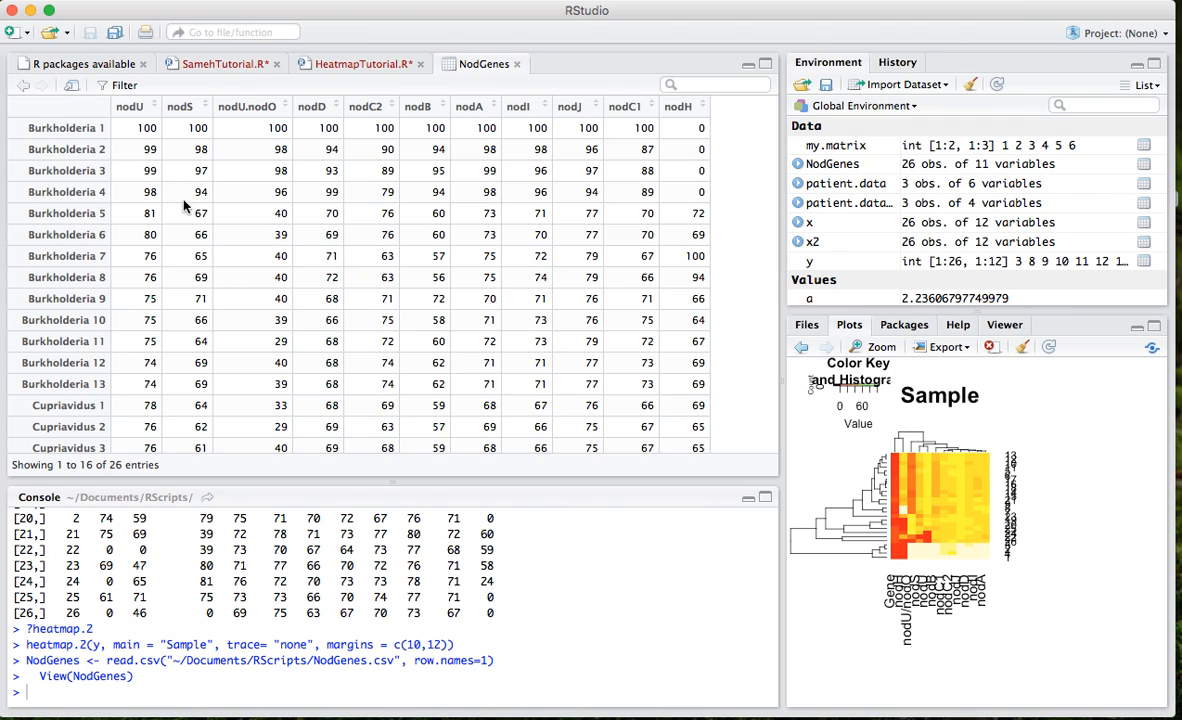
left_click(360, 63)
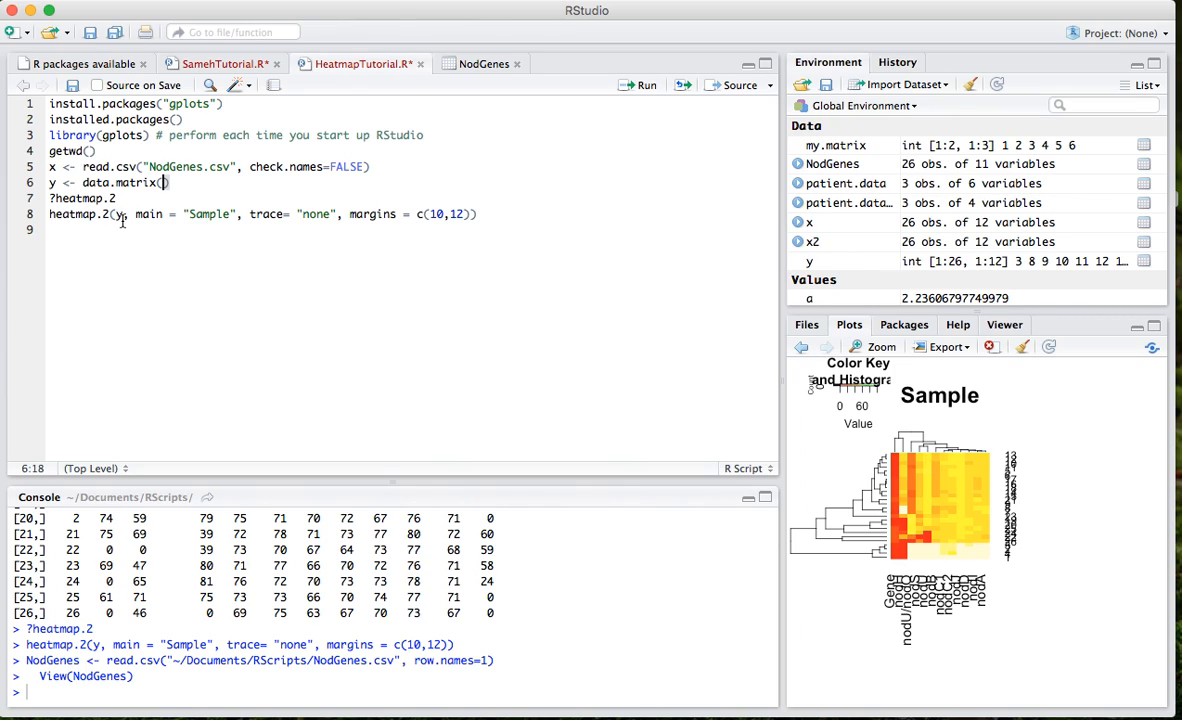
- Try heatmap.2 on NodGenes, then convert it with y <- data.matrix(NodGenes)
type("NodGenes")
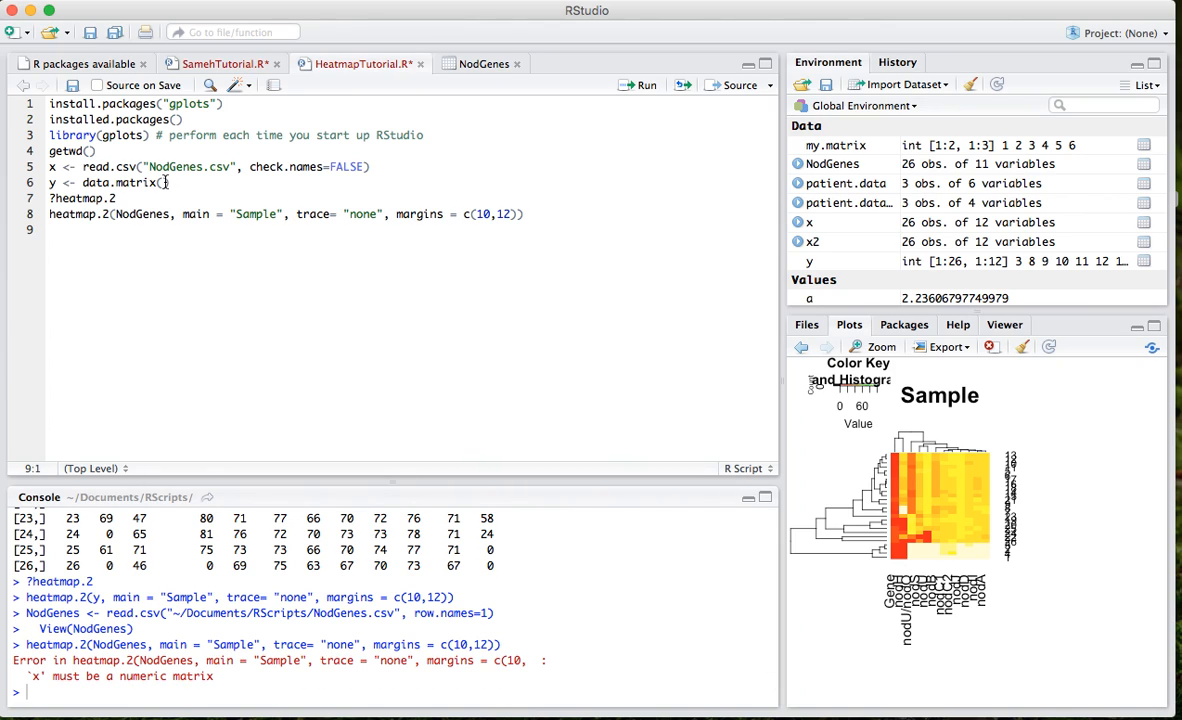
type("Nodc")
type("y")
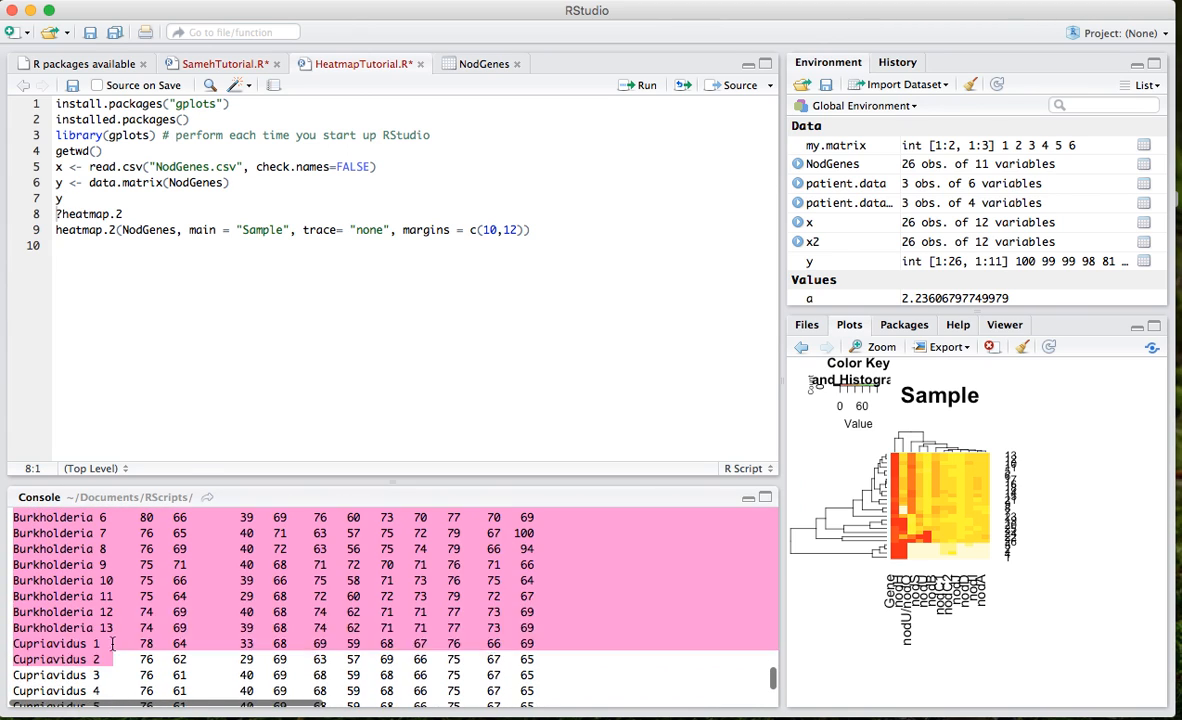
scroll("down", 3)
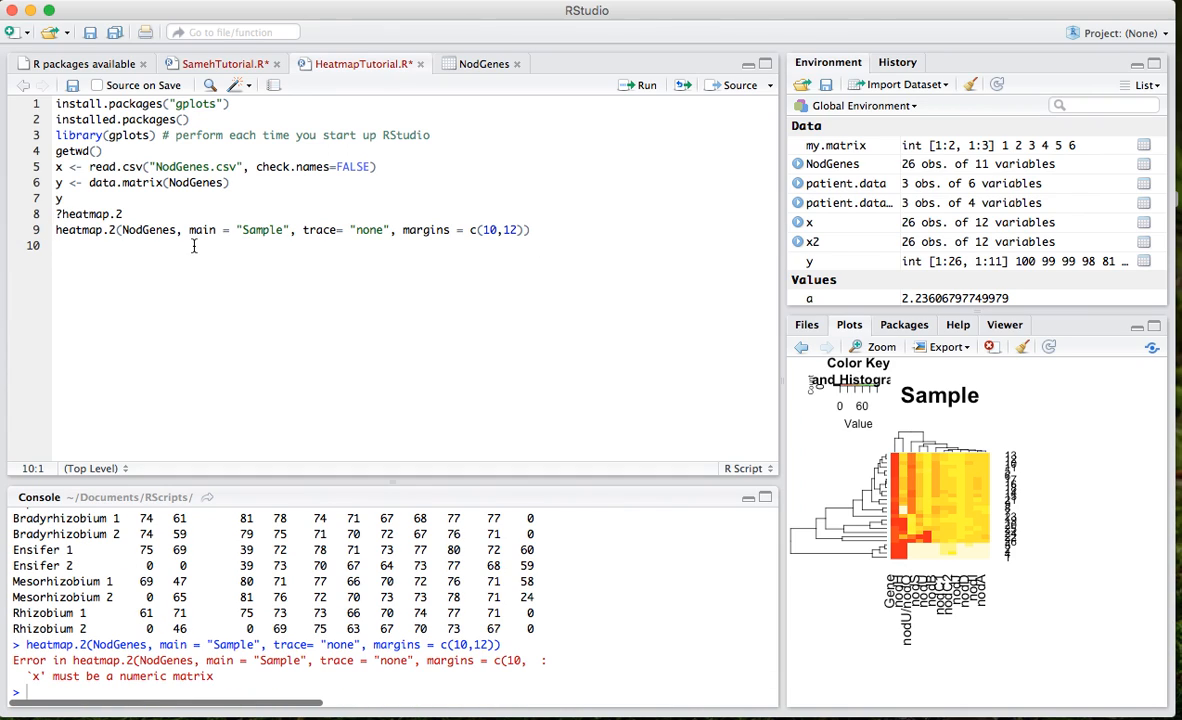
double_click(148, 230)
type("y")
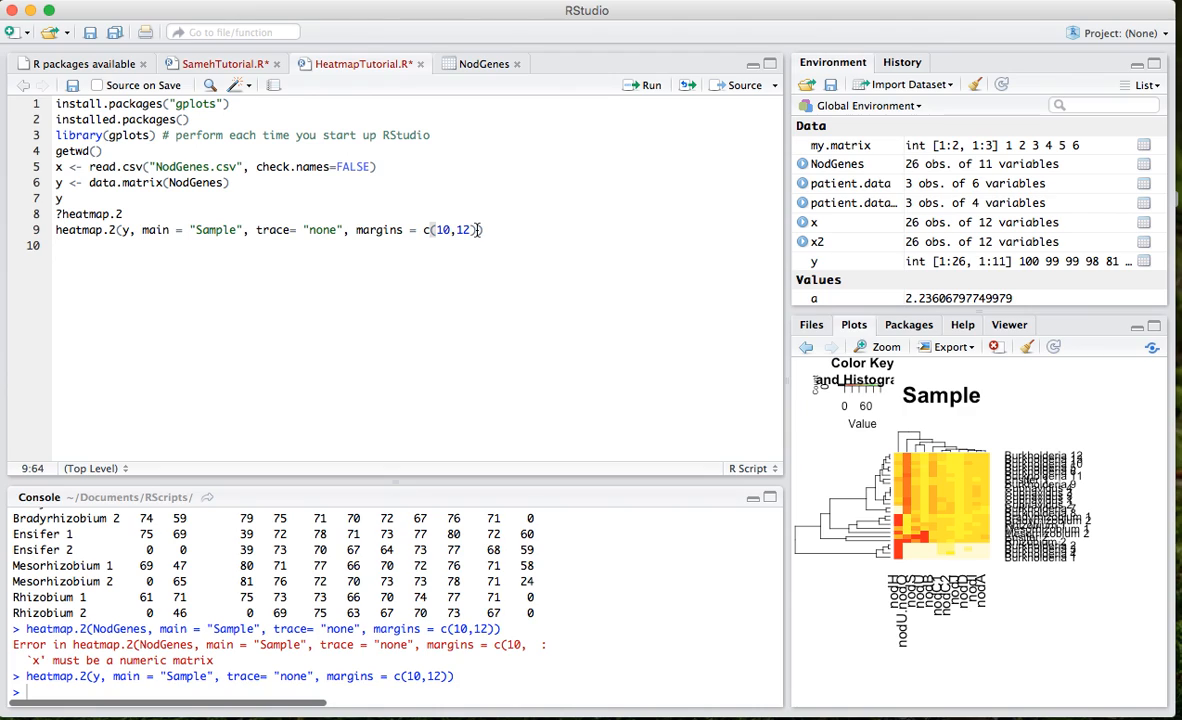
- Add cexRow=0.7 to the heatmap.2 call on y and rerun it
type(",")
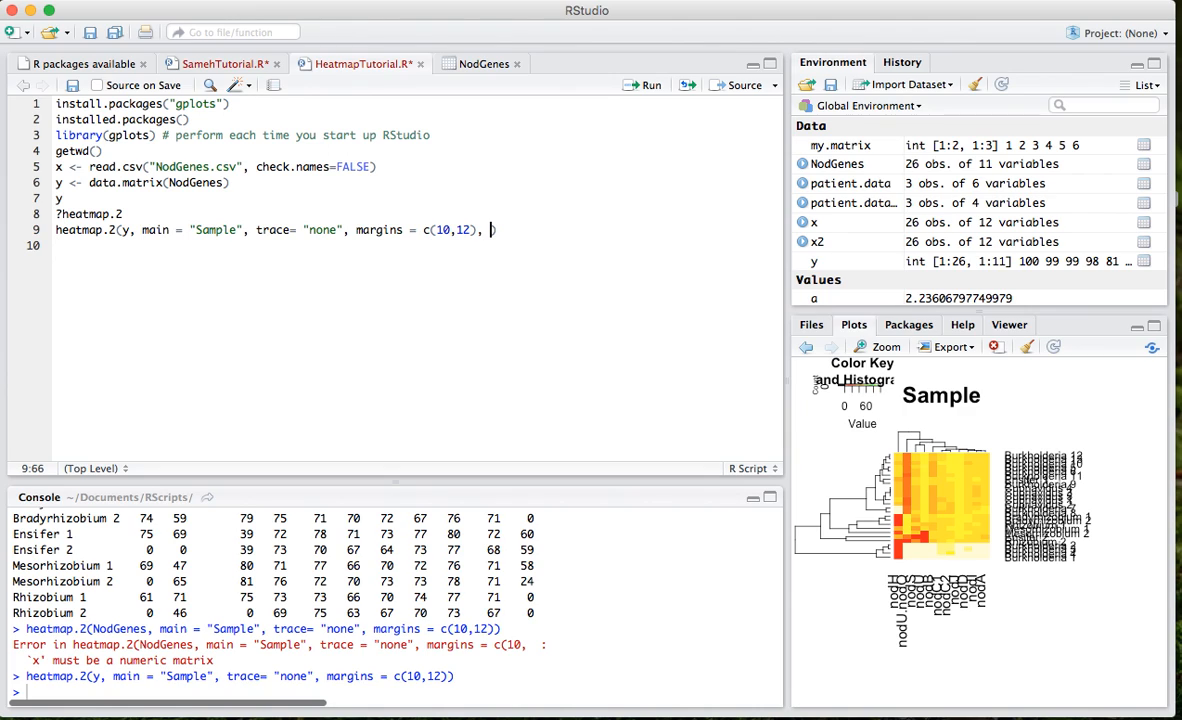
type("cexRow=0.7")
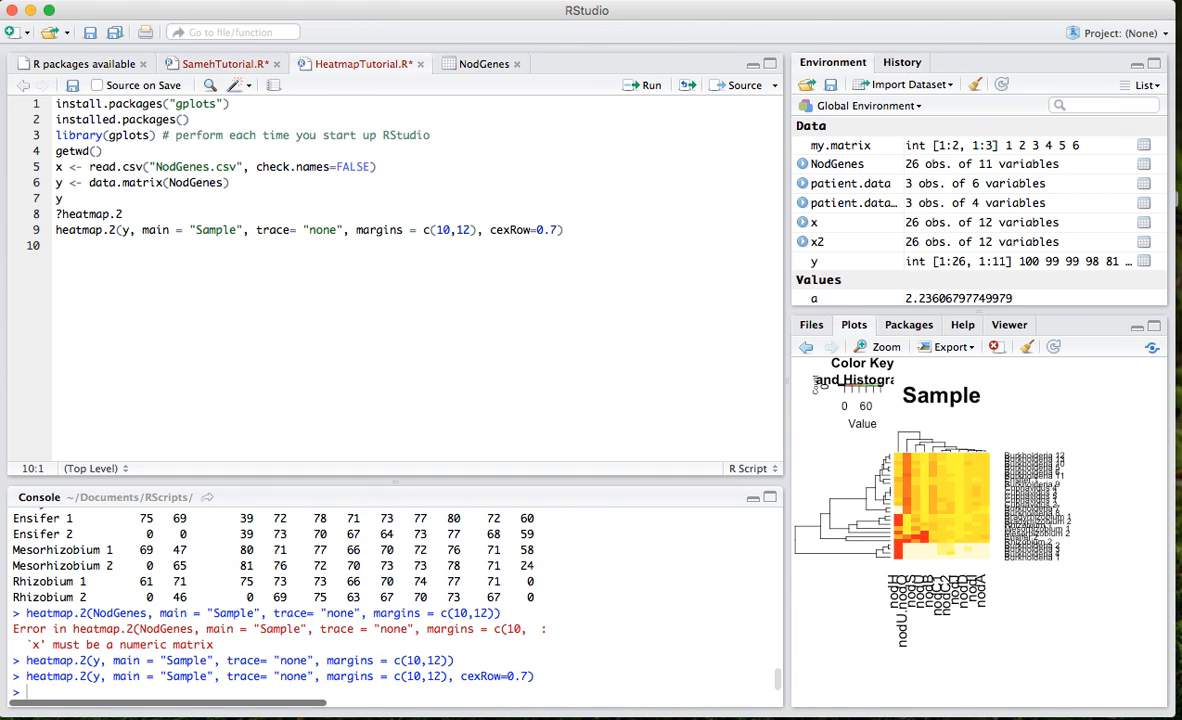
mouse_move(795, 410)
type("5")
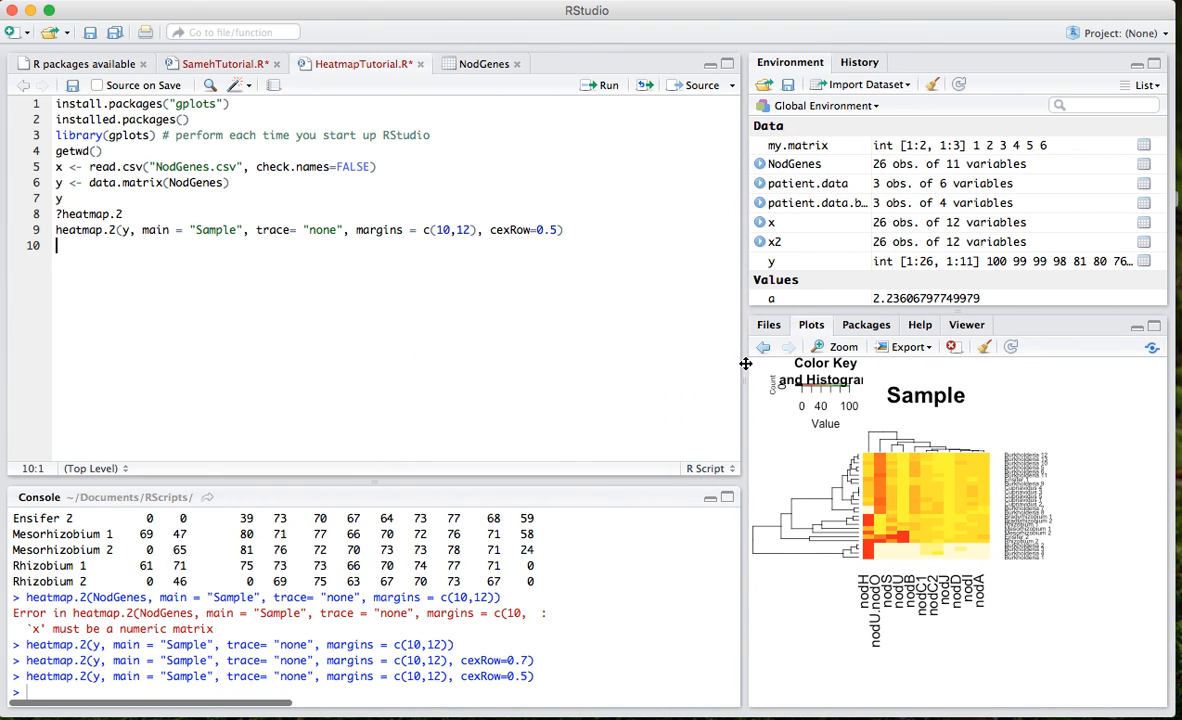
mouse_move(533, 344)
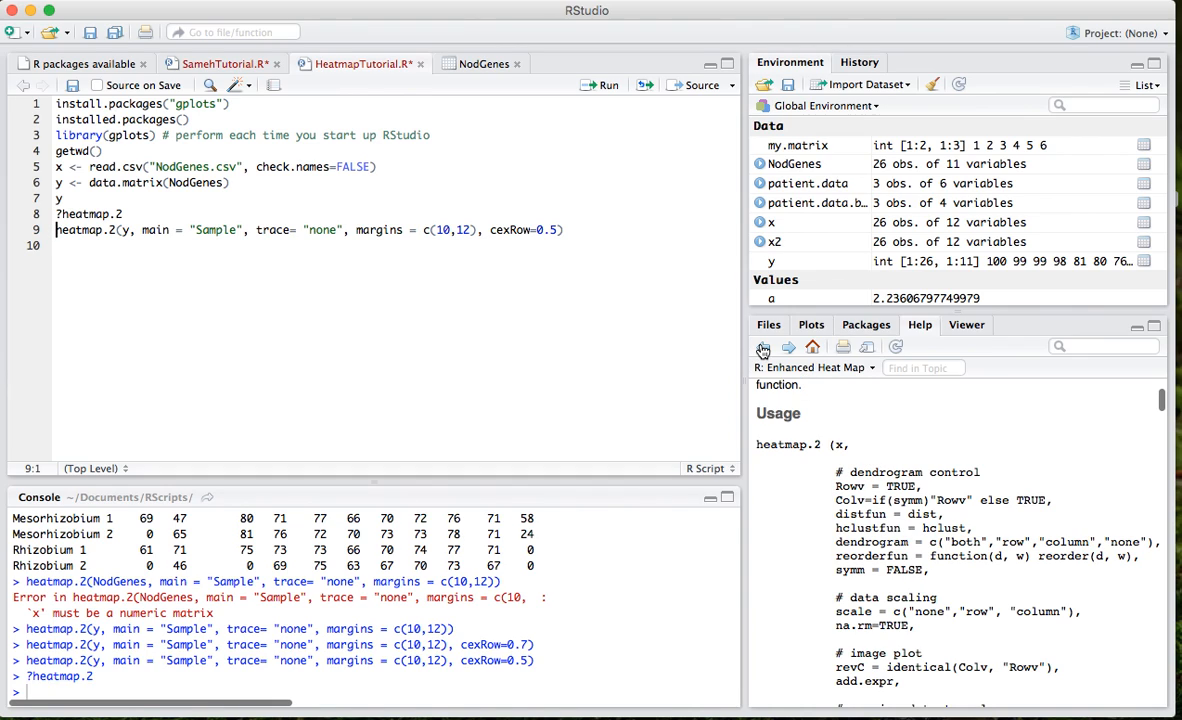
- Return to the Plots pane to view the heatmap with cexRow=0.5
left_click(811, 324)
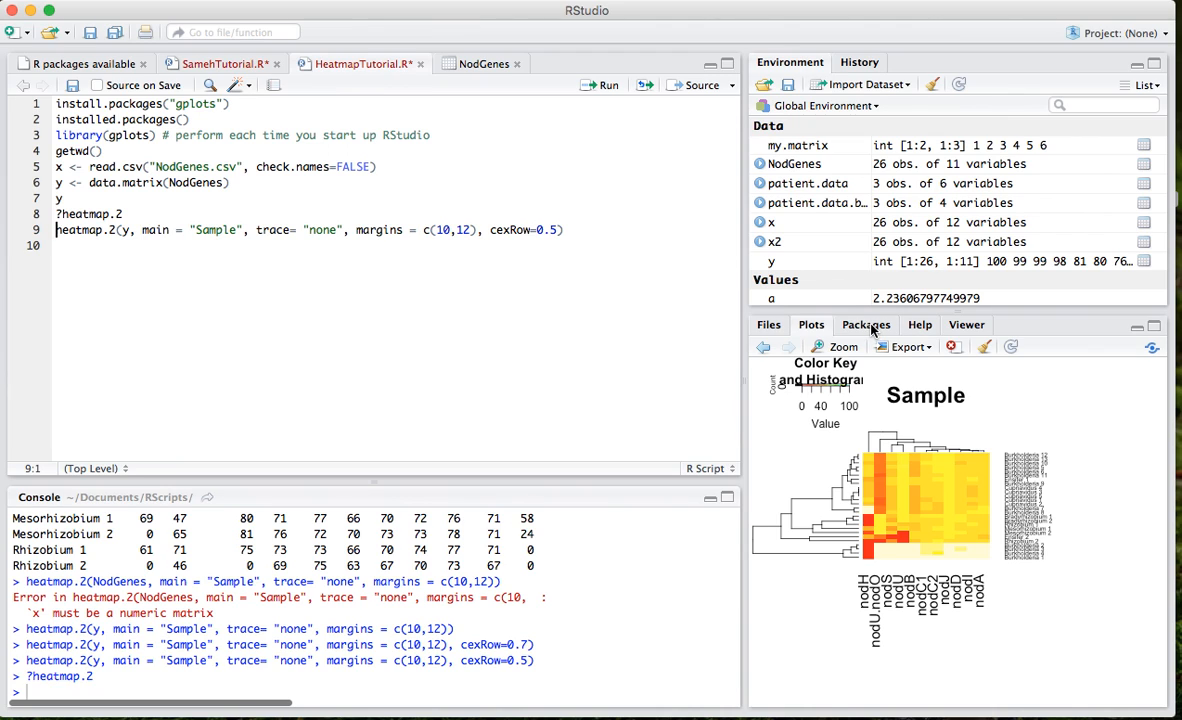
left_click(866, 324)
type(", Rowv=FALSE,Colv=FALSE")
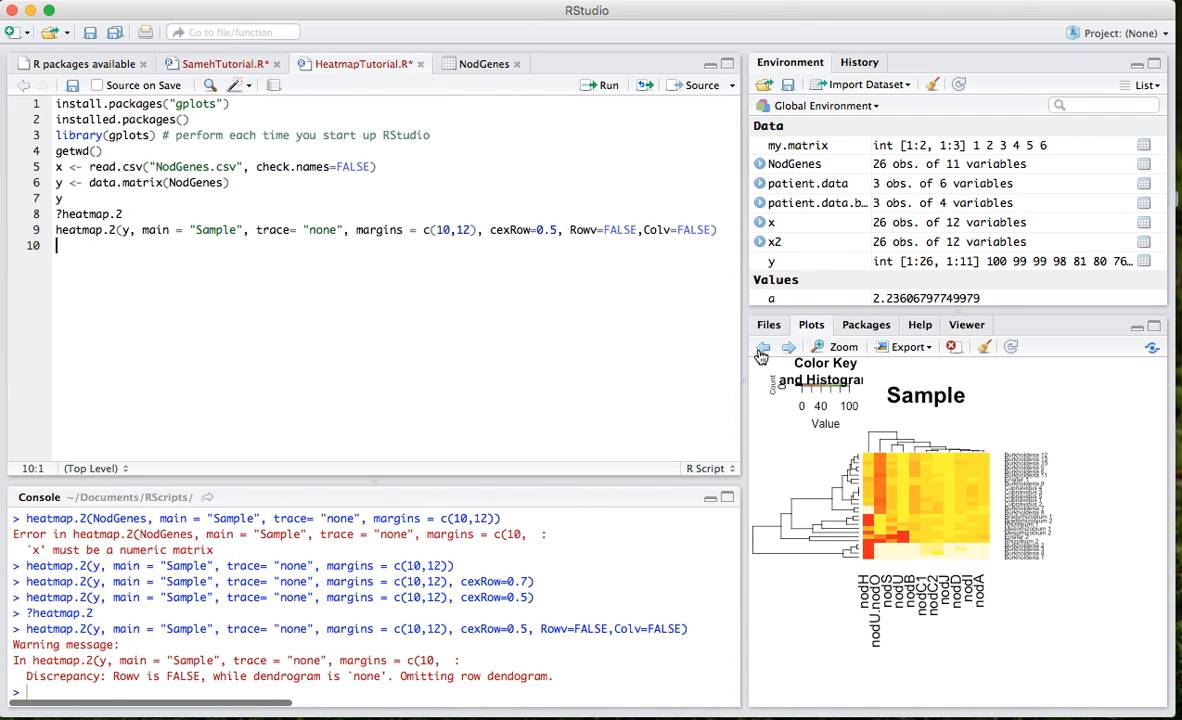
- View the newest dendrogram-free heatmap, then scroll through the heatmap.2 help usage
left_click(788, 347)
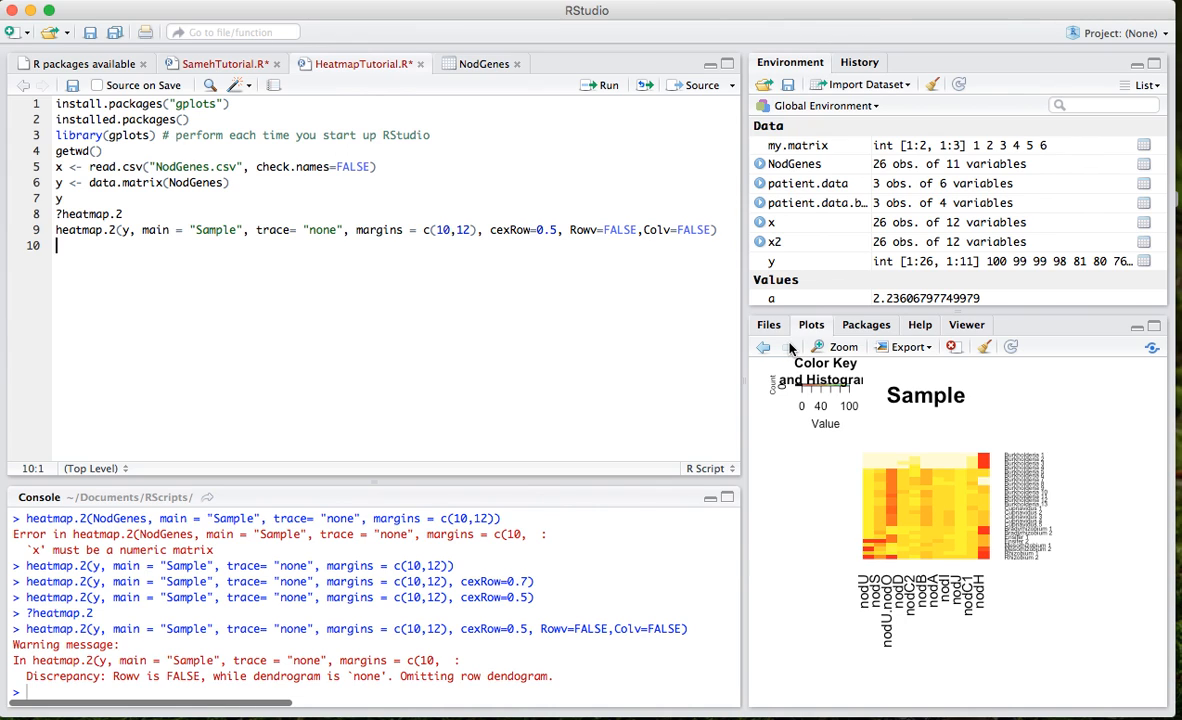
mouse_move(920, 330)
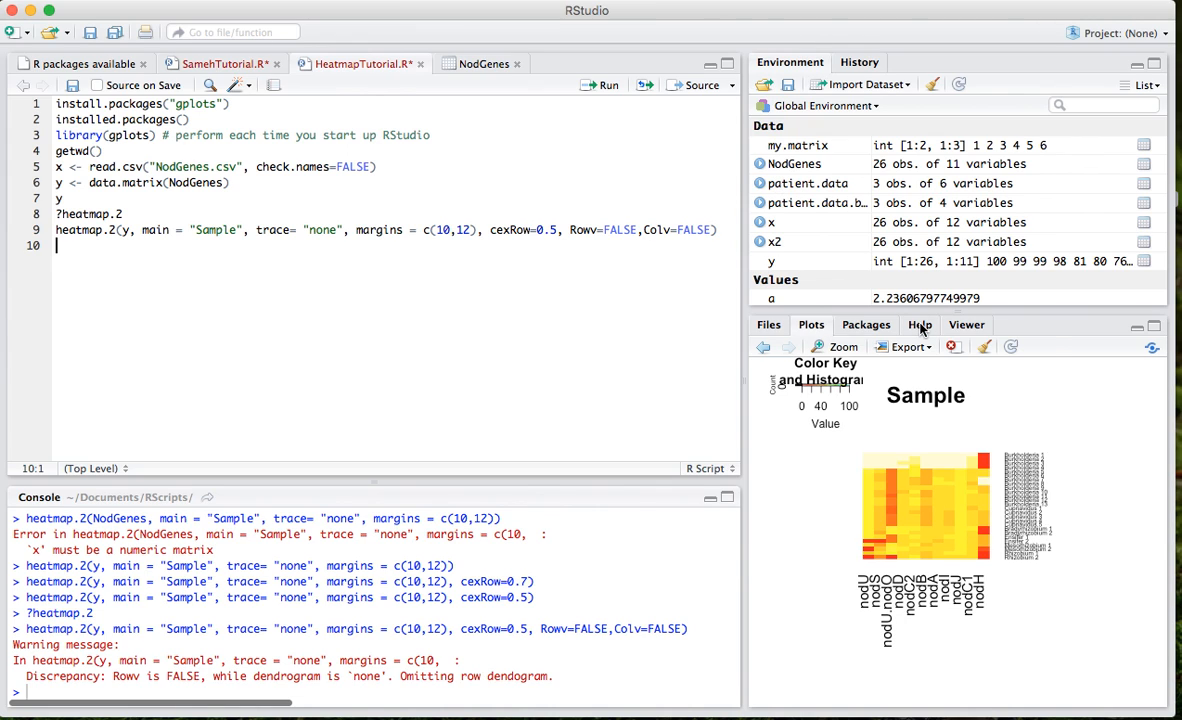
left_click(918, 324)
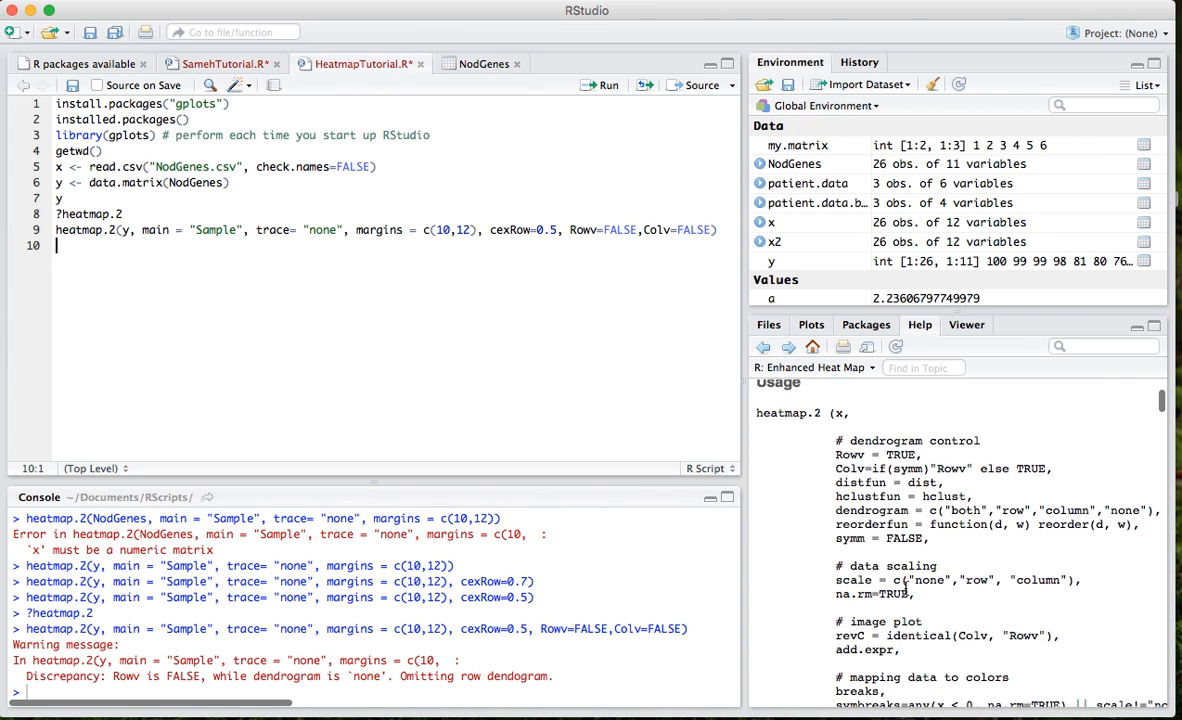
scroll("down", 3)
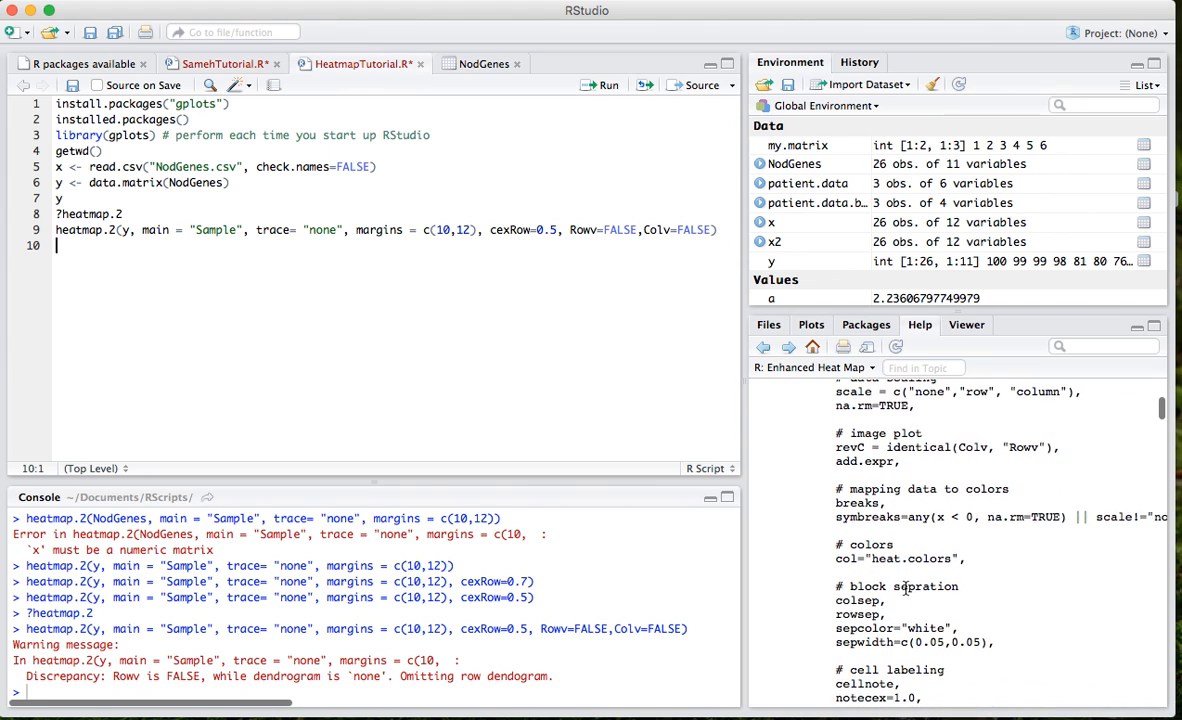
scroll("down", 3)
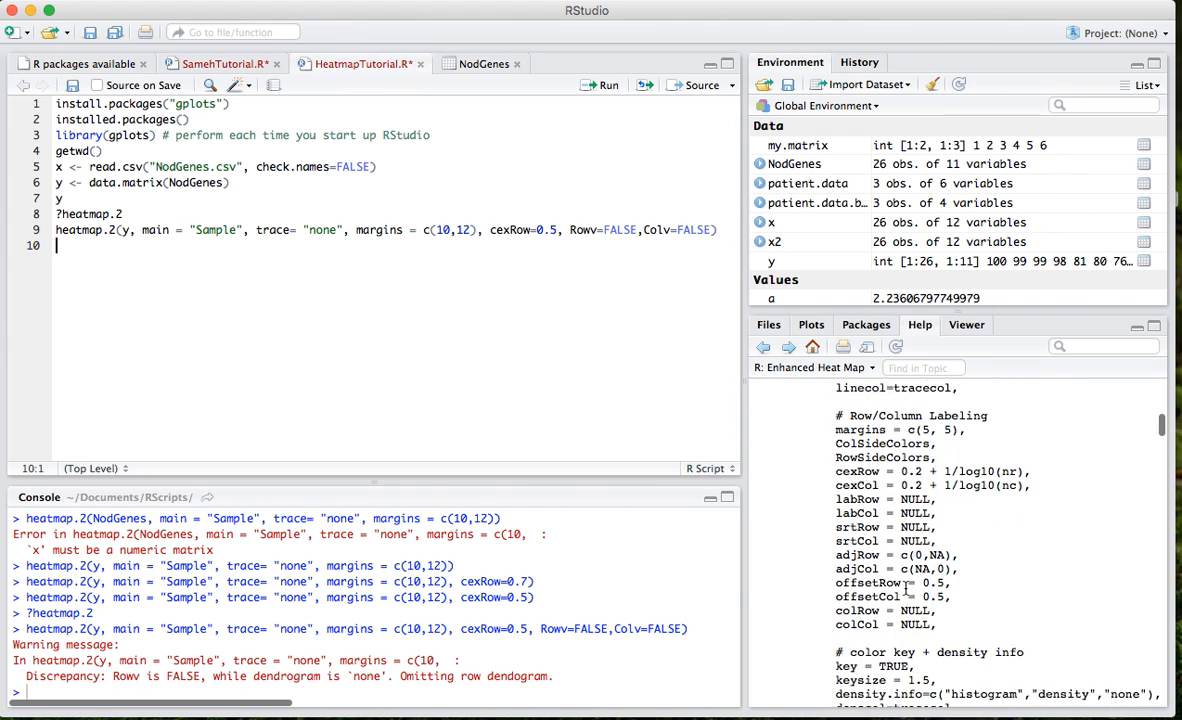
scroll("down", 3)
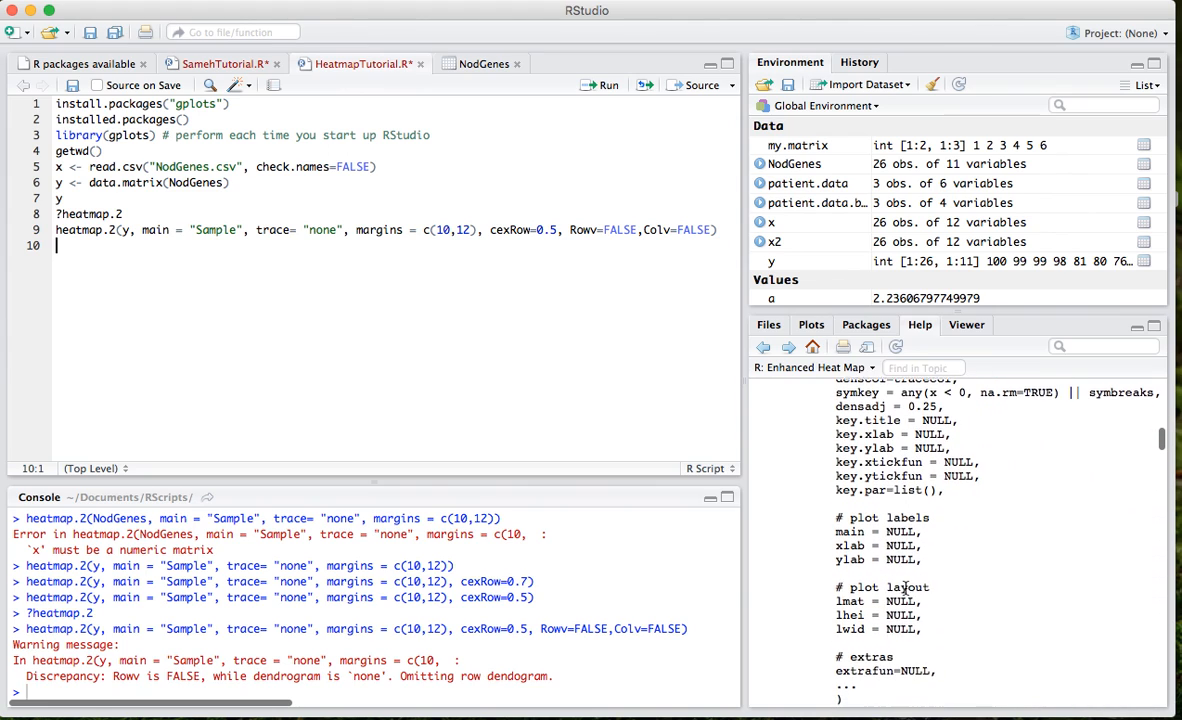
scroll("down", 3)
type(", key=FALSE")
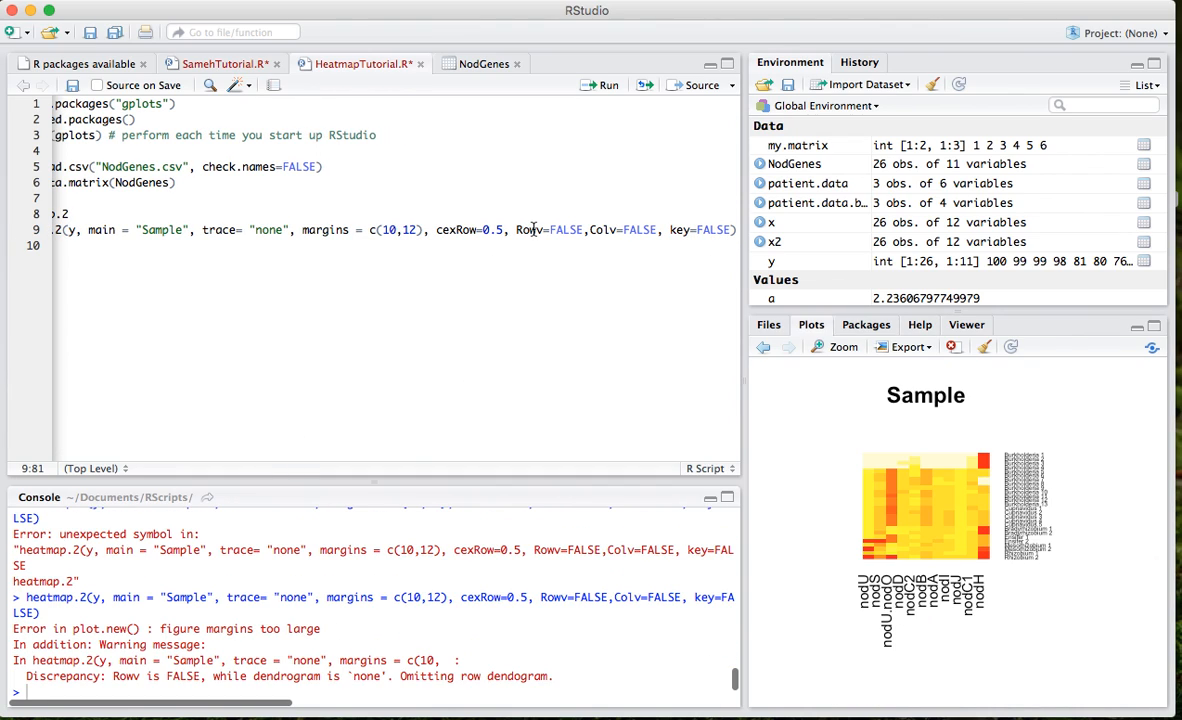
mouse_move(474, 158)
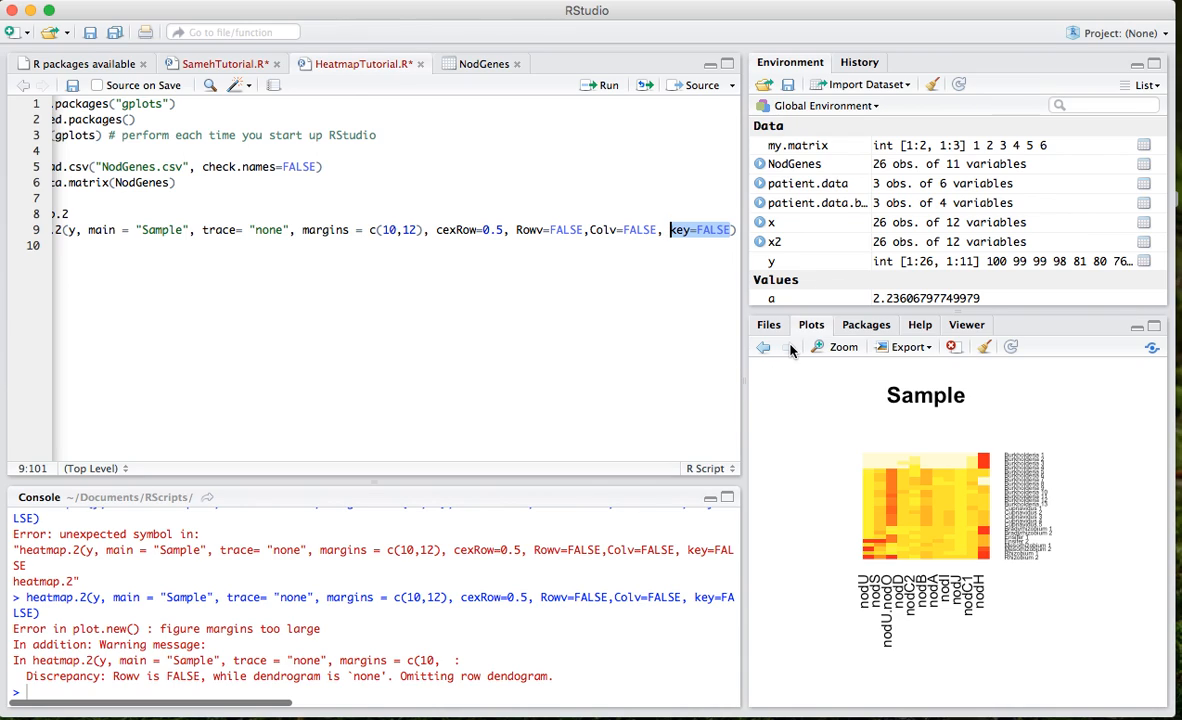
mouse_move(426, 649)
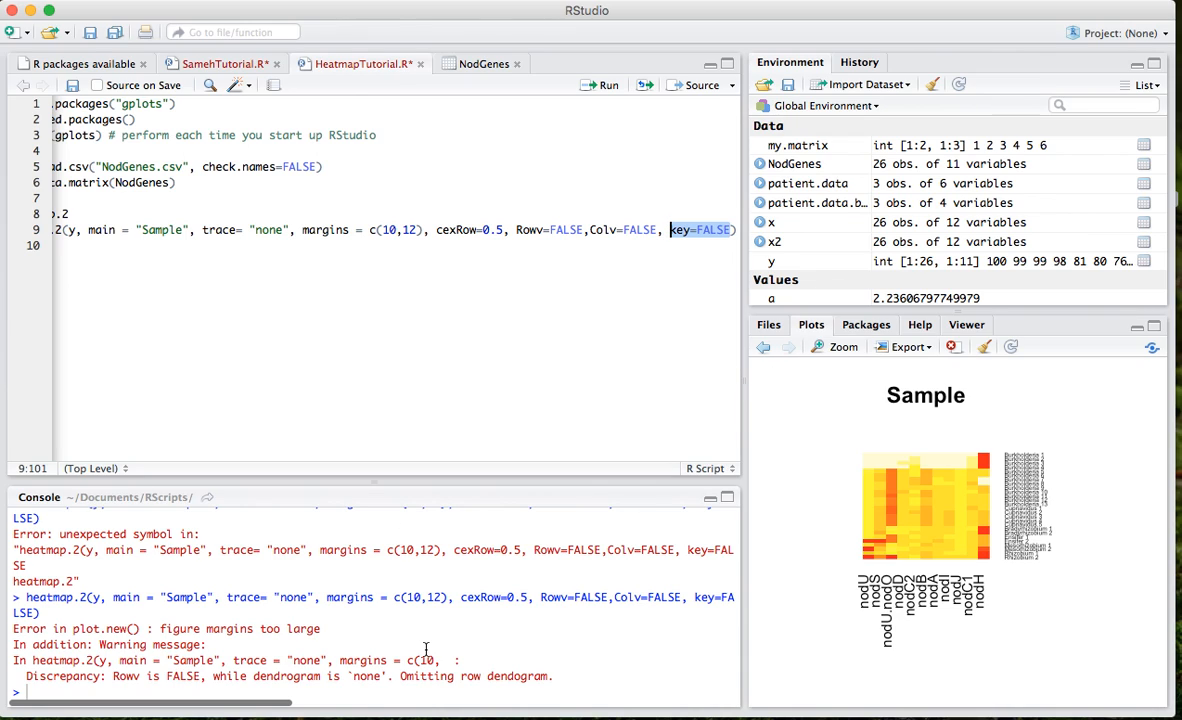
mouse_move(581, 696)
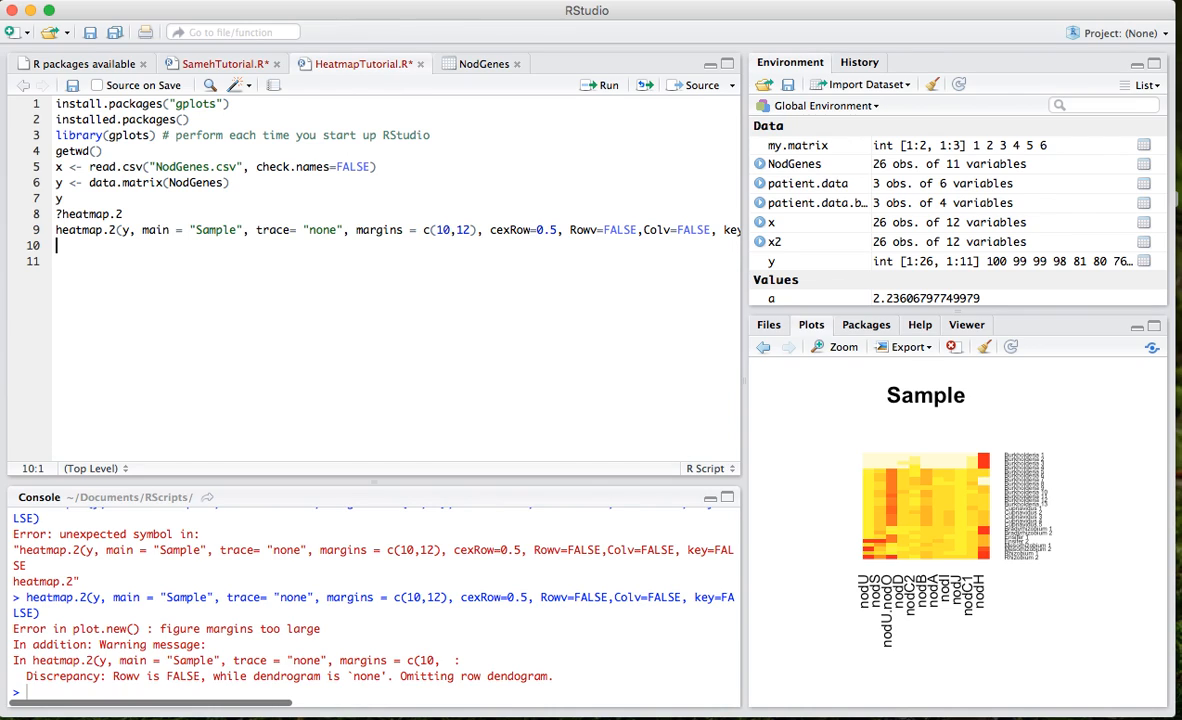
mouse_move(850, 560)
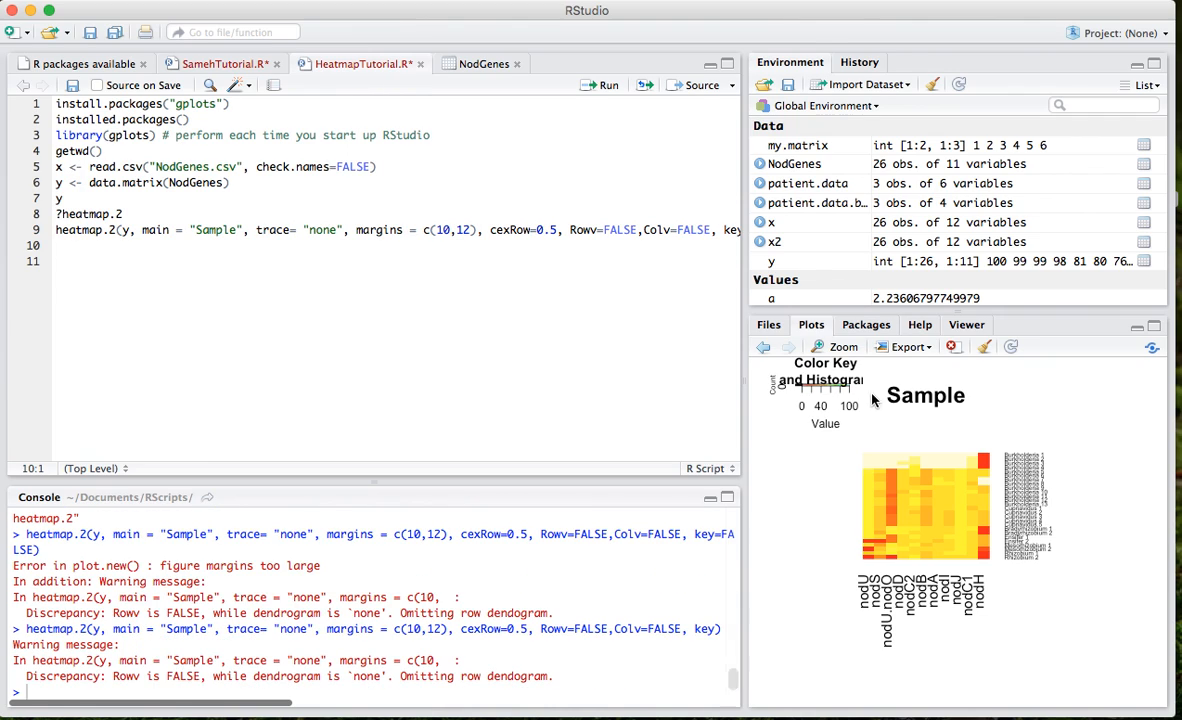
- Inspect the key-enabled heatmap in the Plot Zoom window, then close it
left_click(836, 347)
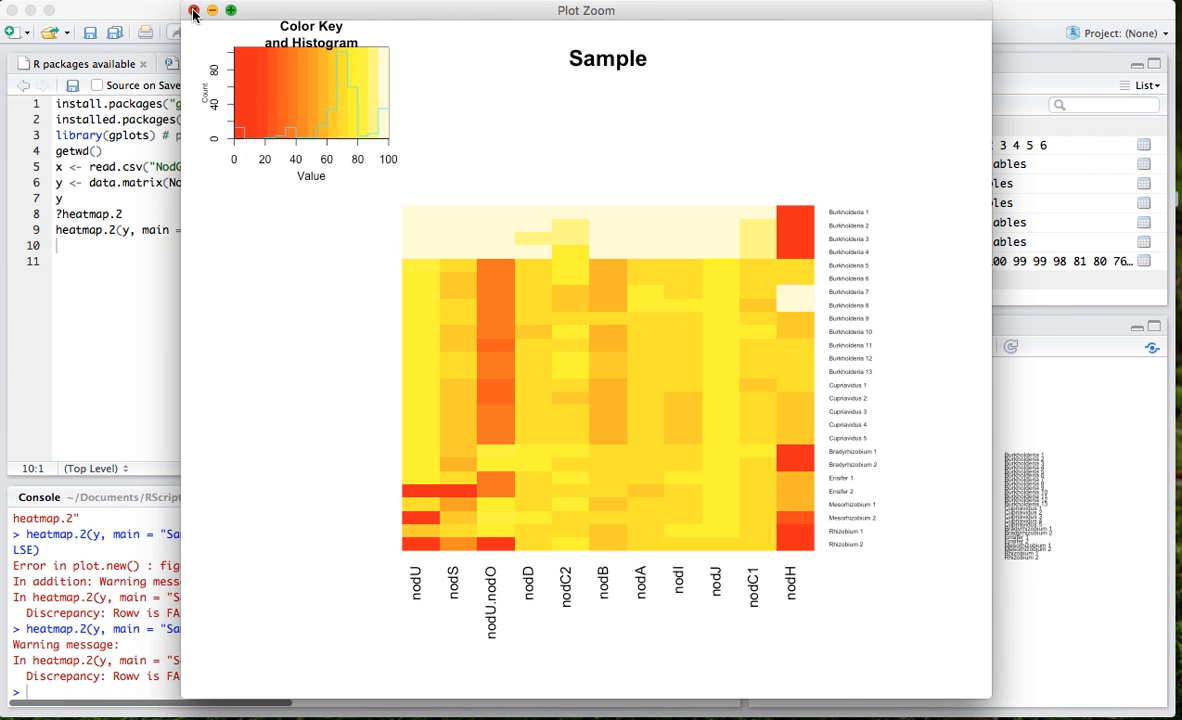
left_click(195, 11)
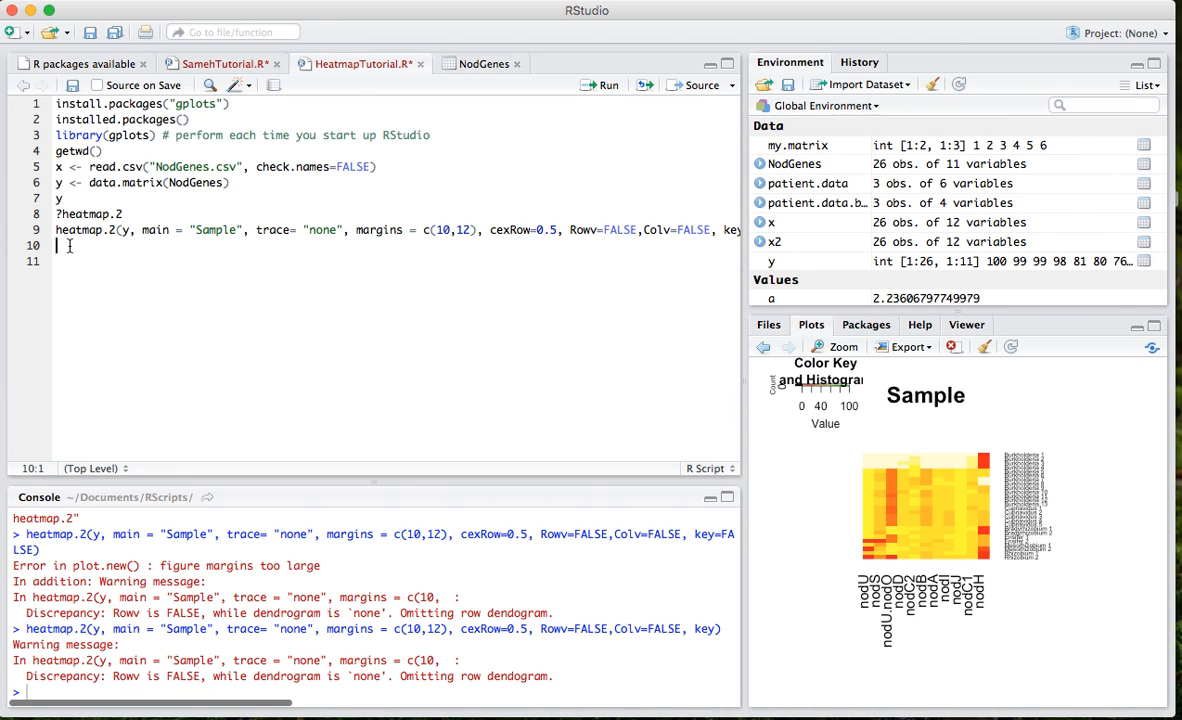
- Begin a yb <- colorRampPalette assignment using name autocompletion
type("yb <-")
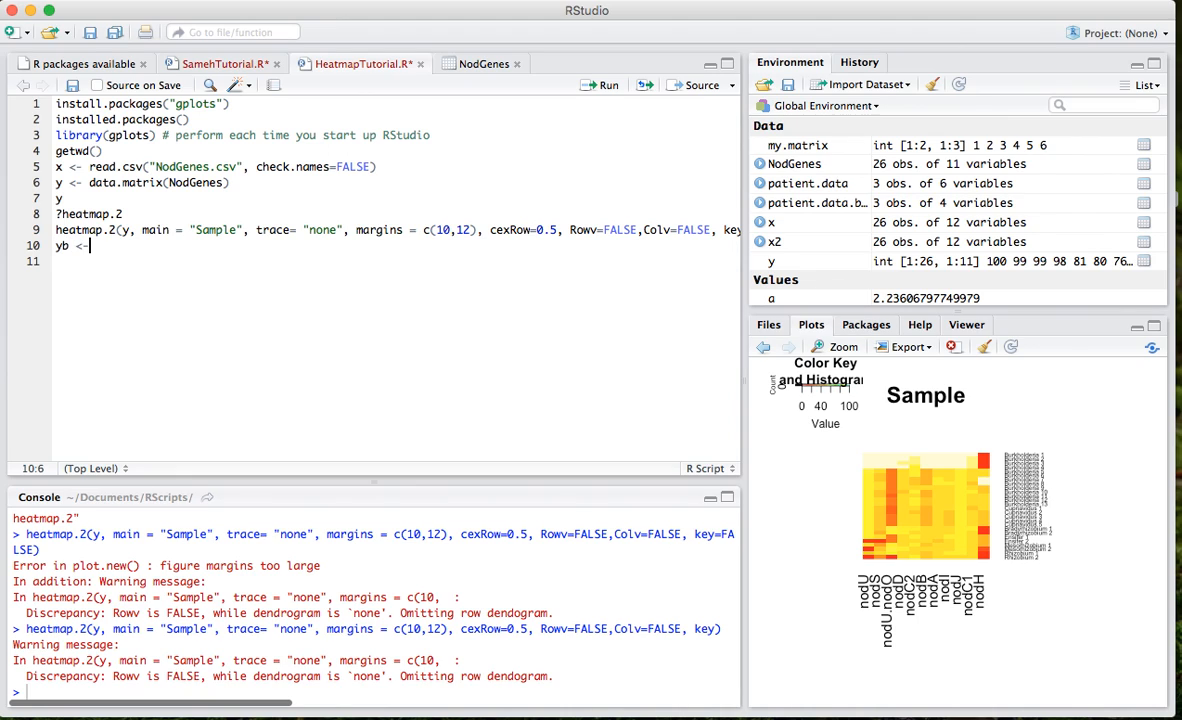
type("Color")
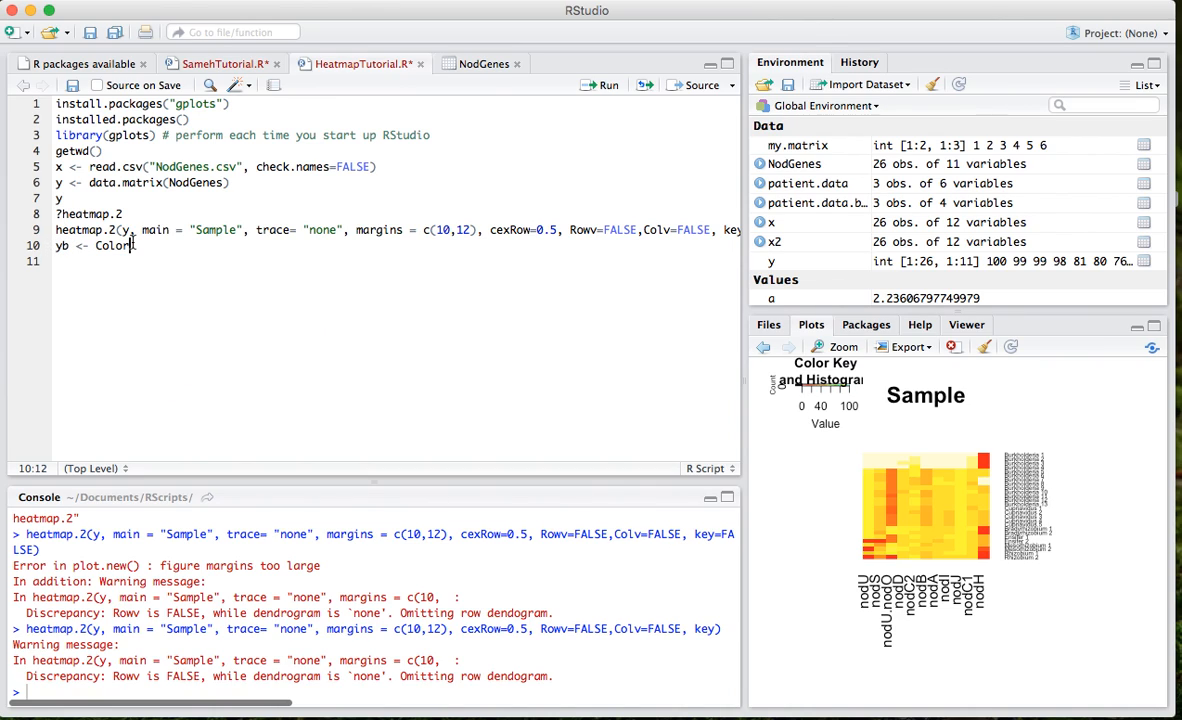
type("color")
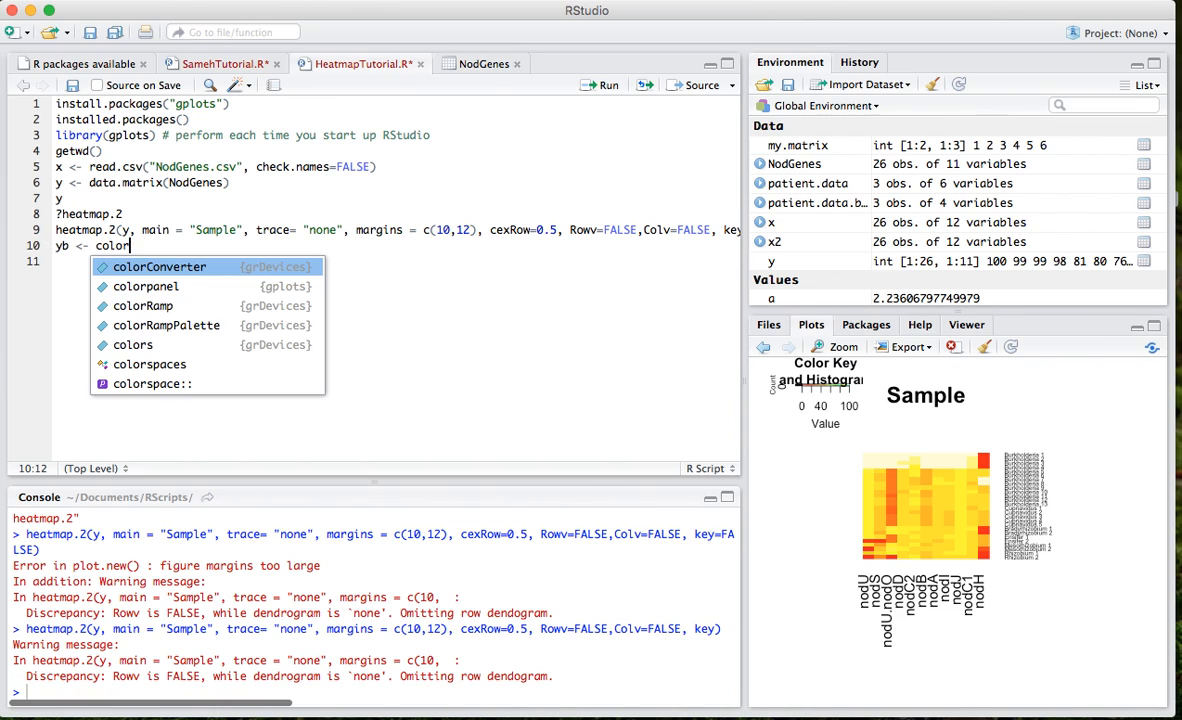
type("RampPale")
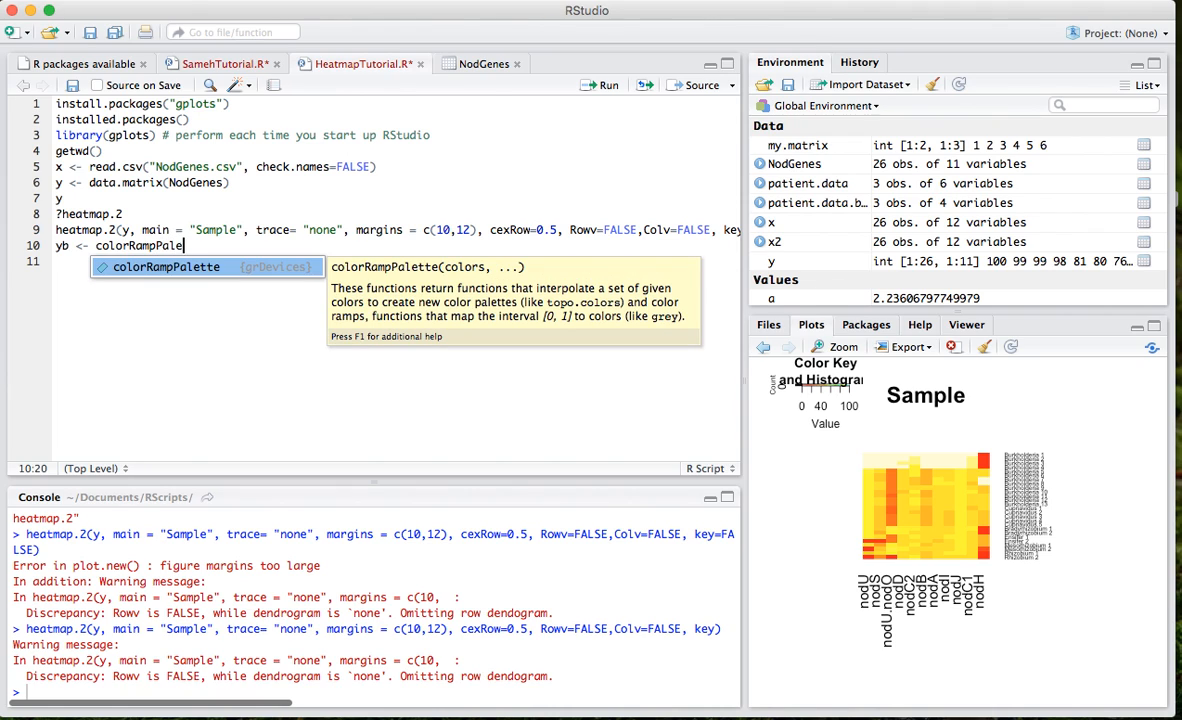
key("Tab")
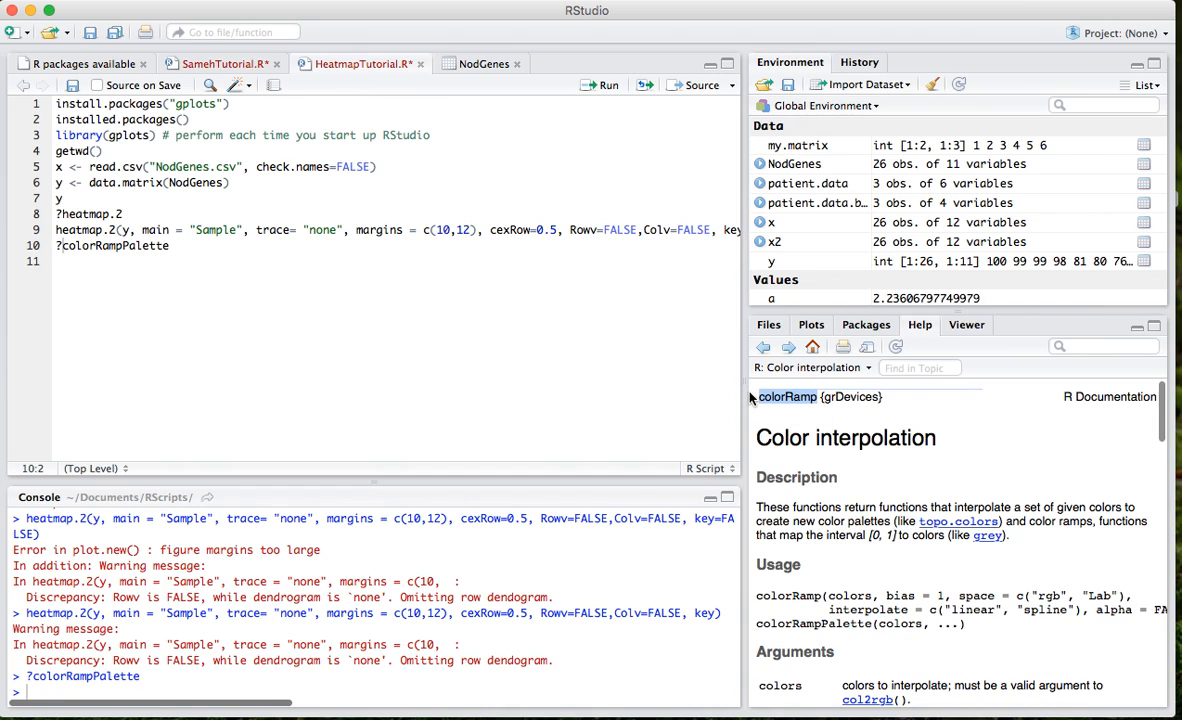
- At the script's end, write yb <- colorRampPalette with "yellow" and "blue"
left_click(155, 245)
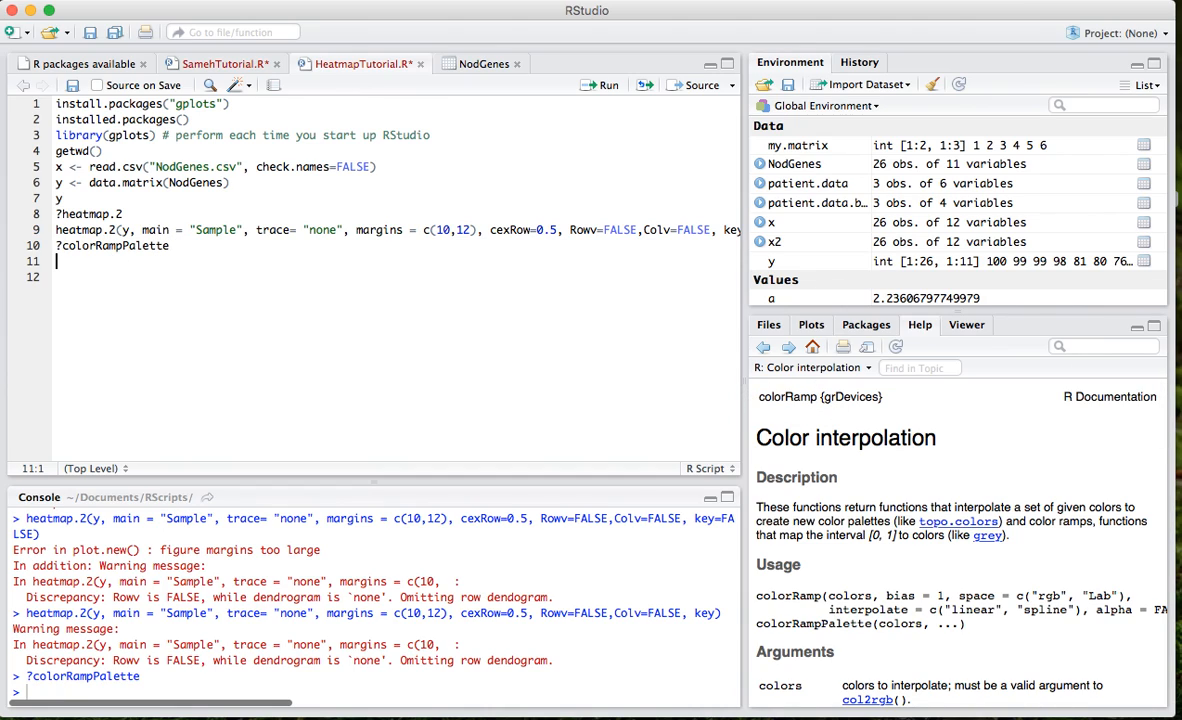
type("yb <-")
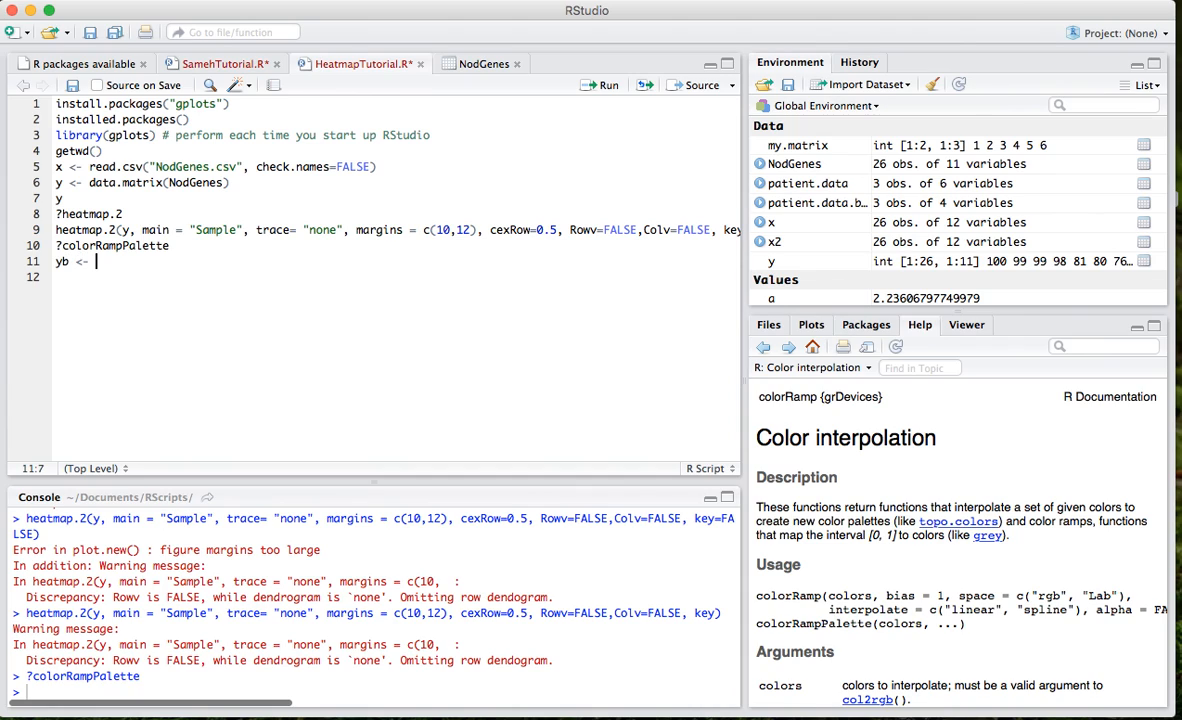
type("colorRampPalette(c(\"")
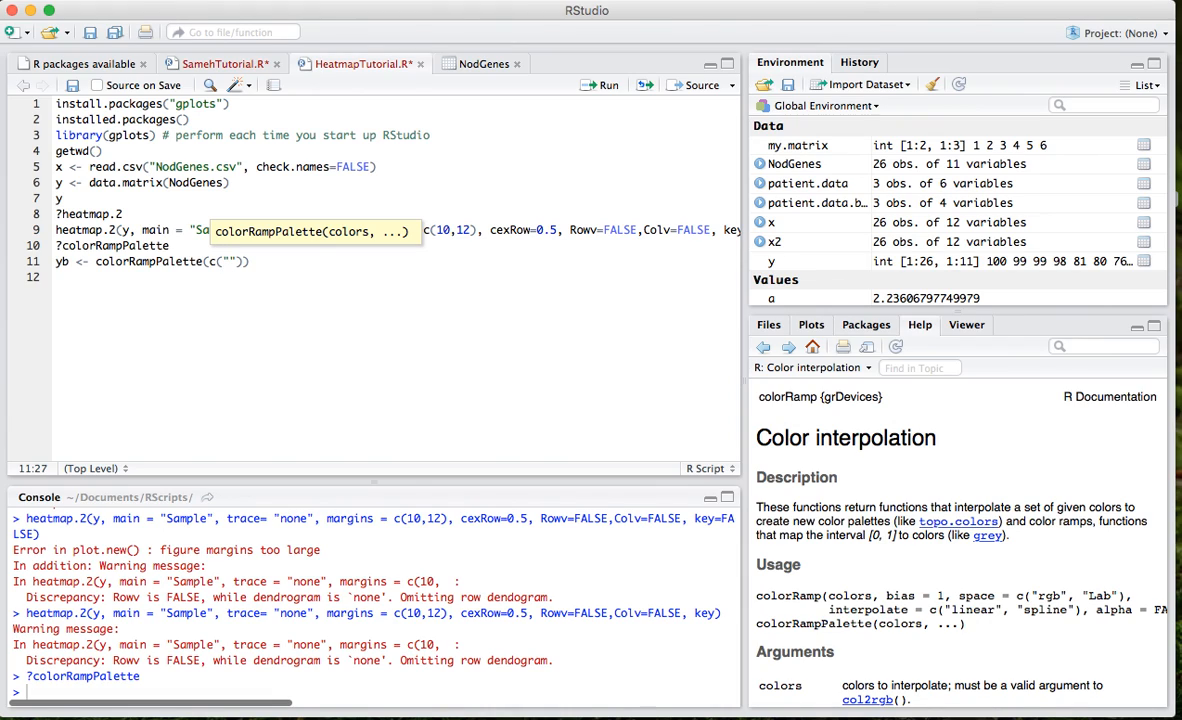
type("yellow")
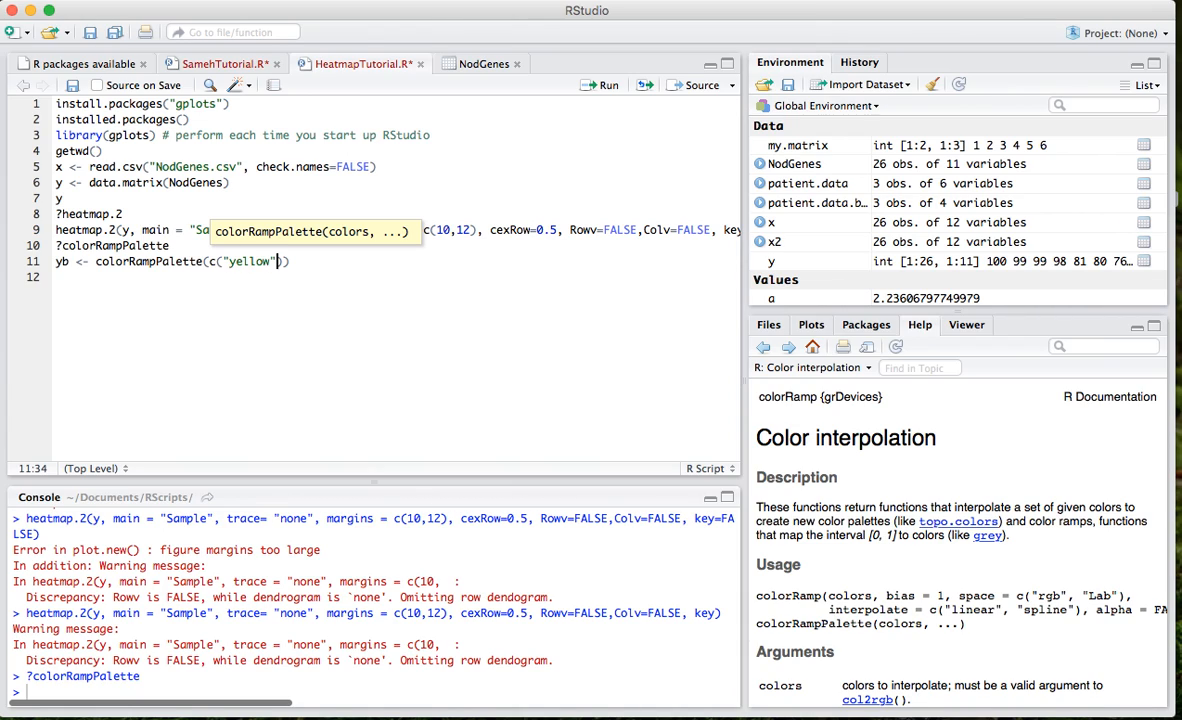
type(",\"")
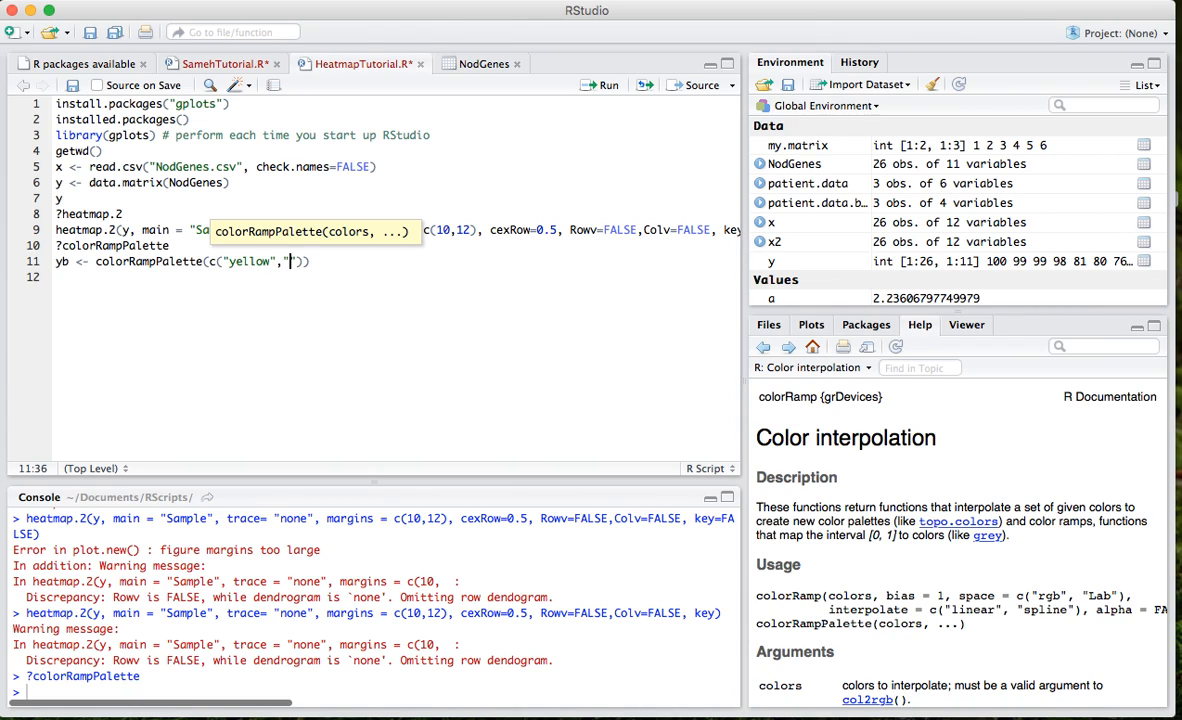
type("blue")
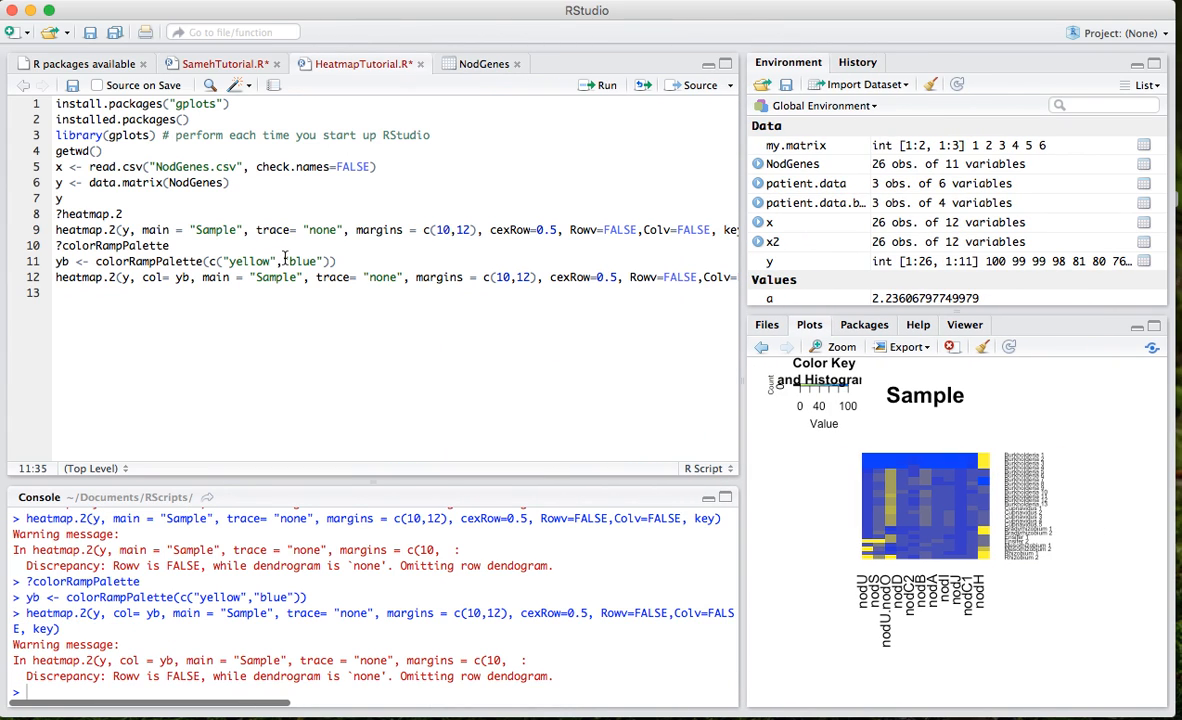
- Insert "white" into the palette so yb runs yellow, white, blue
type("whiteblue")
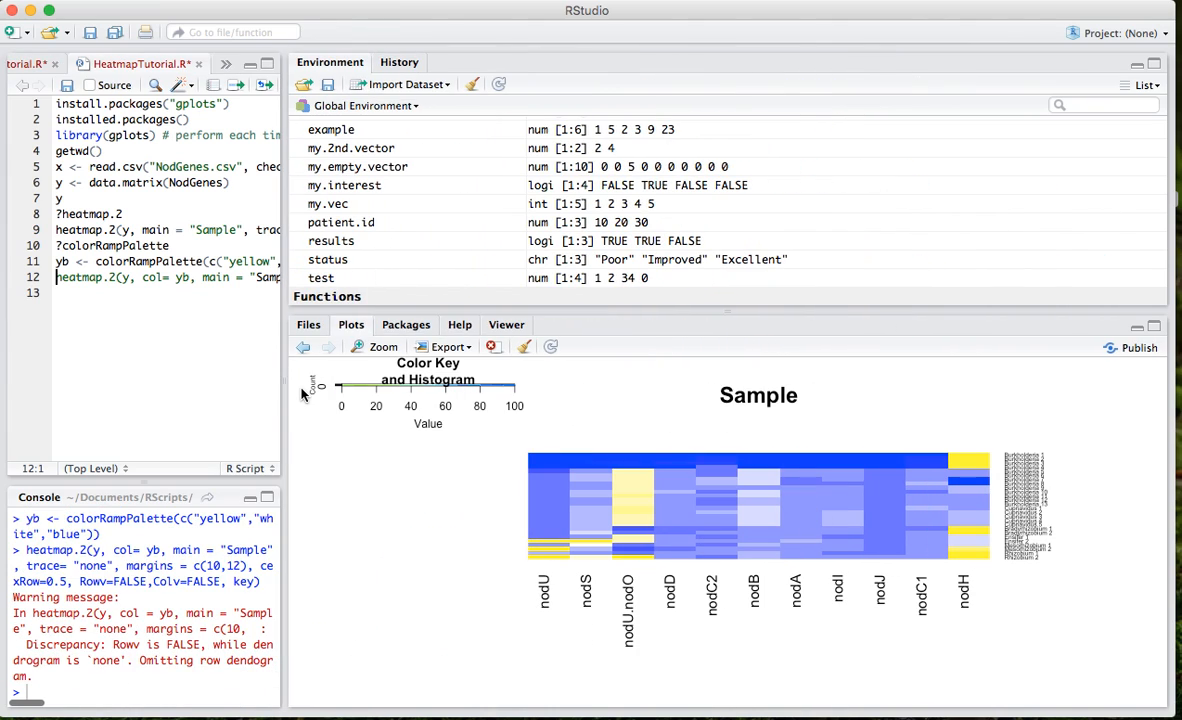
mouse_move(288, 380)
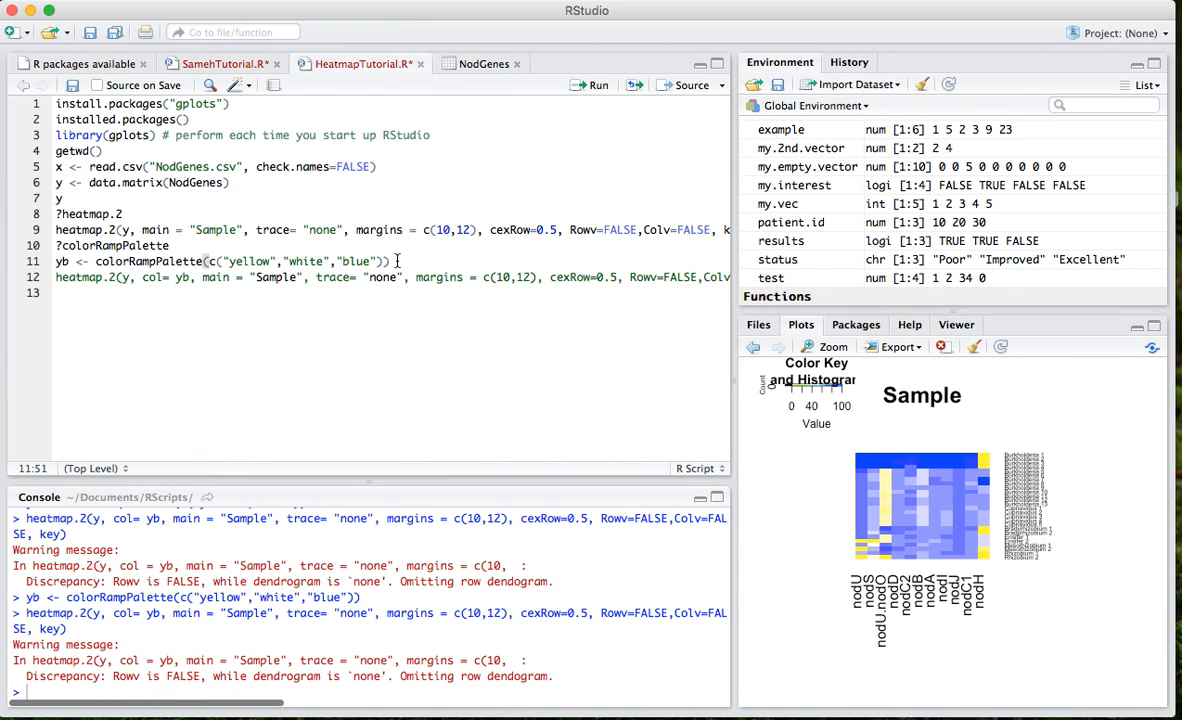
- Change the palette's last colour to darkblue and retitle the heatmap BetterTitle
left_click_drag(226, 261, 390, 261)
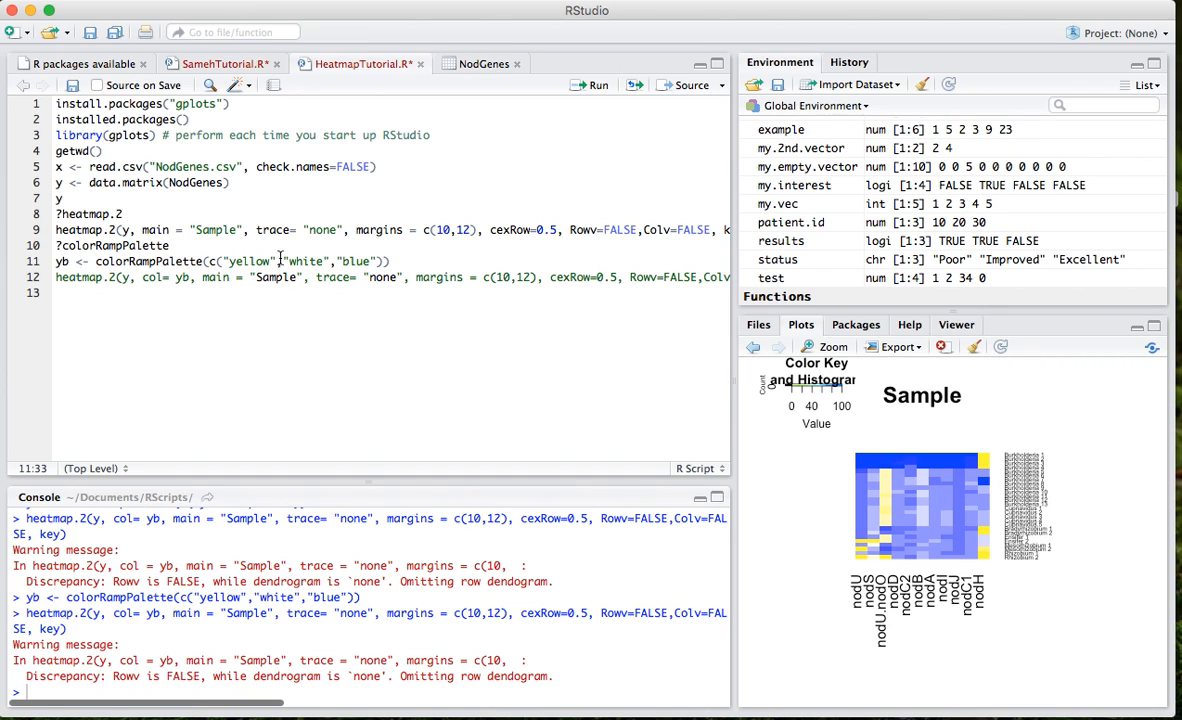
mouse_move(345, 261)
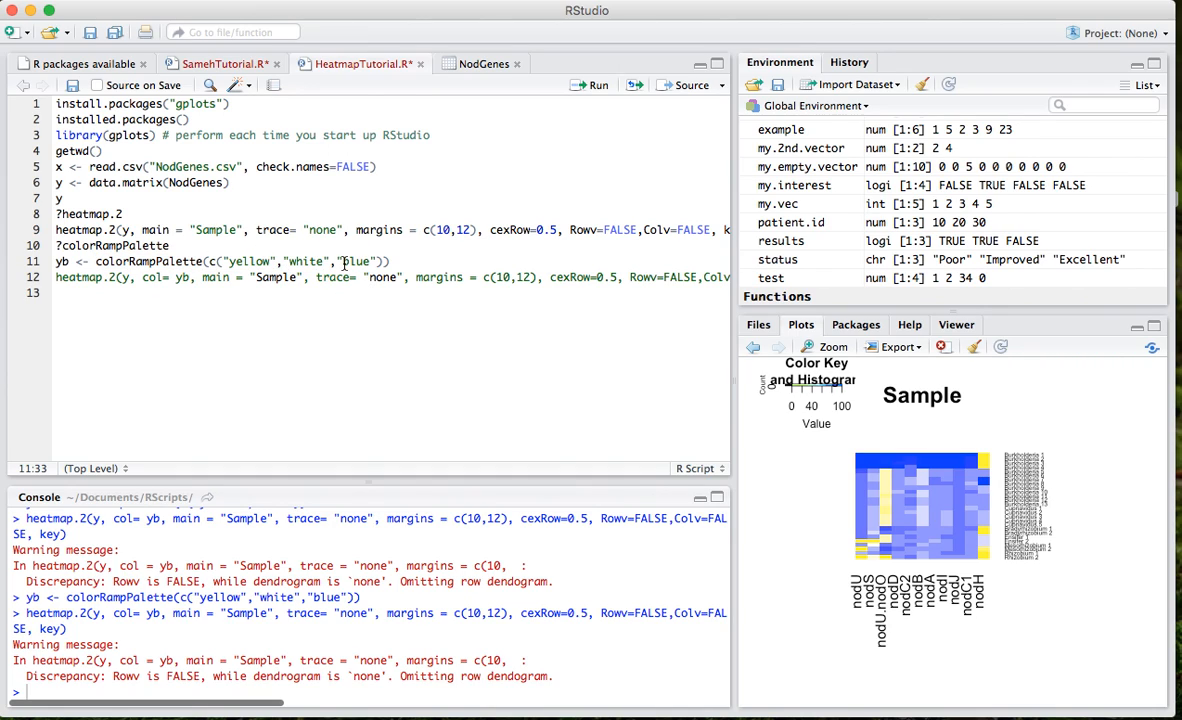
left_click(360, 63)
type("=FALSE")
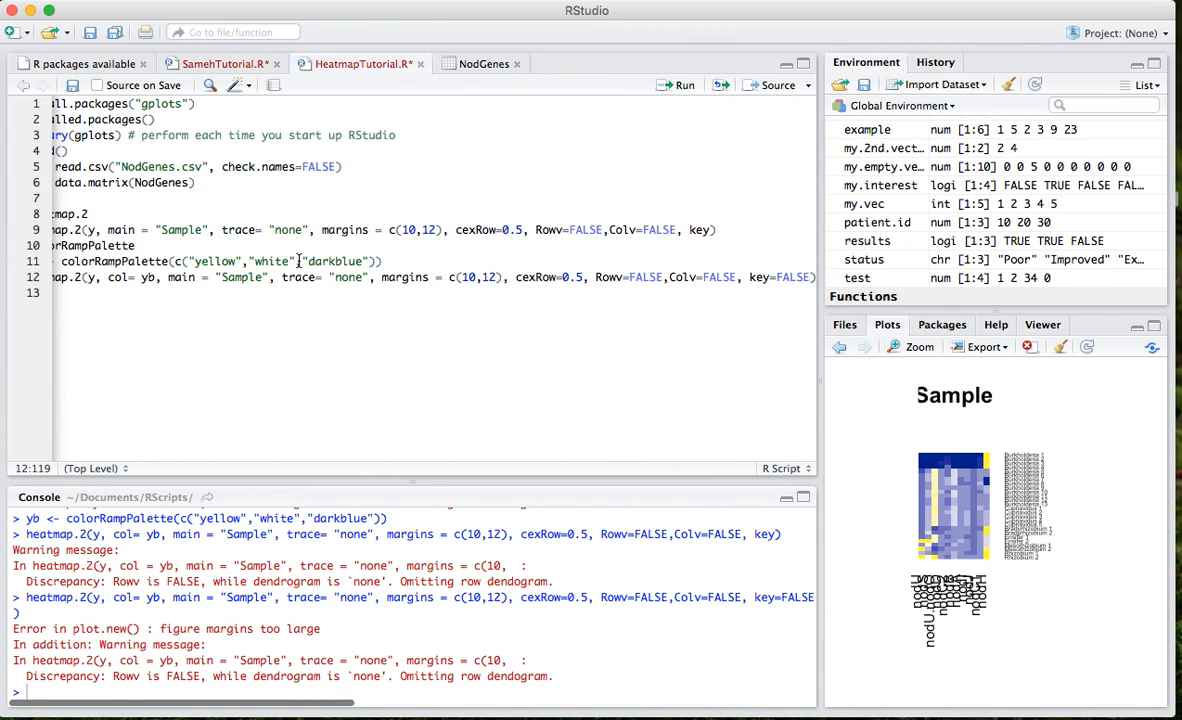
double_click(241, 277)
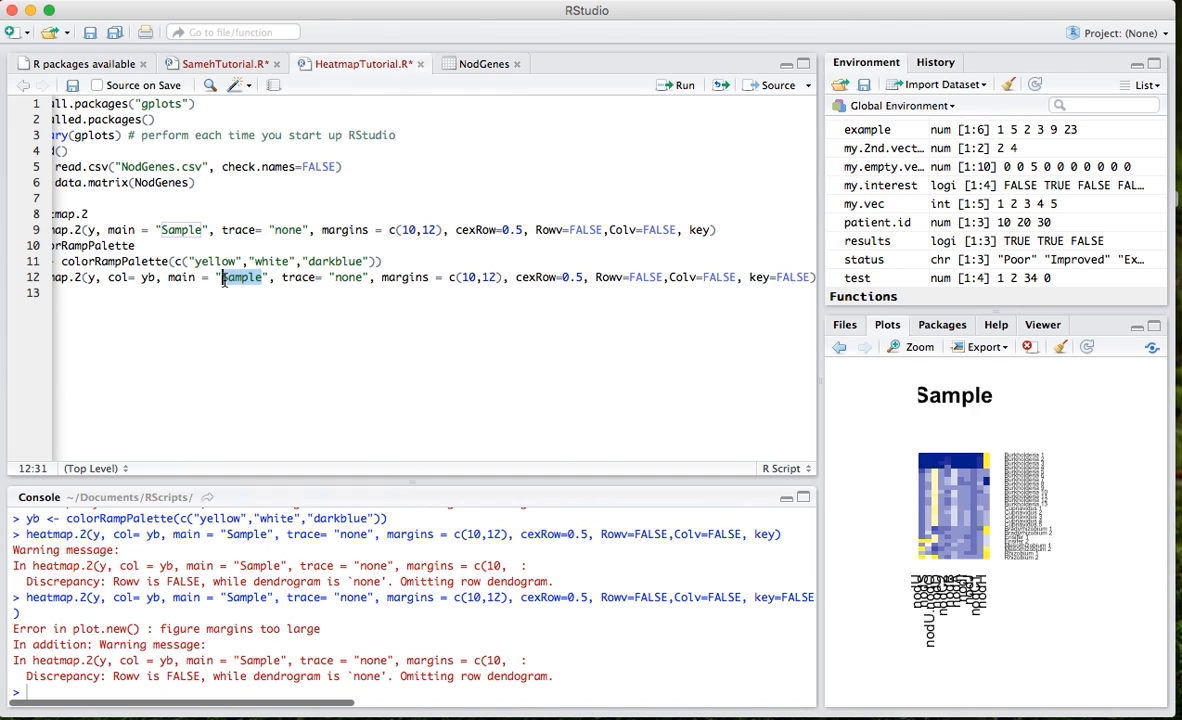
type("BetterTitle")
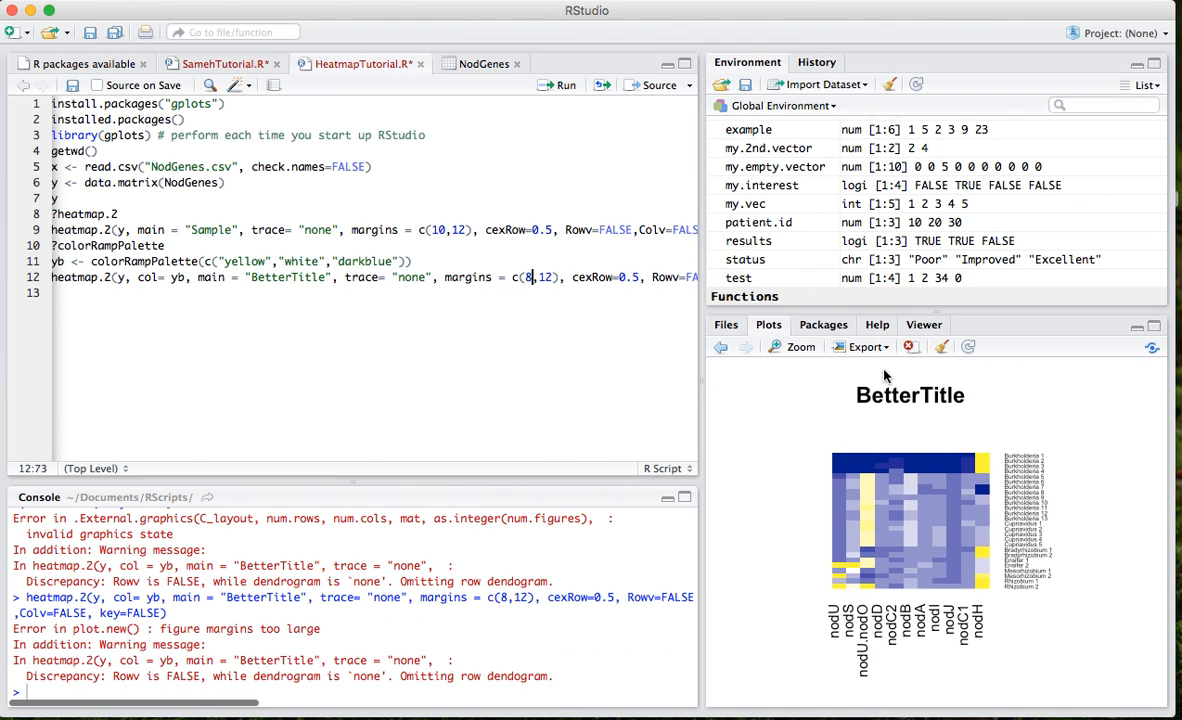
- Export the heatmap with Save as PDF as RplotTest in ~/Documents/RScripts
left_click(862, 346)
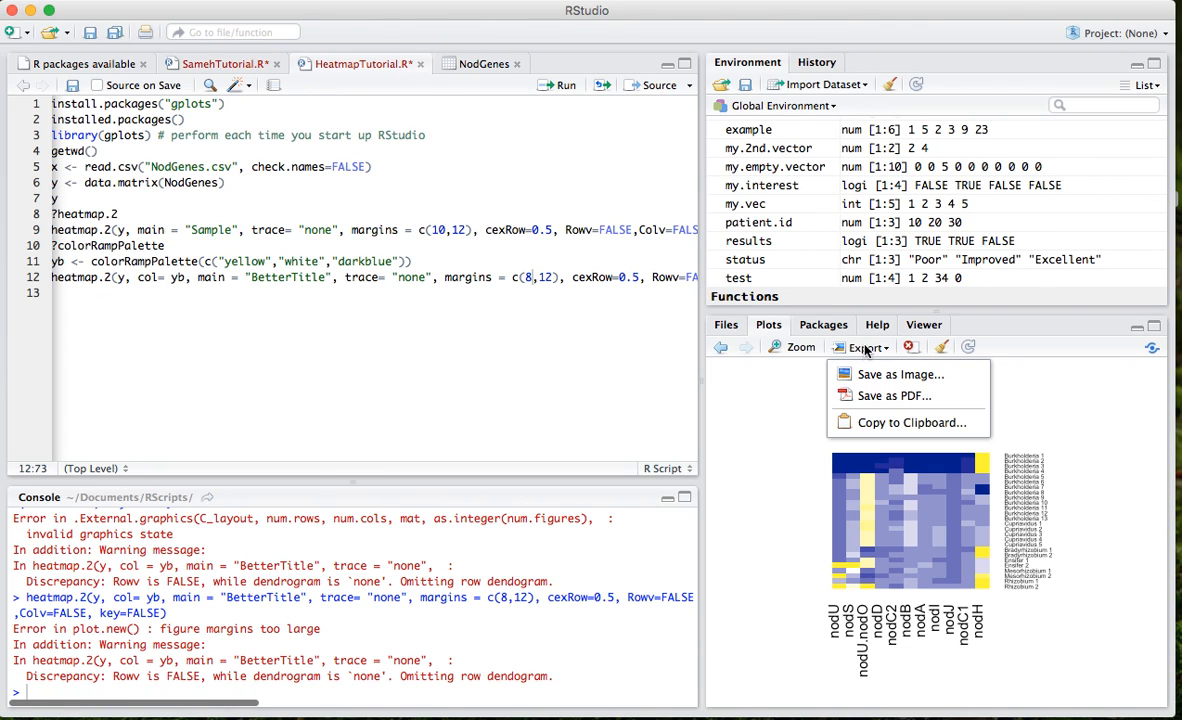
left_click(894, 395)
type("RplotTest")
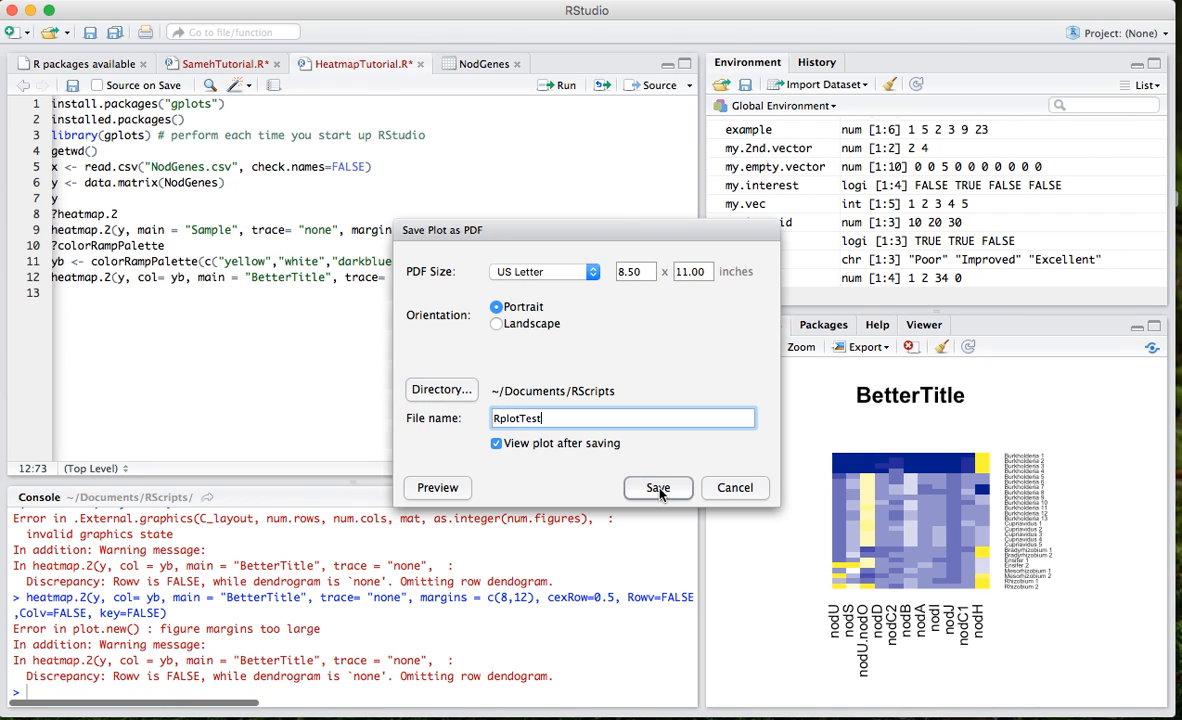
left_click(657, 487)
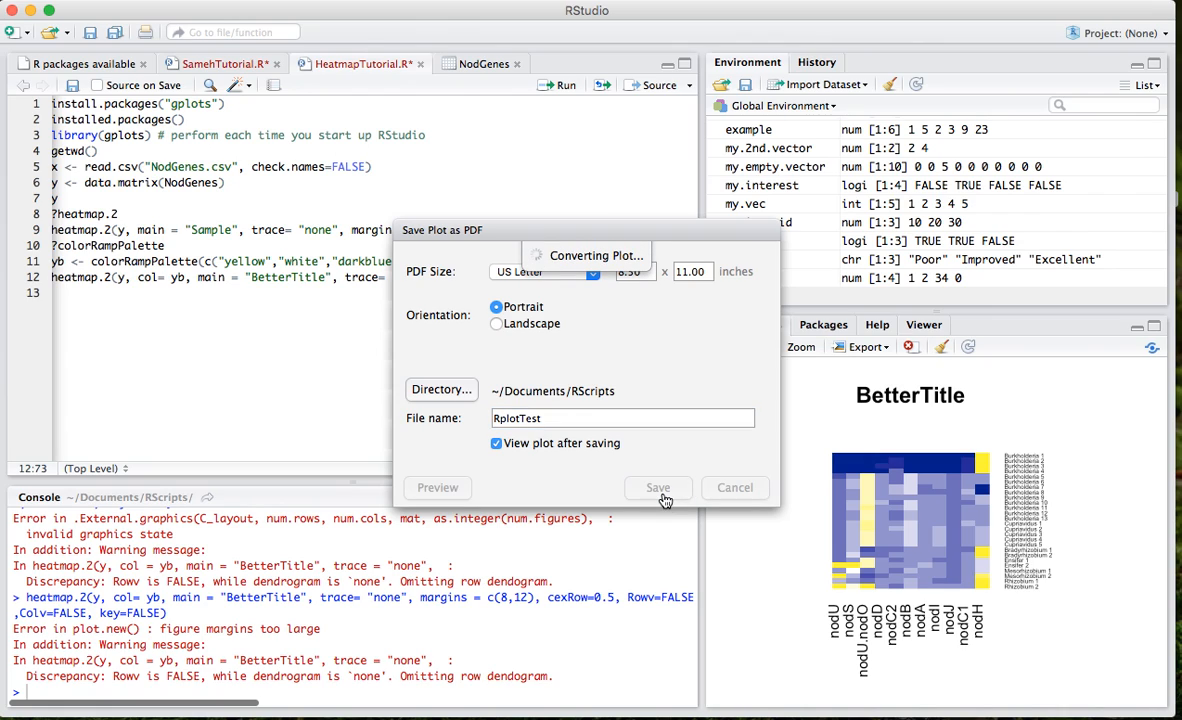
left_click(657, 488)
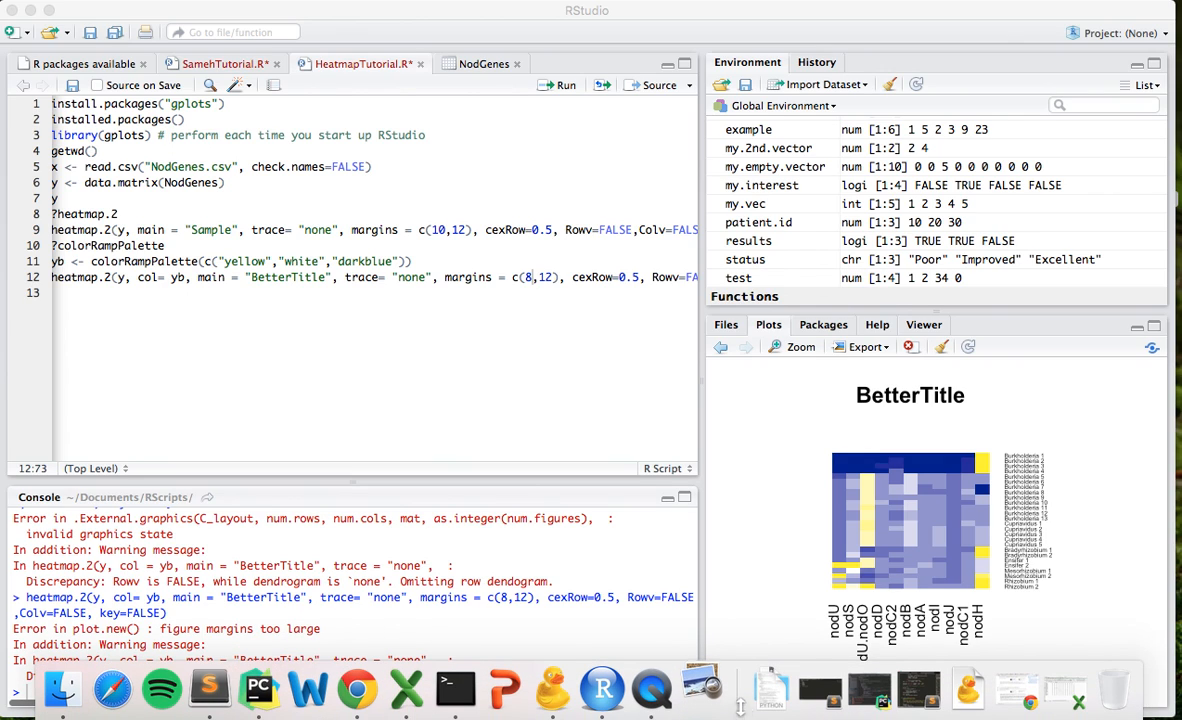
mouse_move(701, 688)
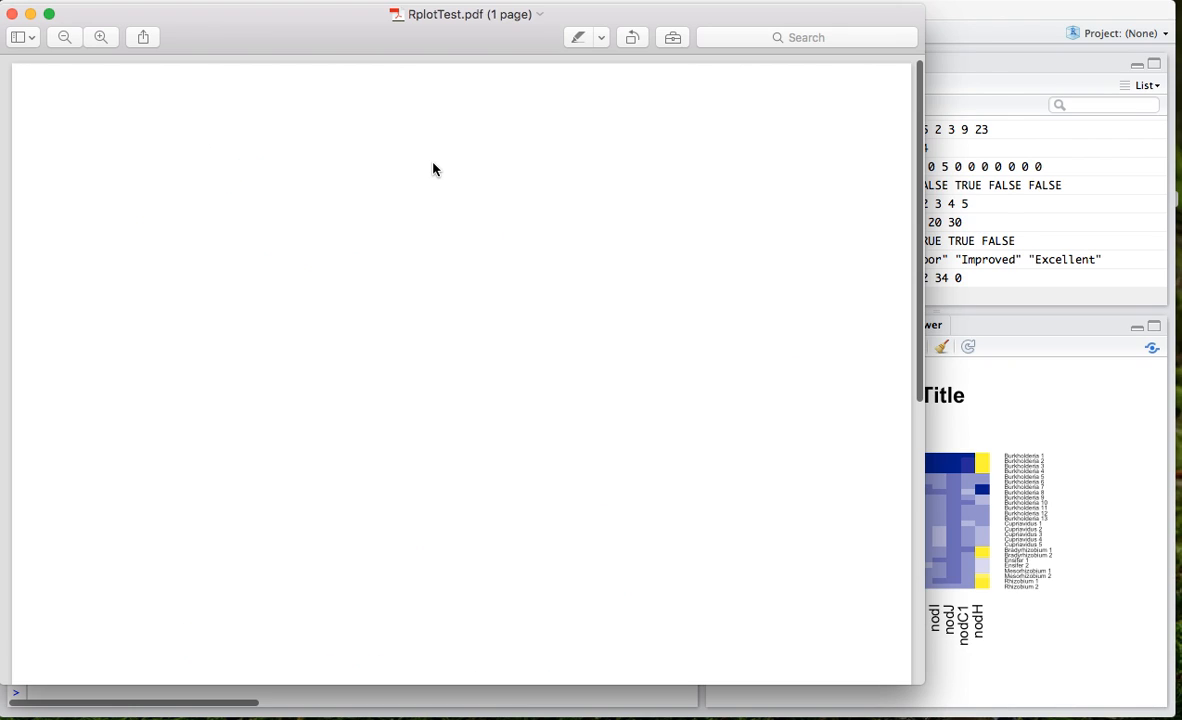
mouse_move(315, 39)
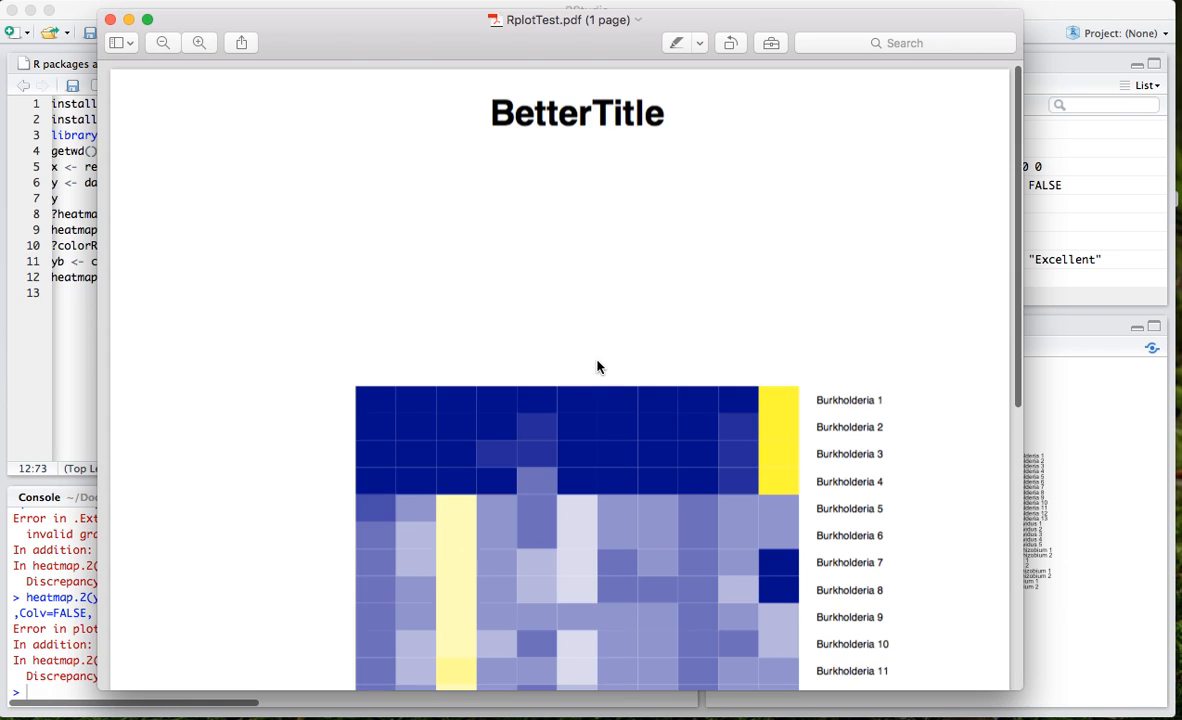
- Scroll down RplotTest.pdf in Preview to the organism and gene labels
scroll("down", 3)
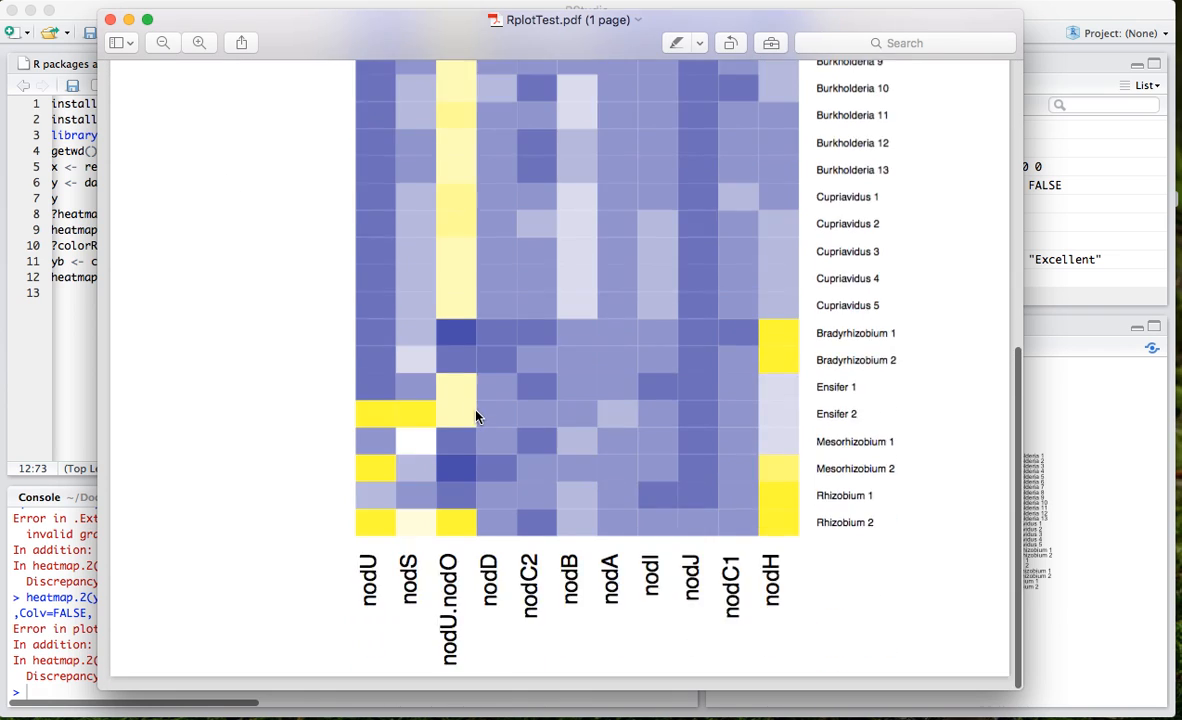